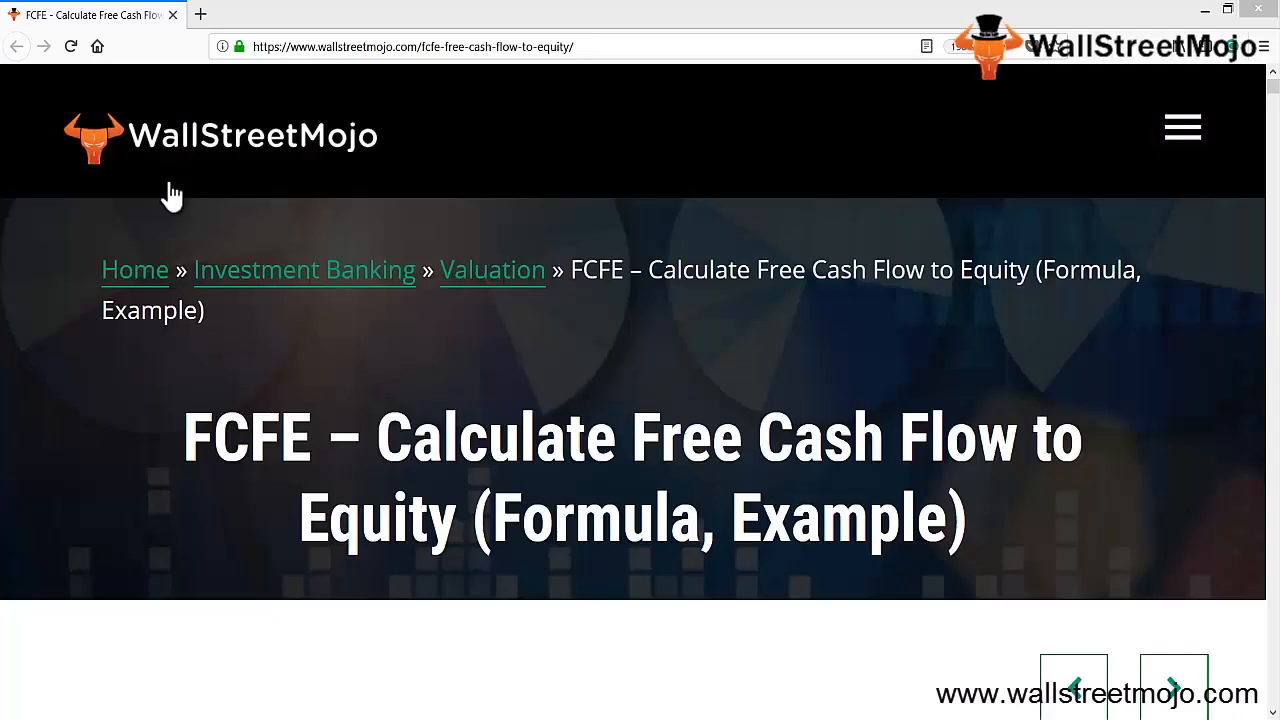
mouse_move(356, 160)
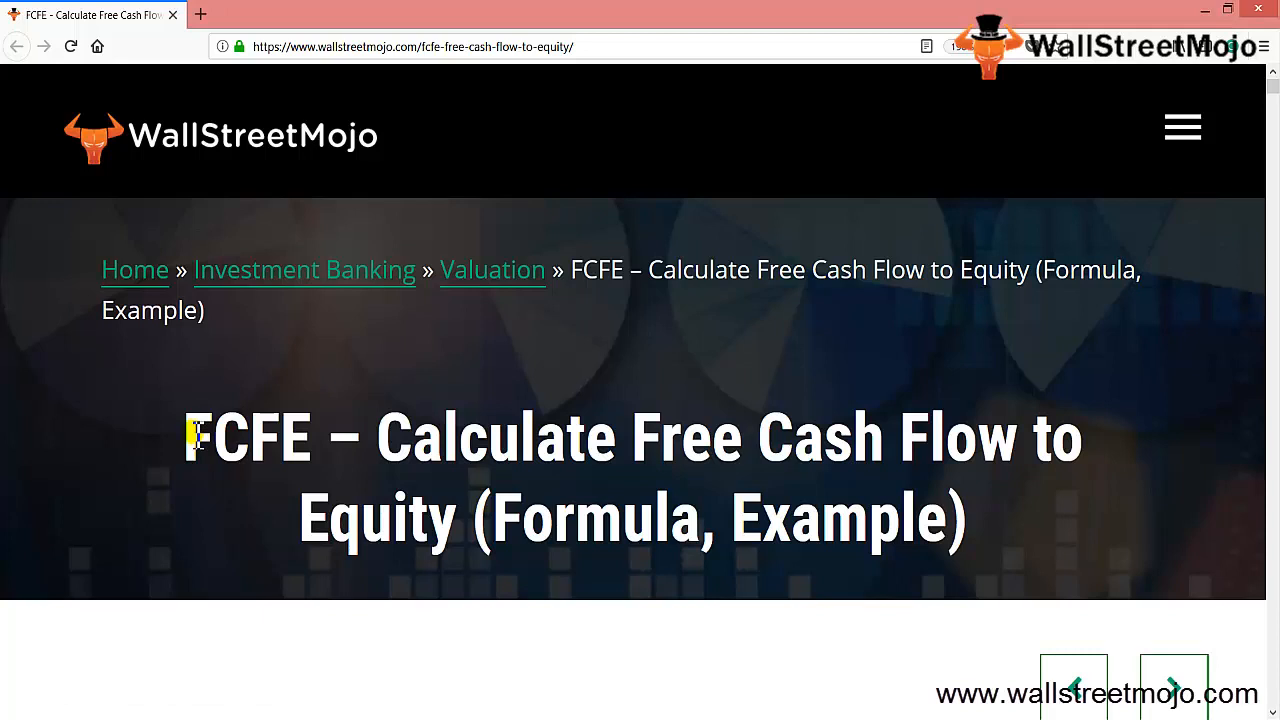
Note DCF in C4 with 'Fair price of the stock' beside it in D4.
double_click(248, 436)
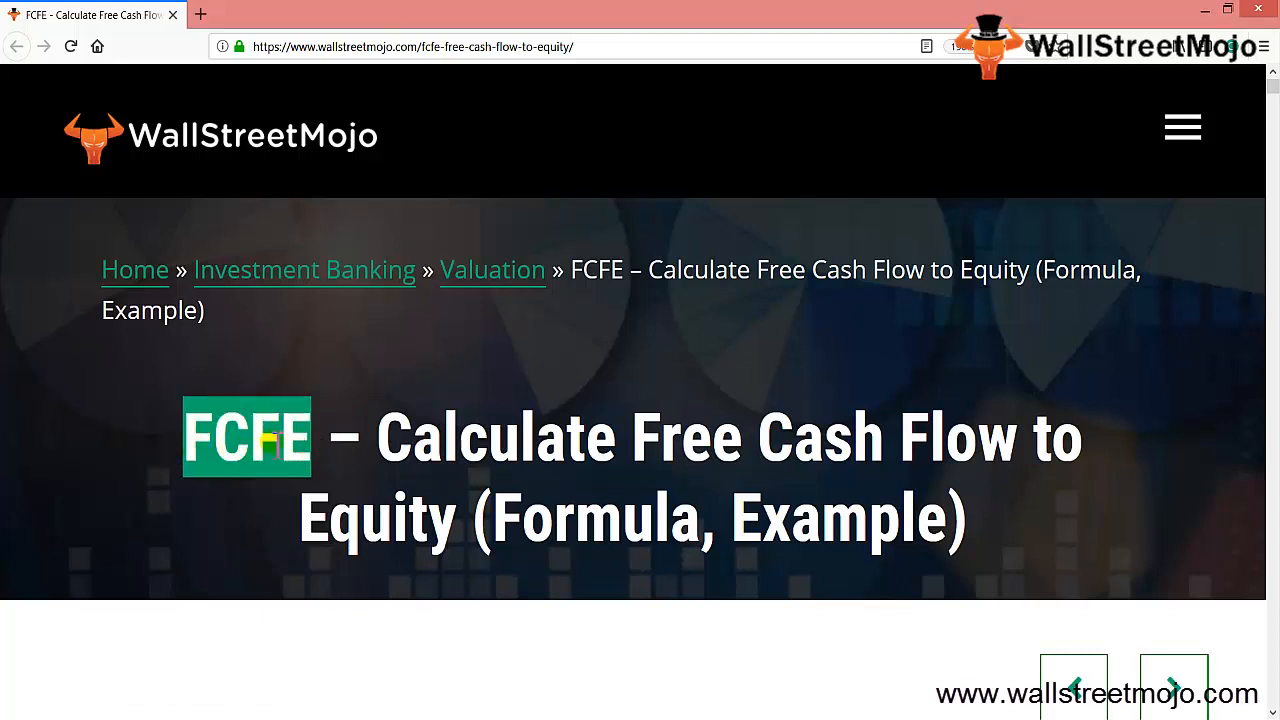
mouse_move(376, 436)
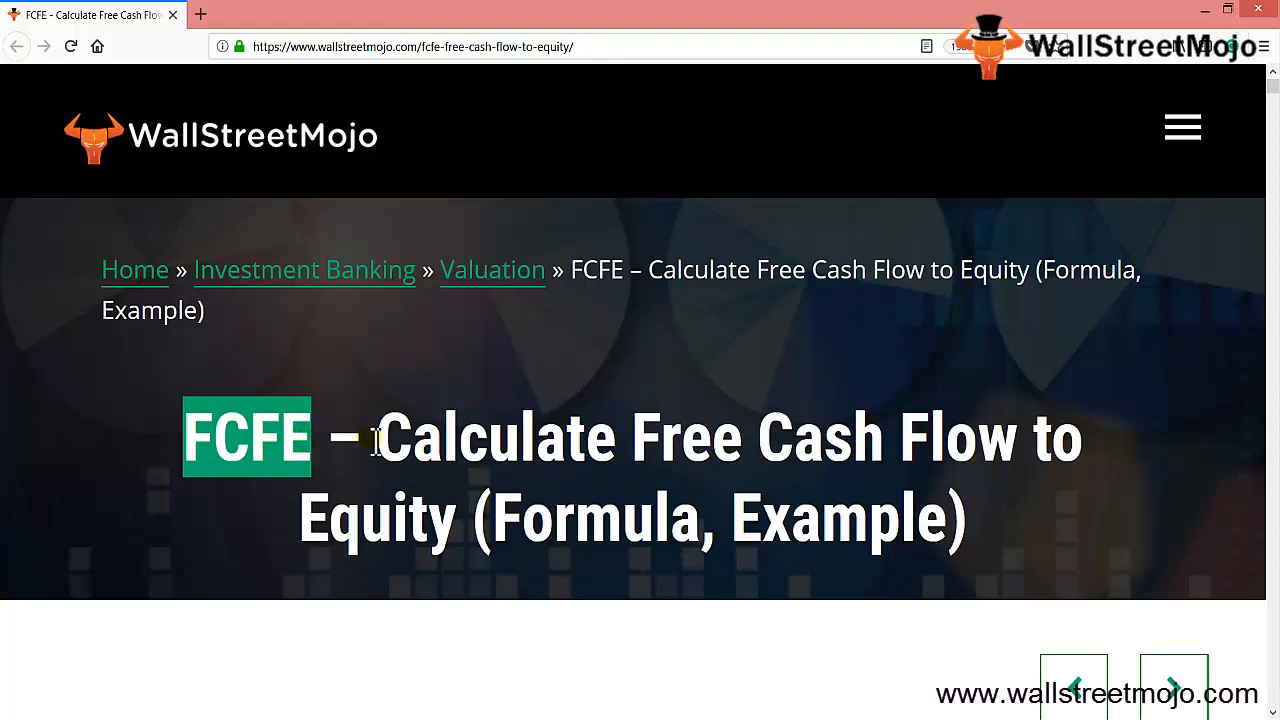
mouse_move(824, 440)
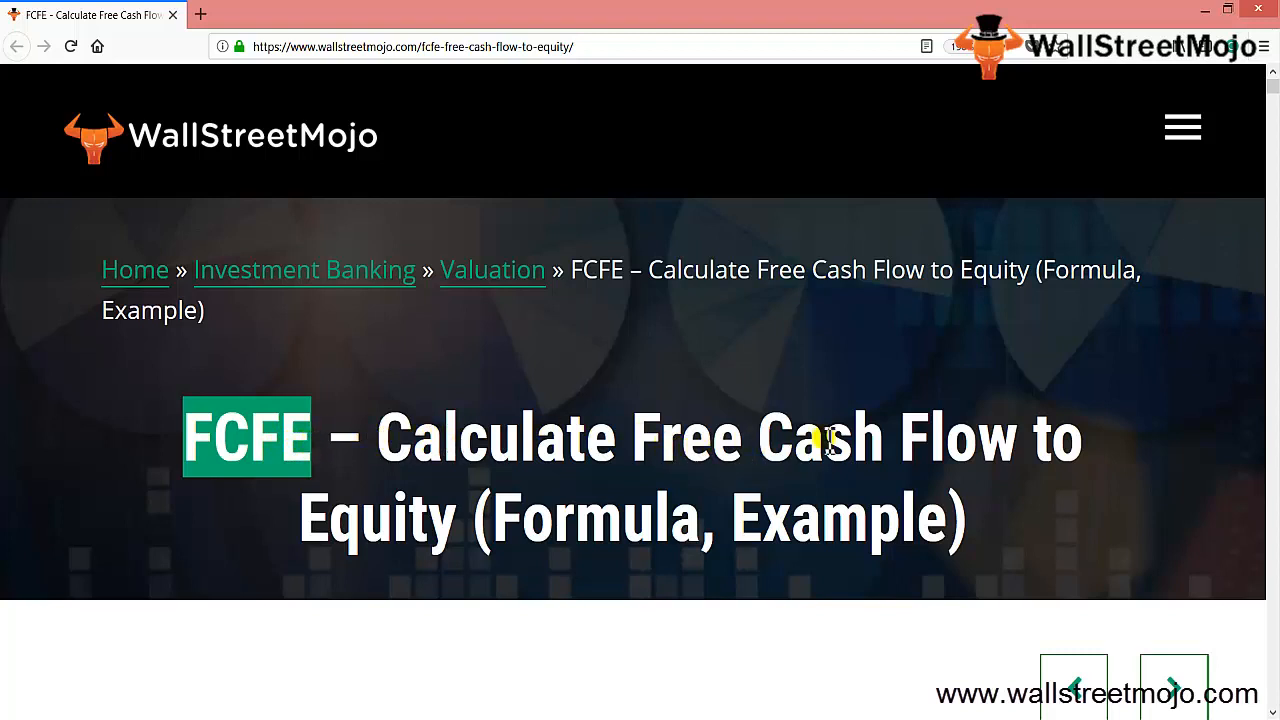
mouse_move(488, 516)
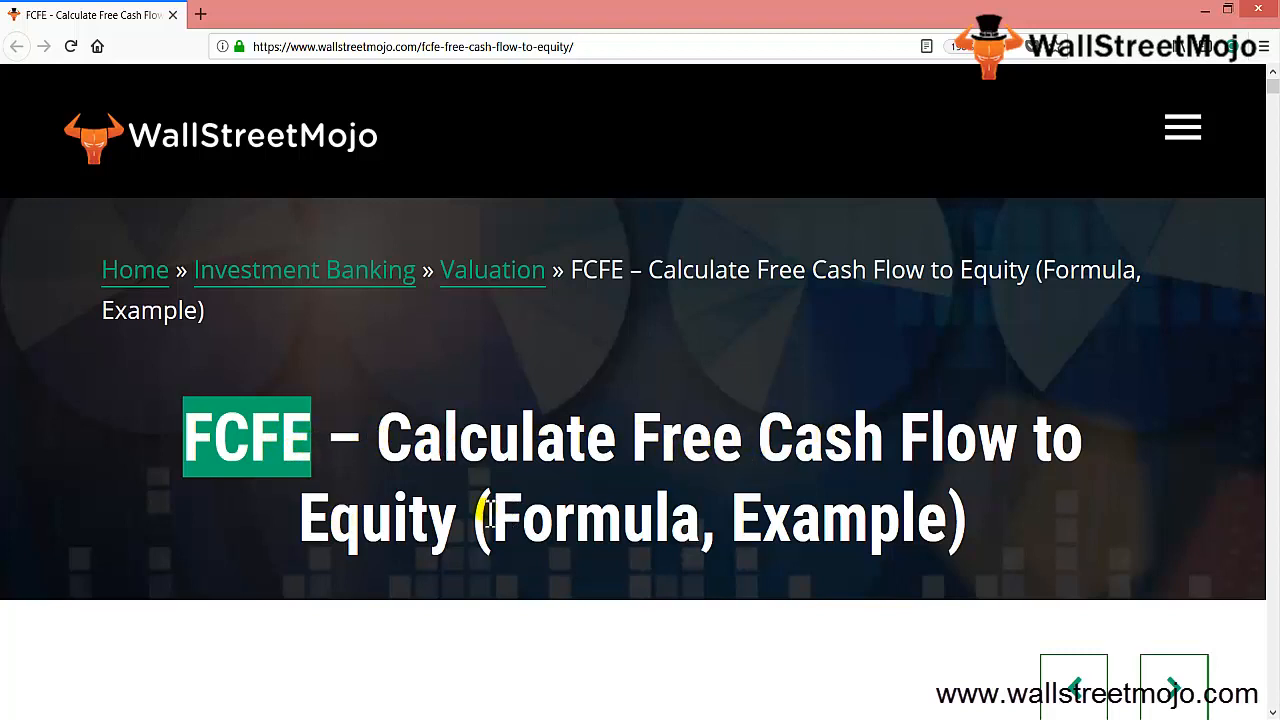
mouse_move(450, 490)
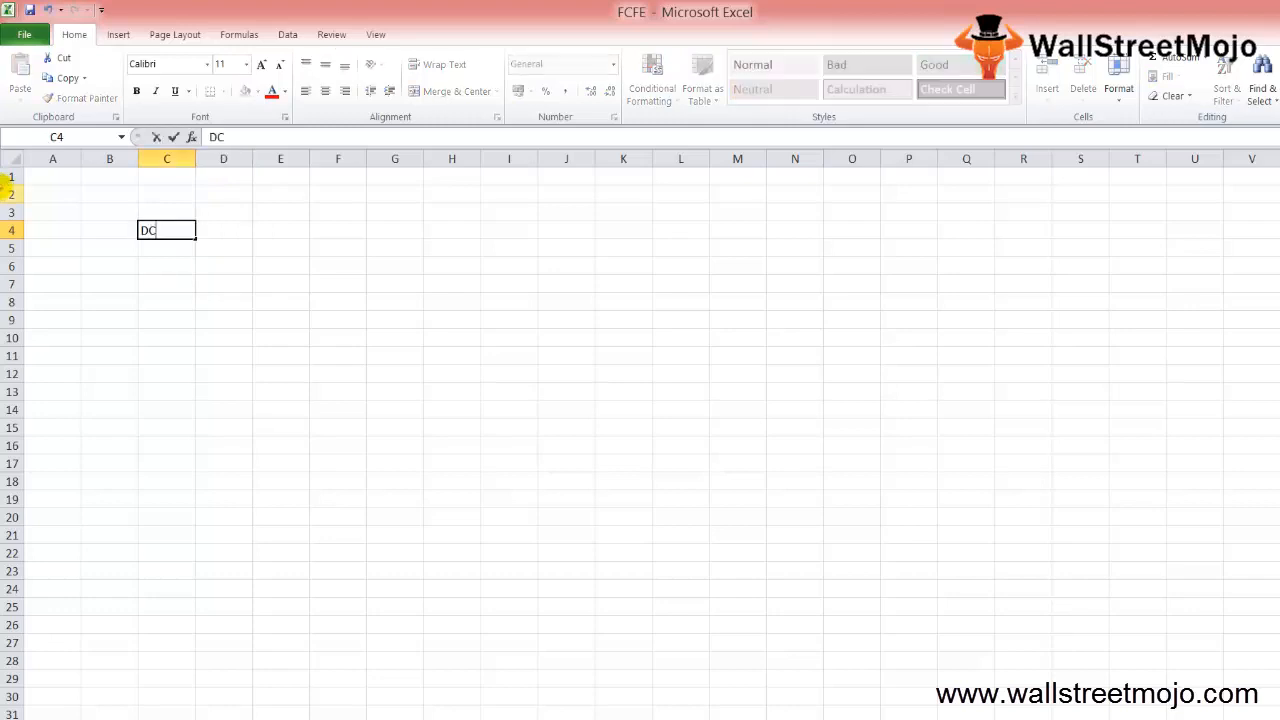
text(F)
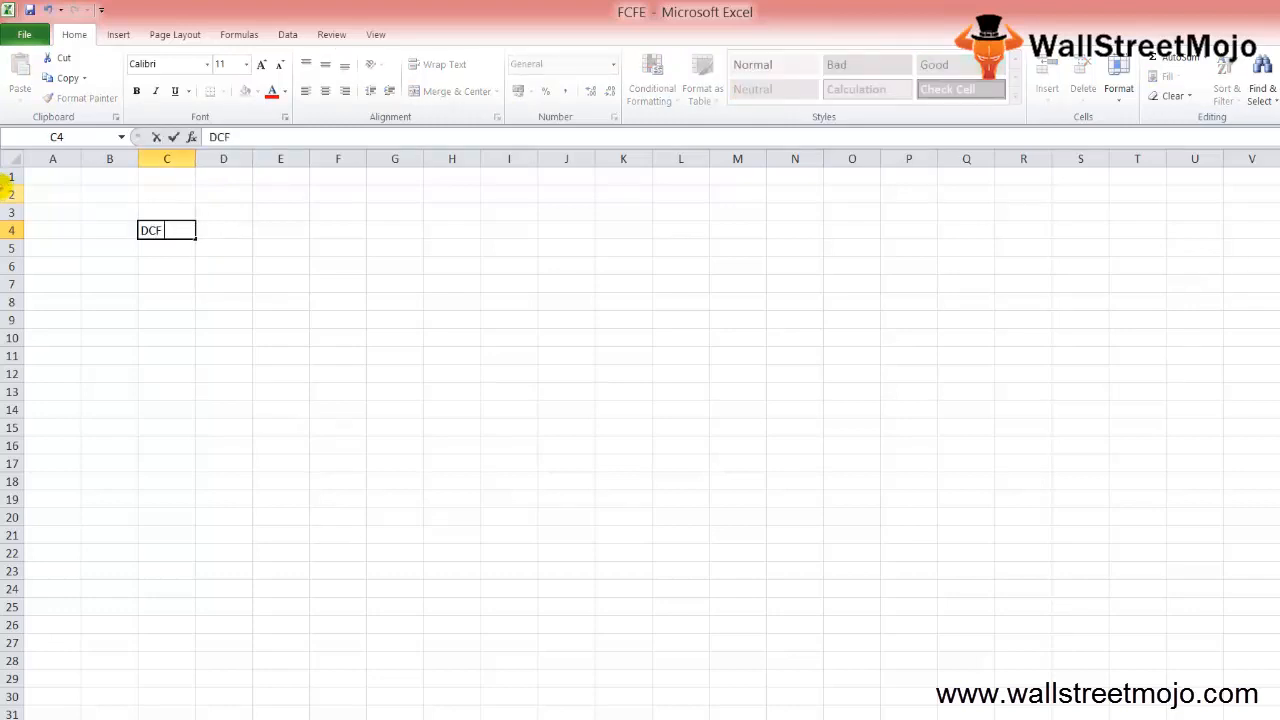
key(tab)
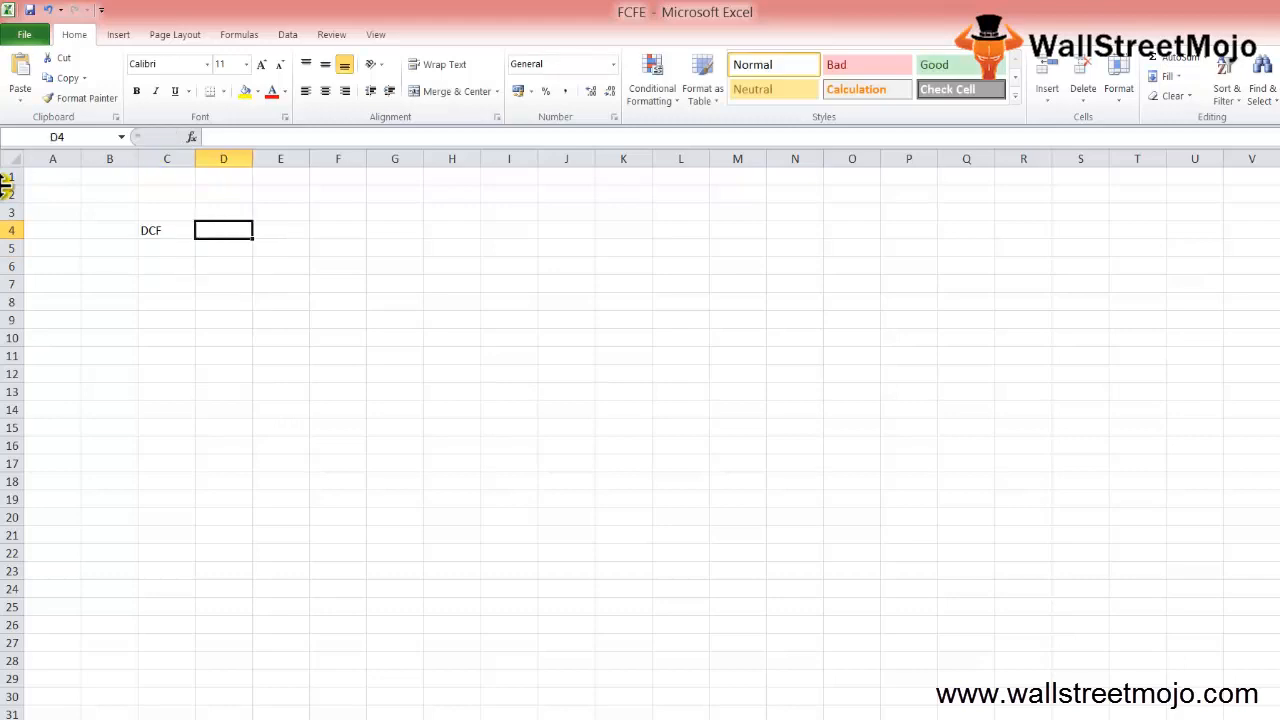
text(Fair pri)
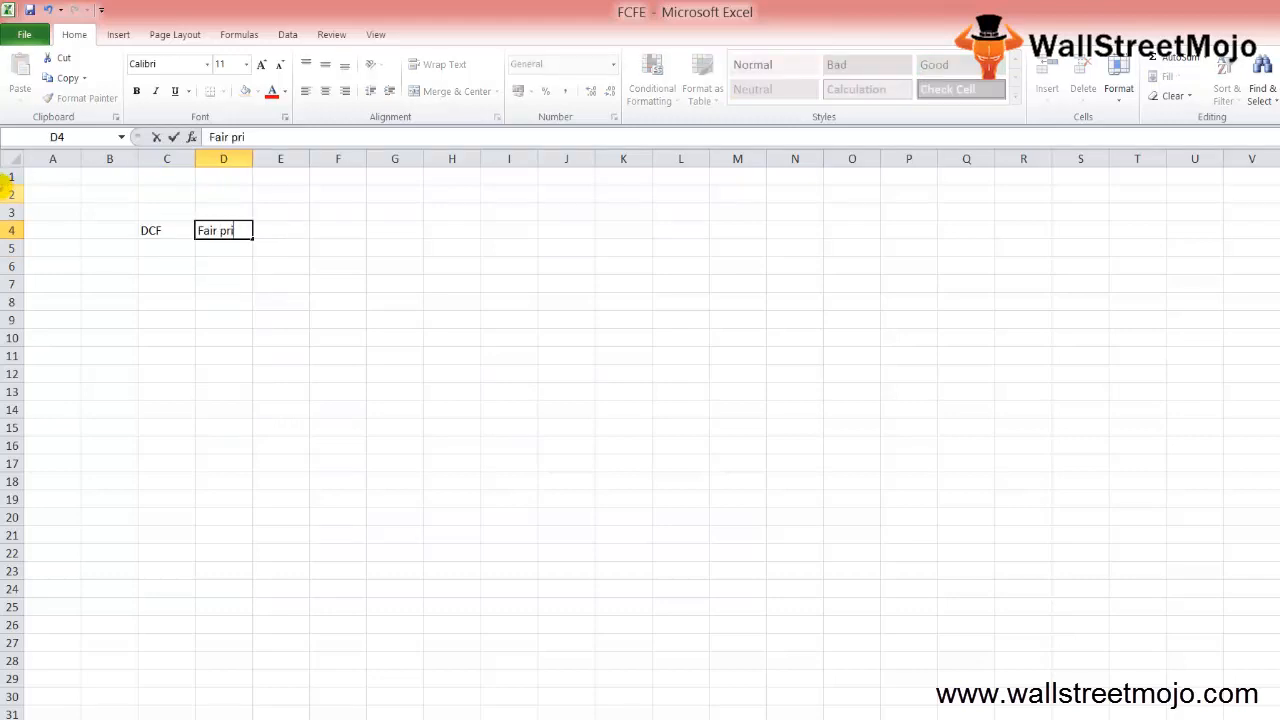
text(ce of the stock)
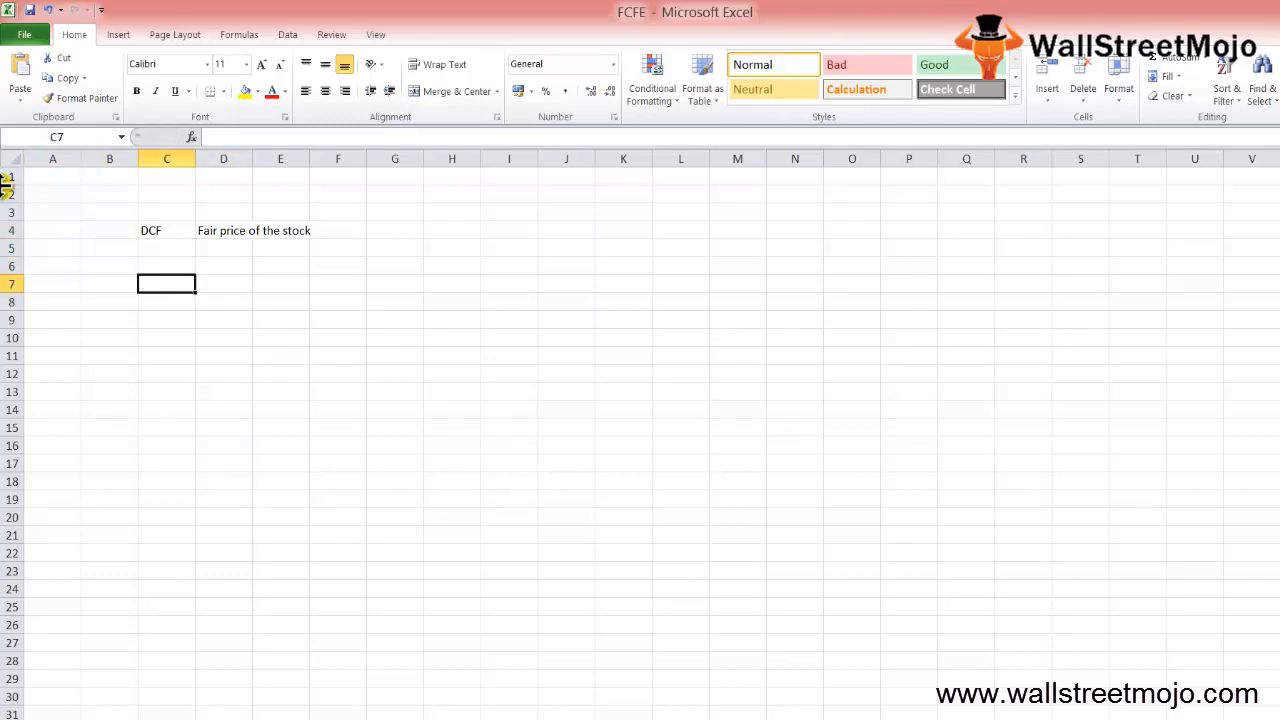
Note Cash in C7 as 'Taxes capex and debt cash flows' in D7, then begin DDM in D10.
text(Cash)
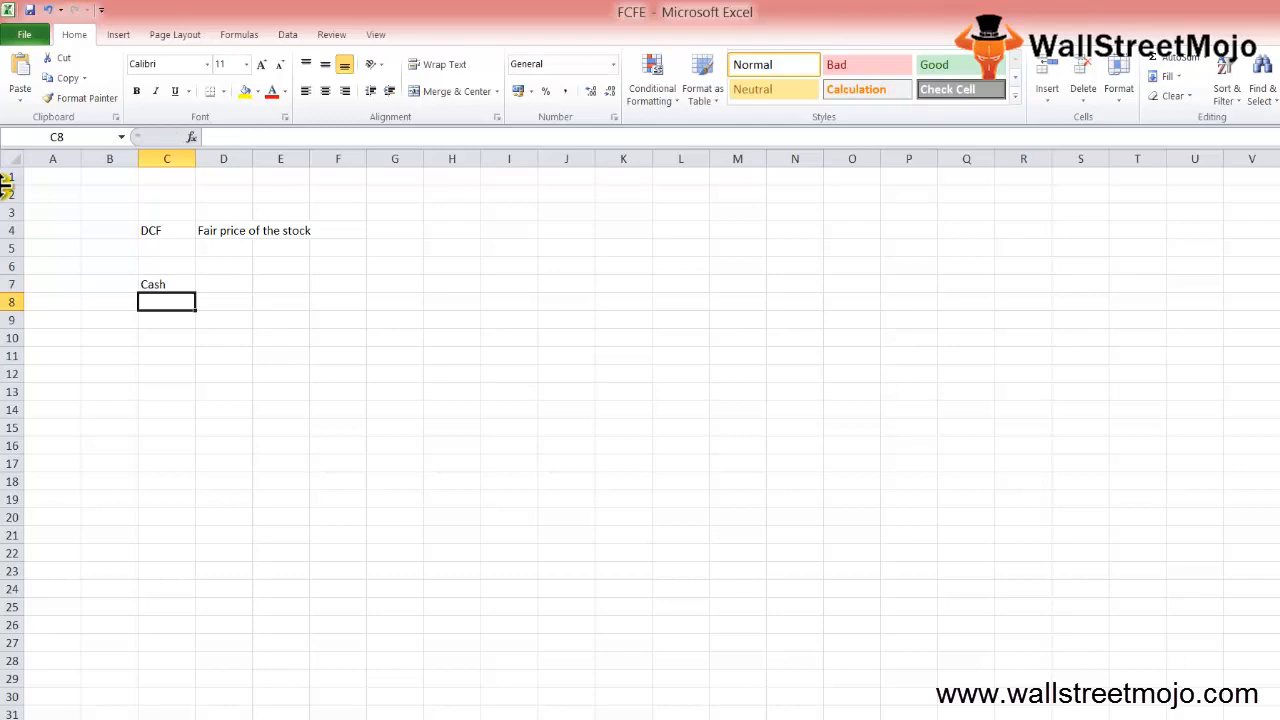
click(166, 284)
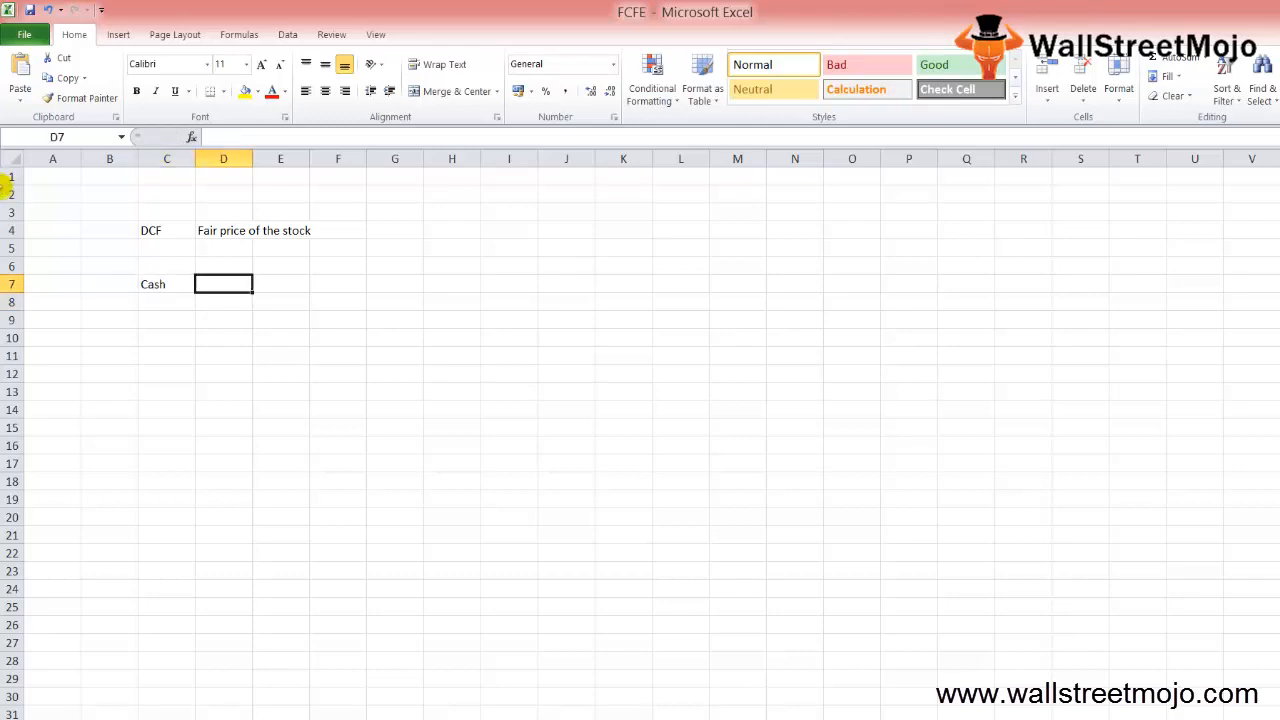
text(Taxes)
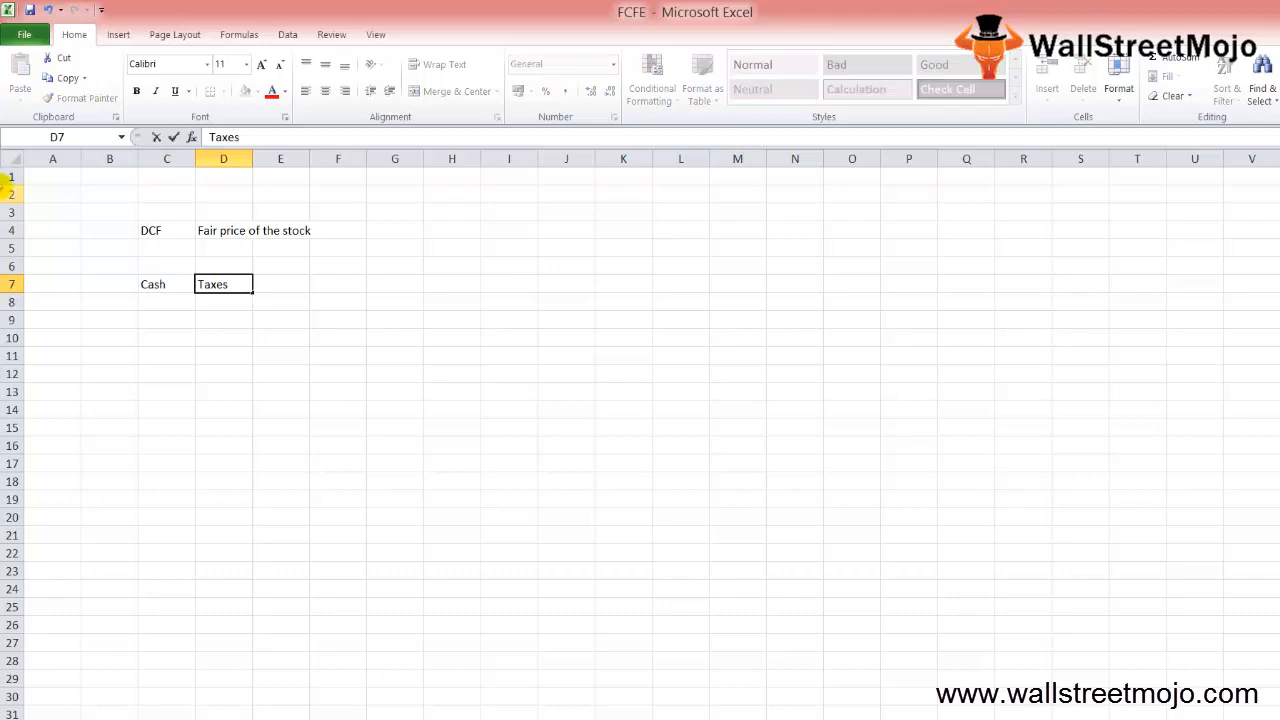
text(capex)
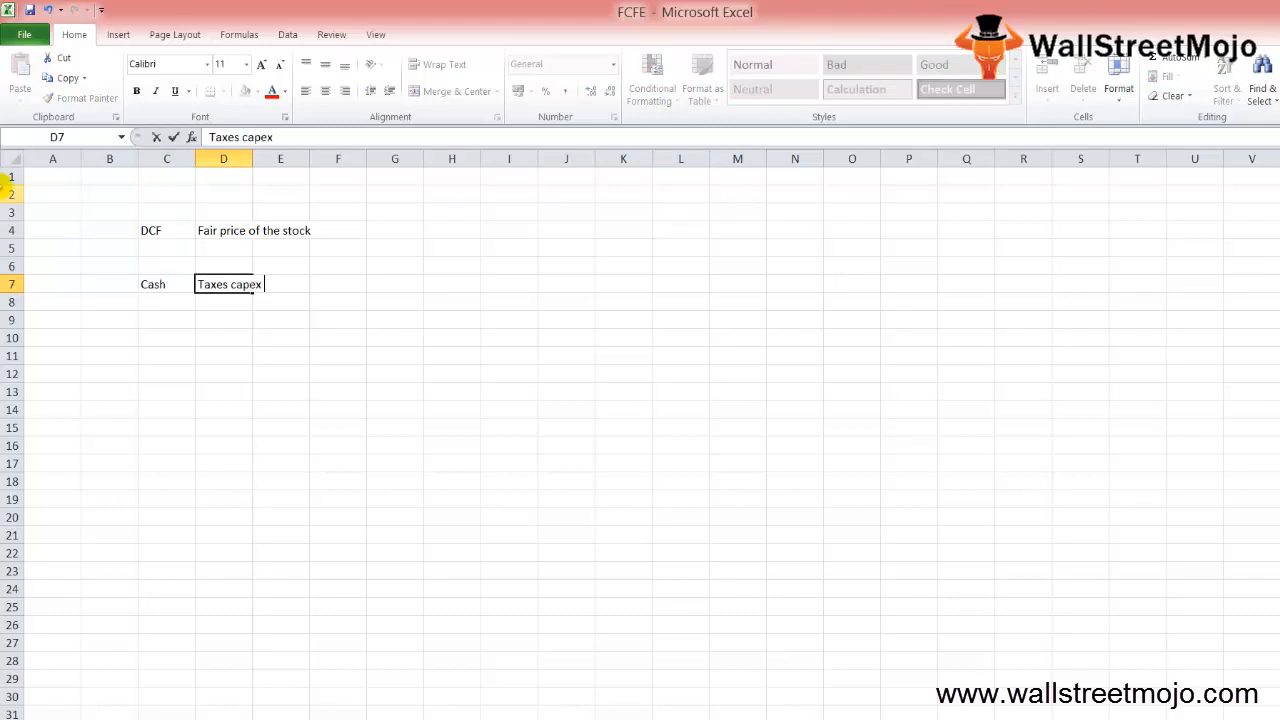
text(and debt cash flows)
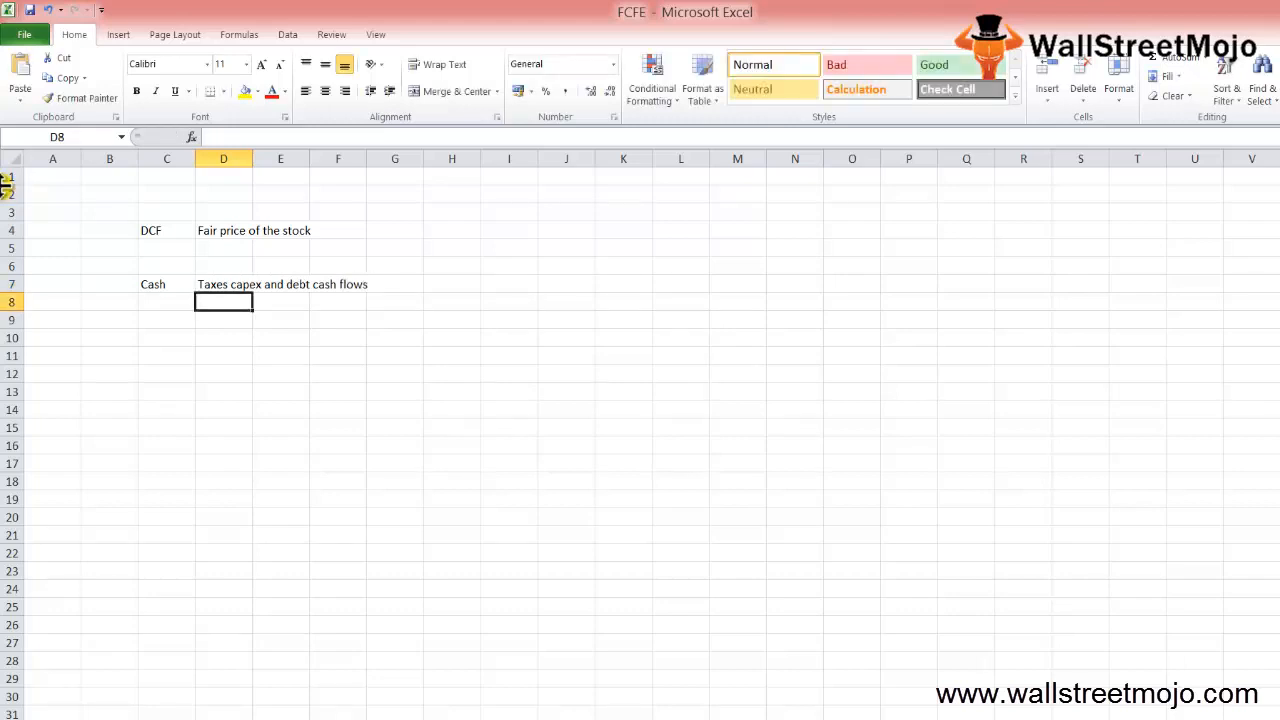
click(224, 336)
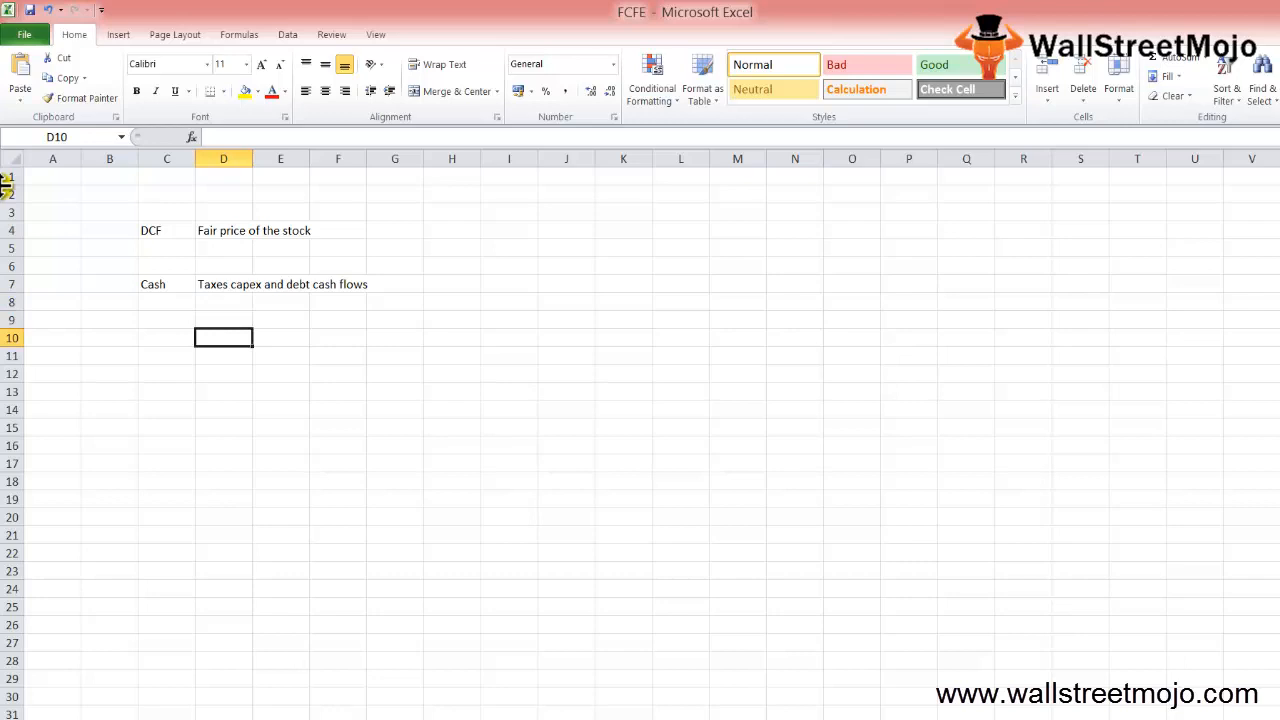
text(DDM)
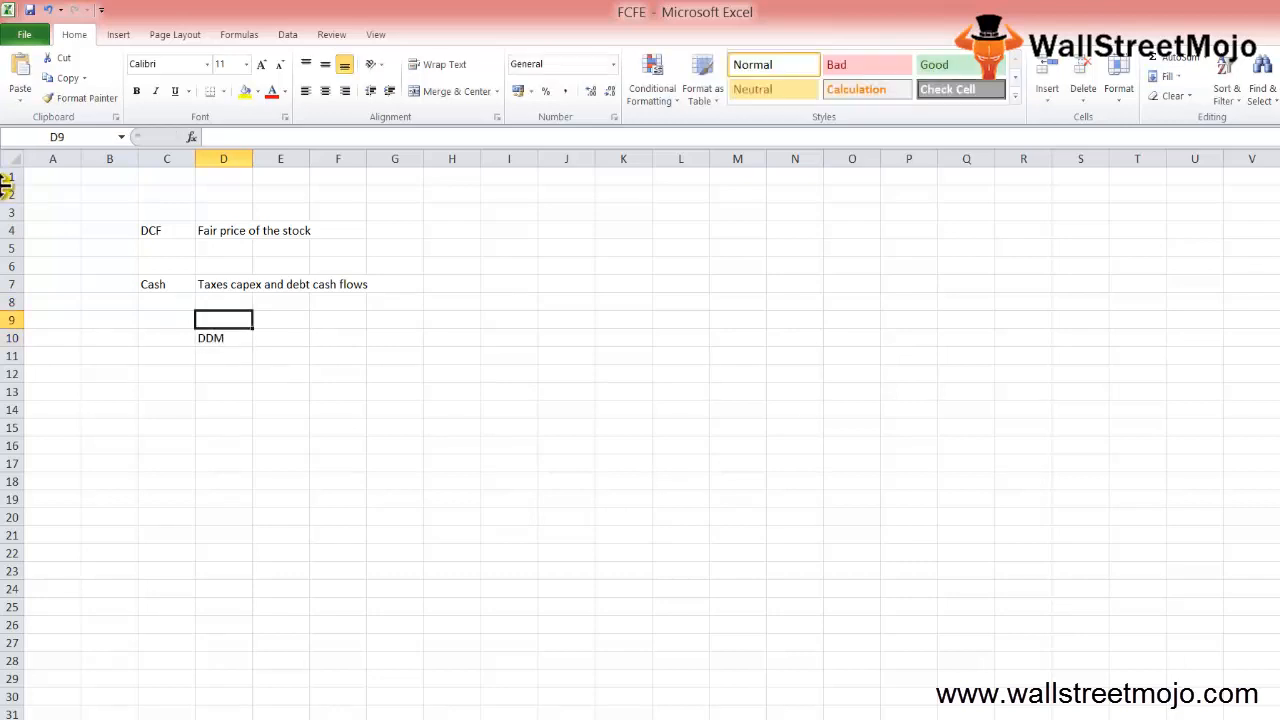
Enter FCFE in D11 with DDM beside it in E11, then Leverage in D13.
click(224, 336)
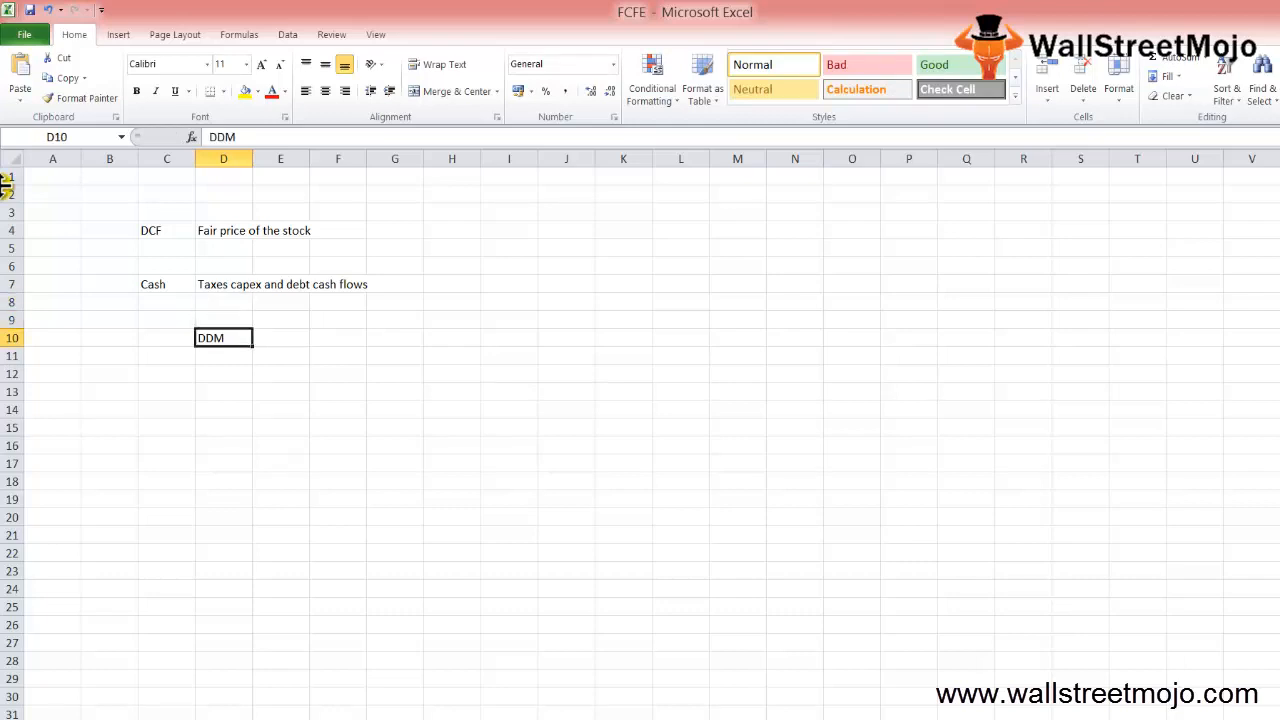
text(FC)
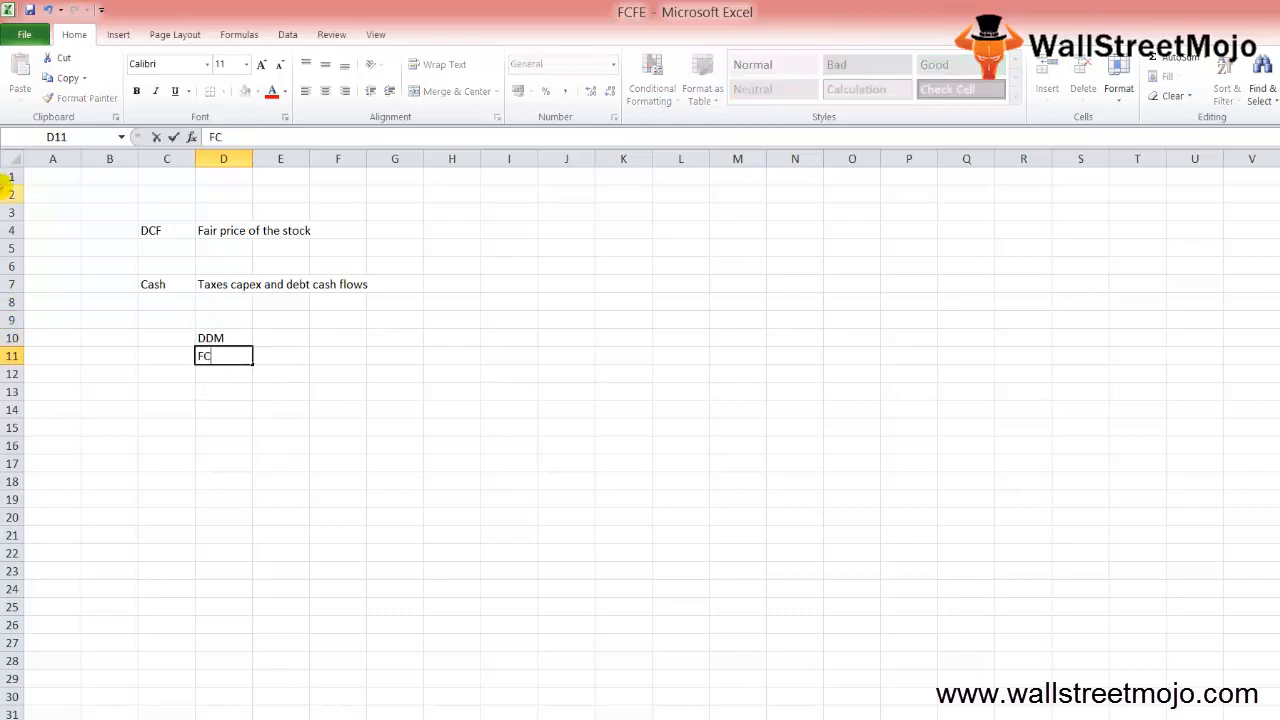
text(FE)
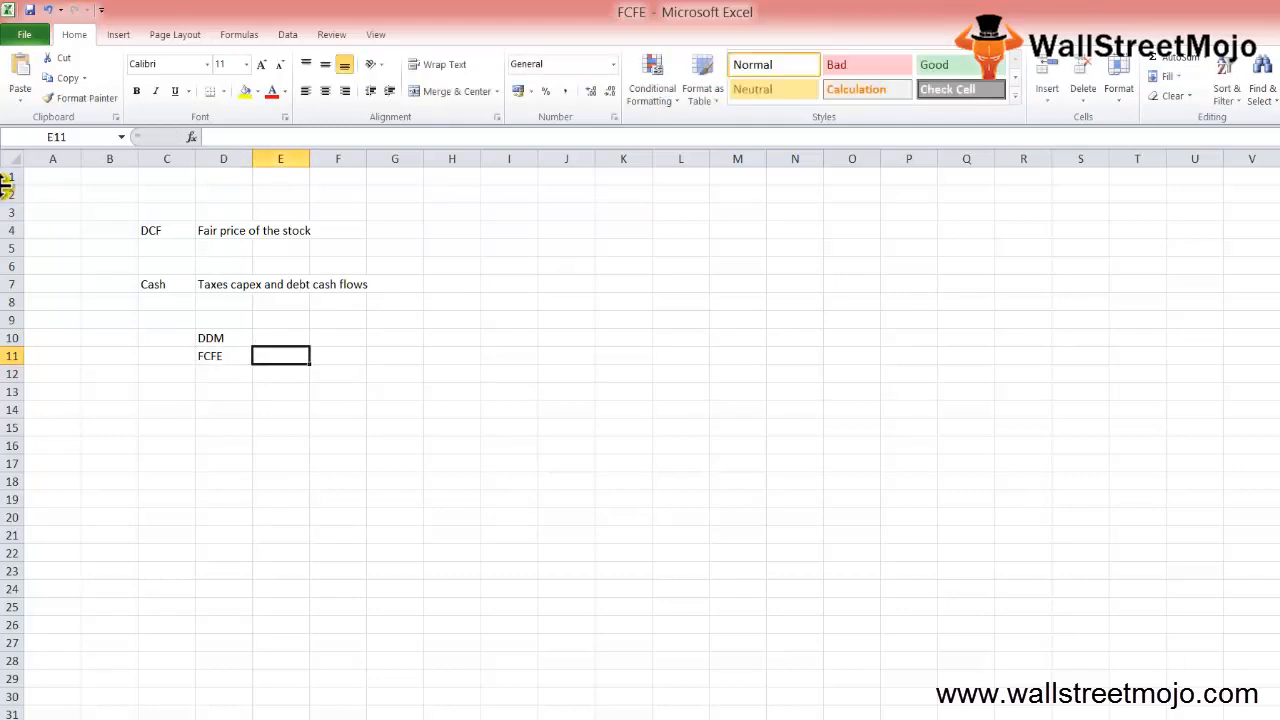
text(DDM)
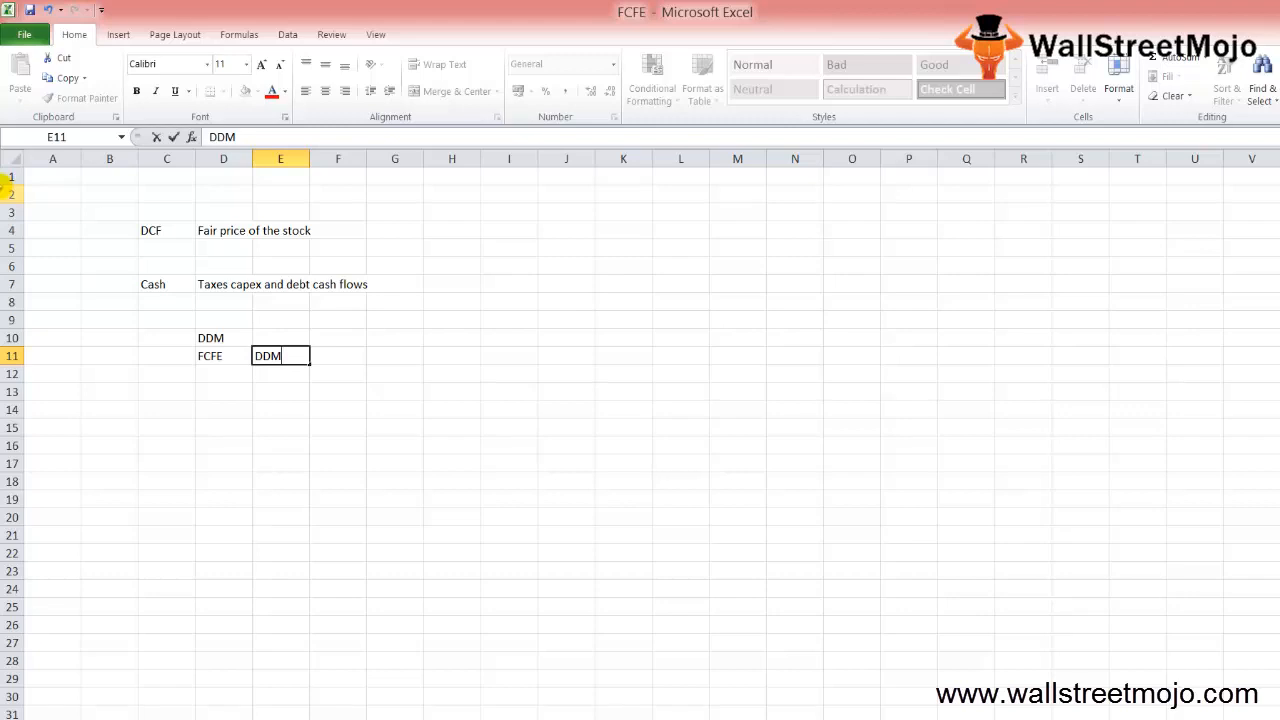
click(394, 356)
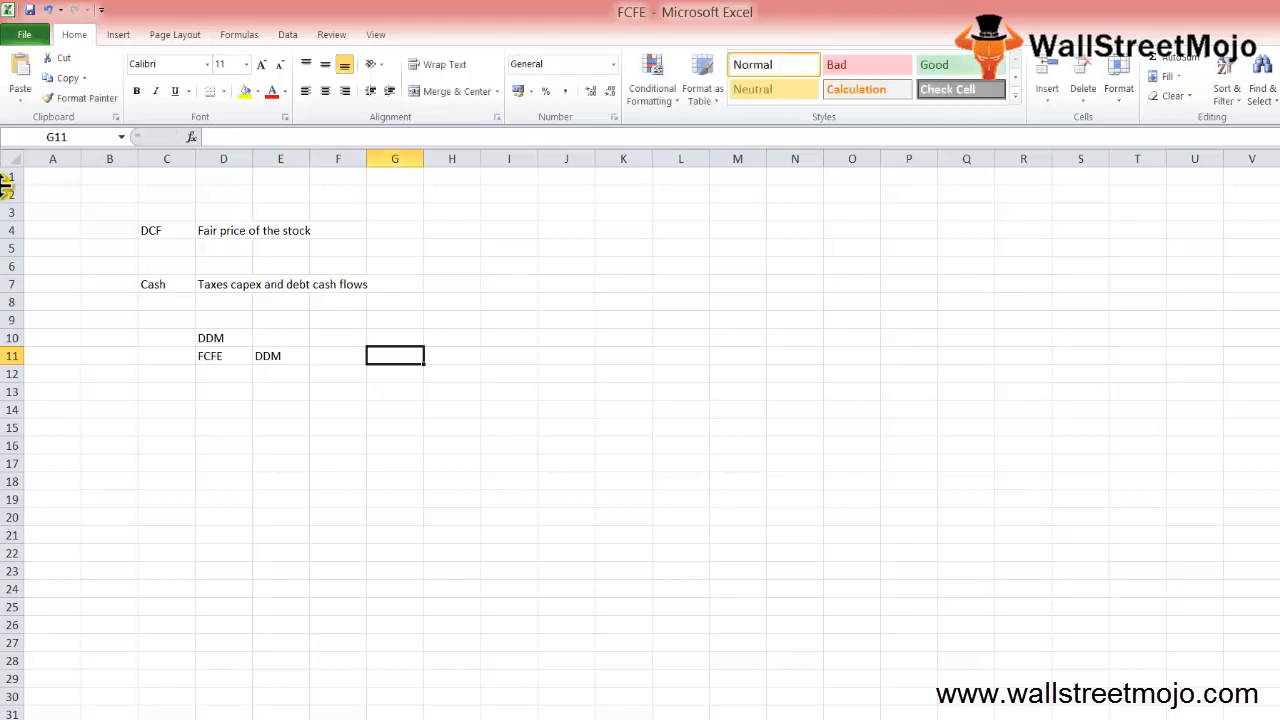
click(224, 390)
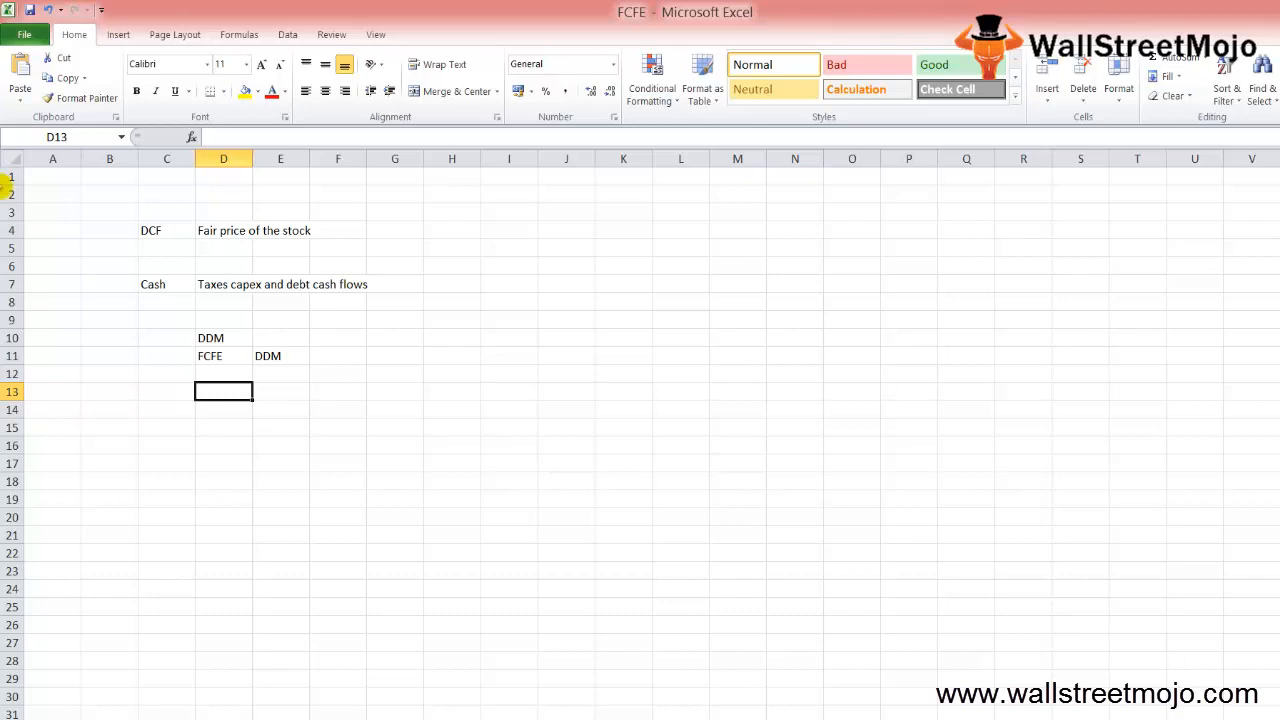
text(Leverage)
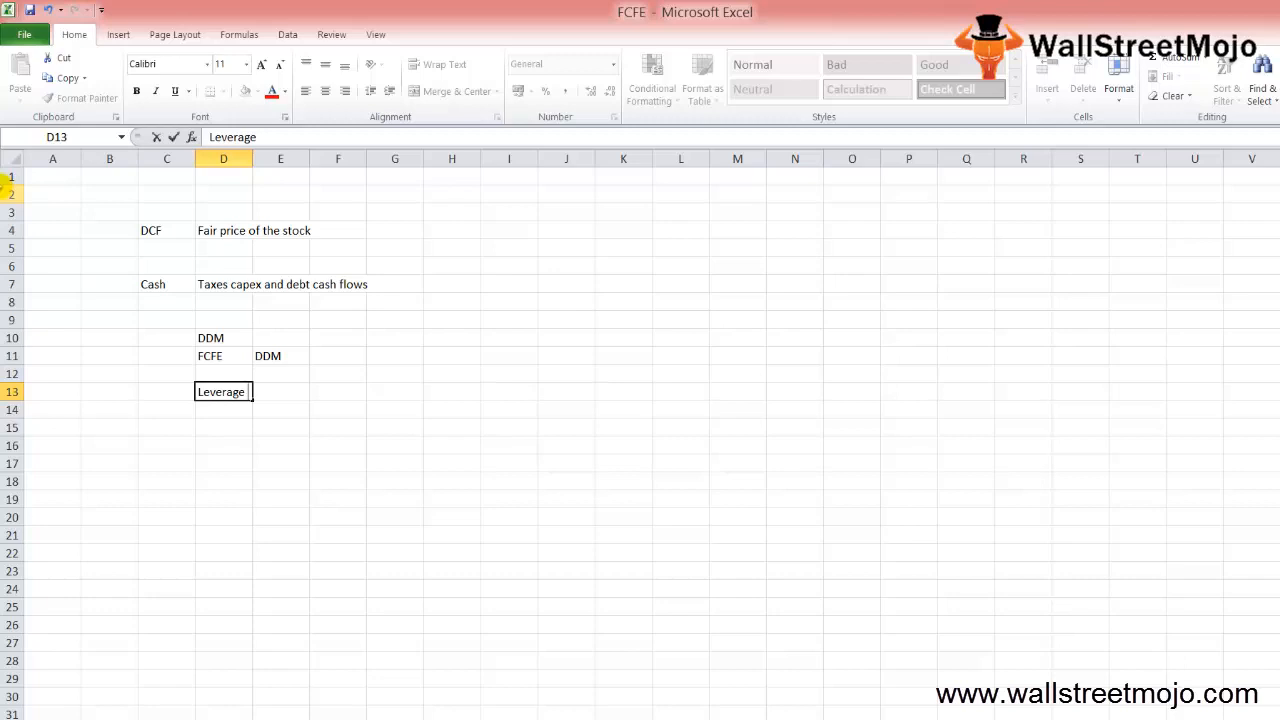
mouse_move(448, 476)
text(FCFE=)
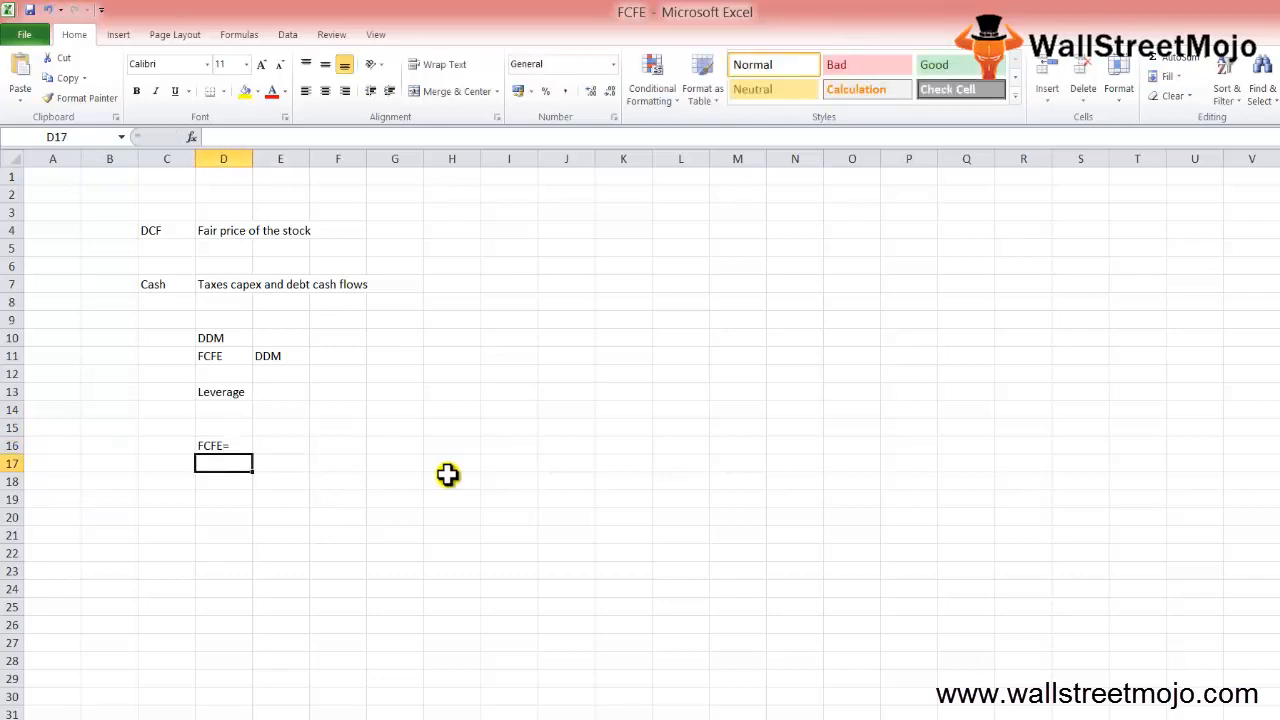
Write FCFE= Net Income + Dep + Changes in WC + Net debt across row 16 cells.
text(Net Incom)
click(394, 446)
text(Dep)
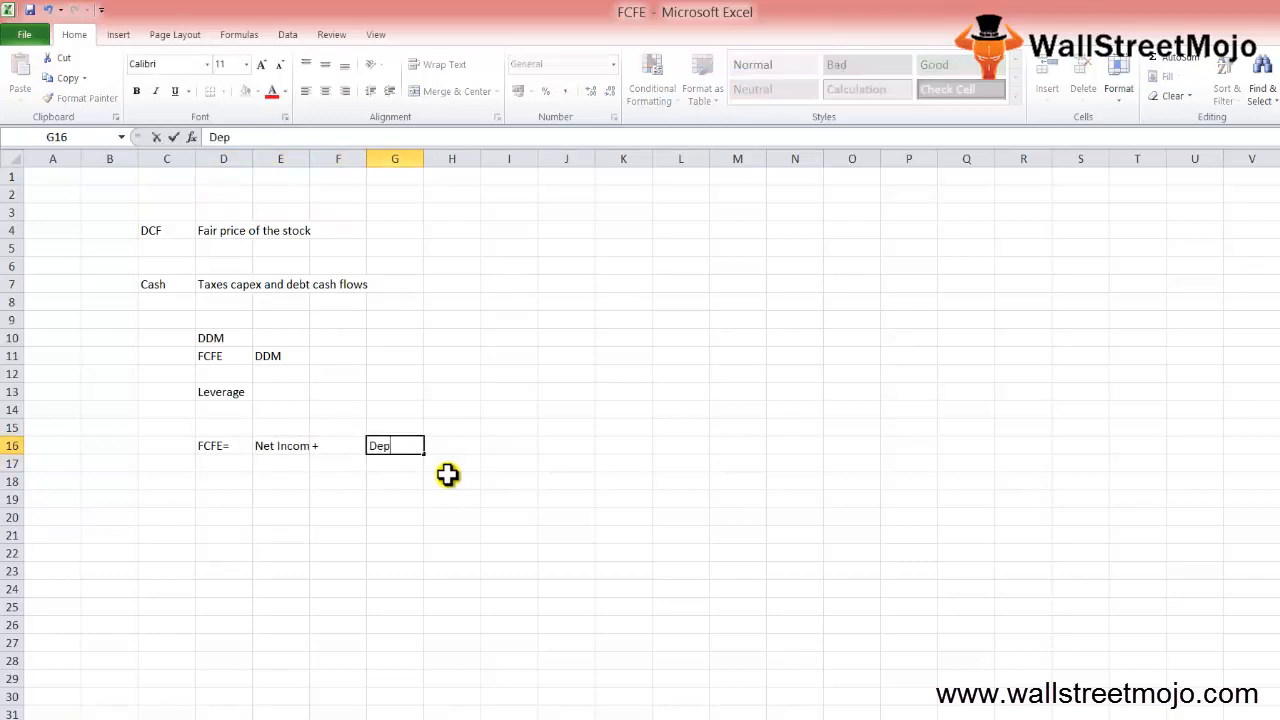
text(+H15)
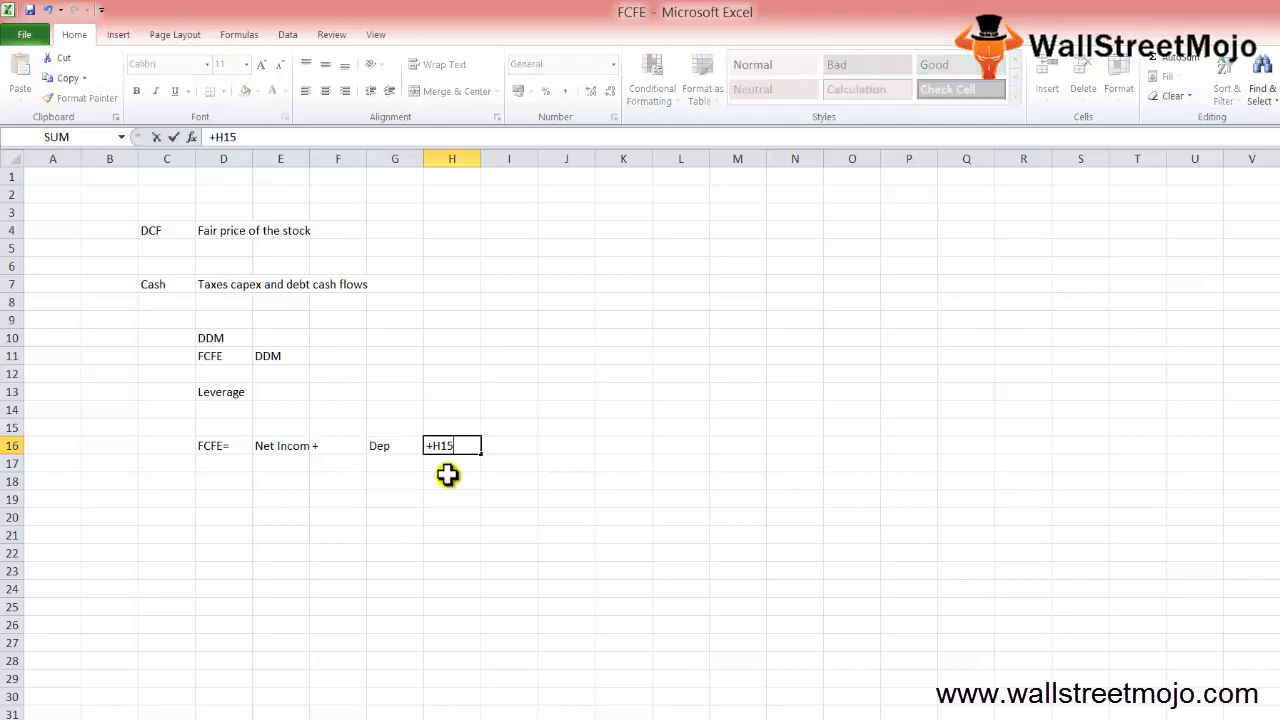
key(BackSpace)
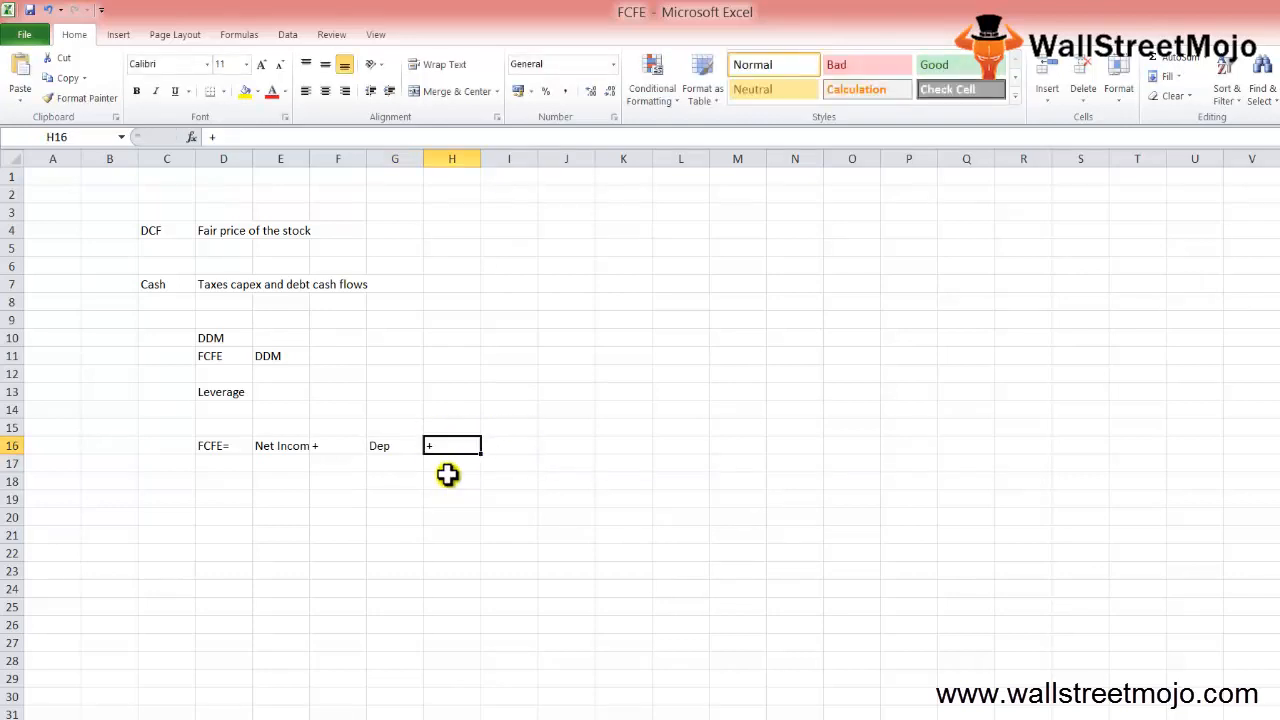
text(Changes in WC)
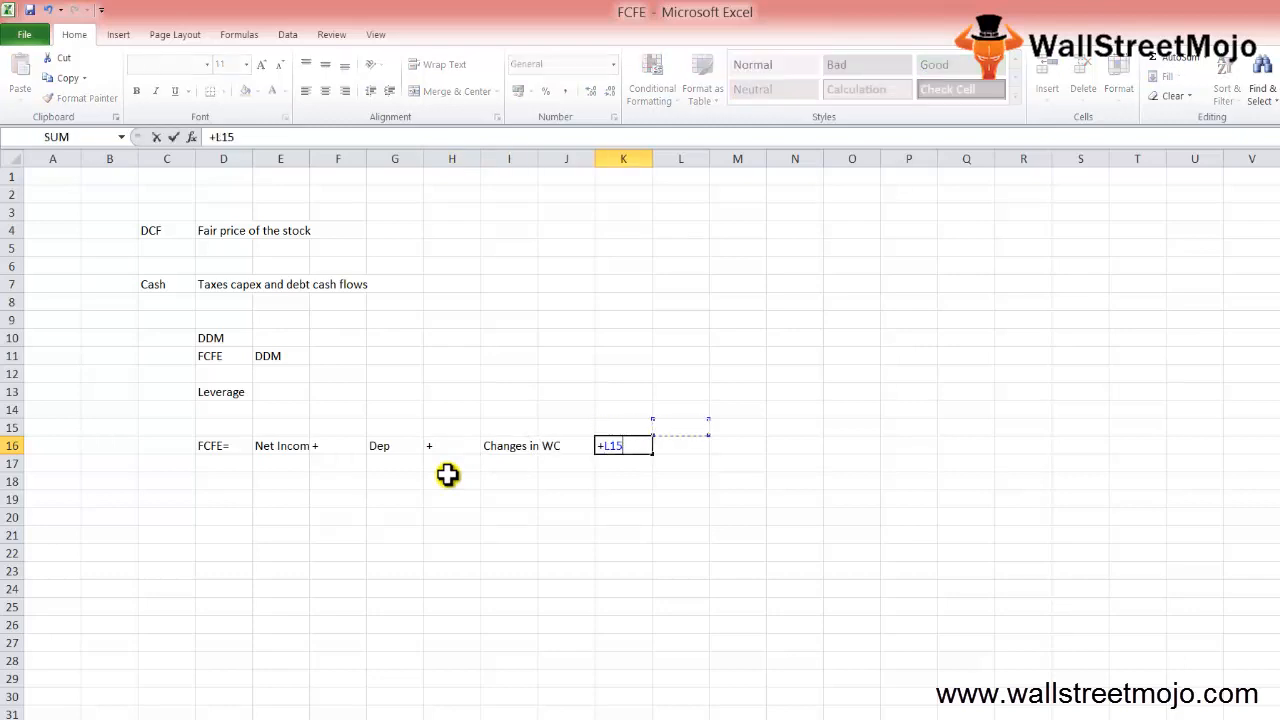
text(N)
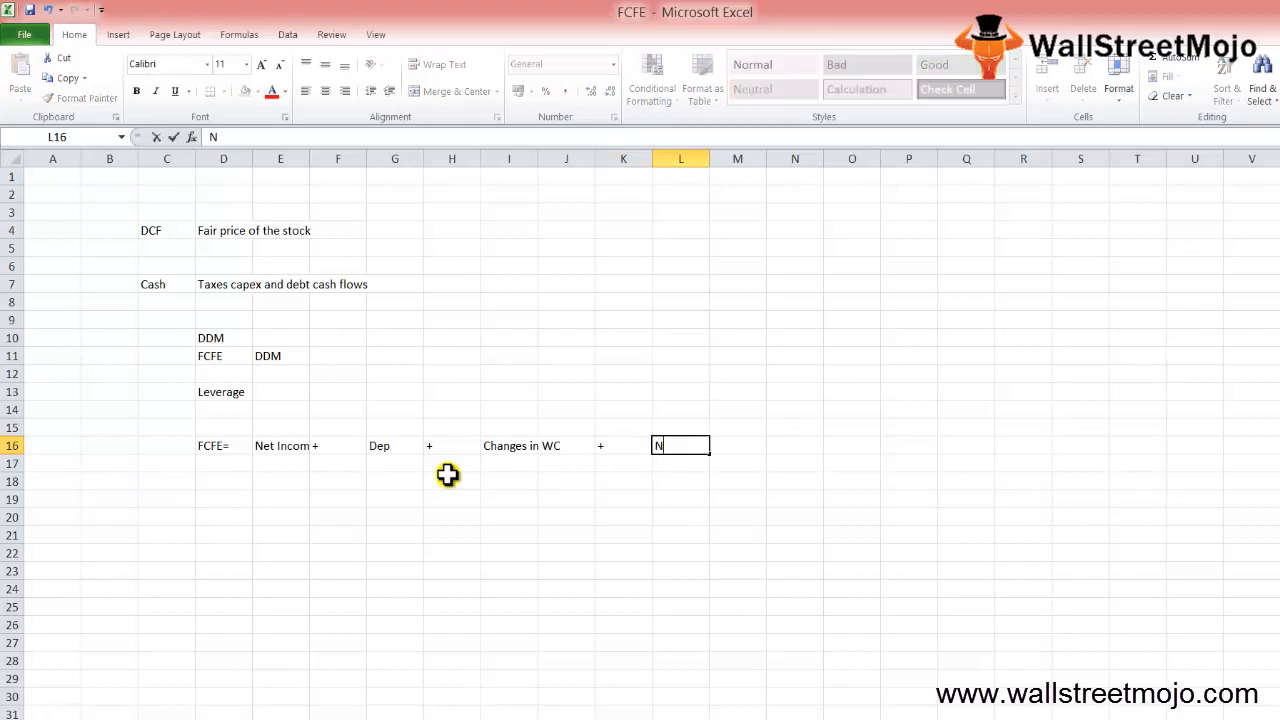
text(et debt)
click(224, 500)
text(Net income)
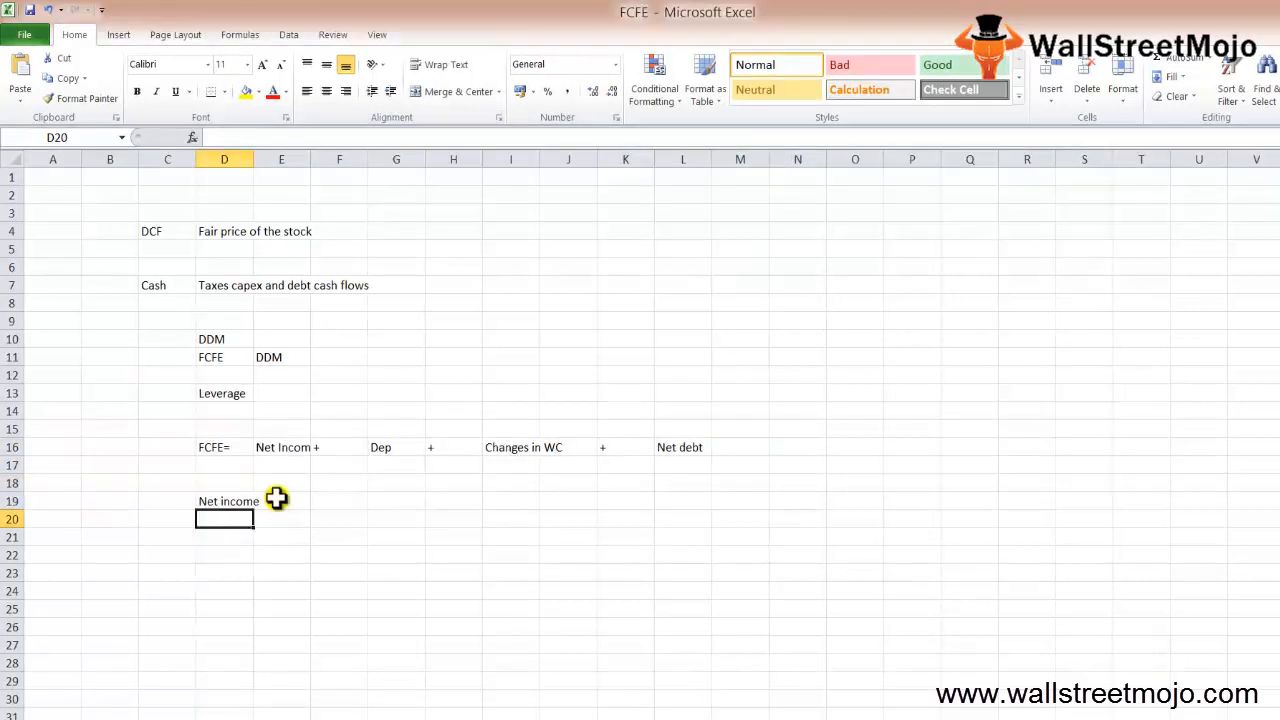
List items 1 Net income and 2 add: dep in rows 19–20.
click(224, 500)
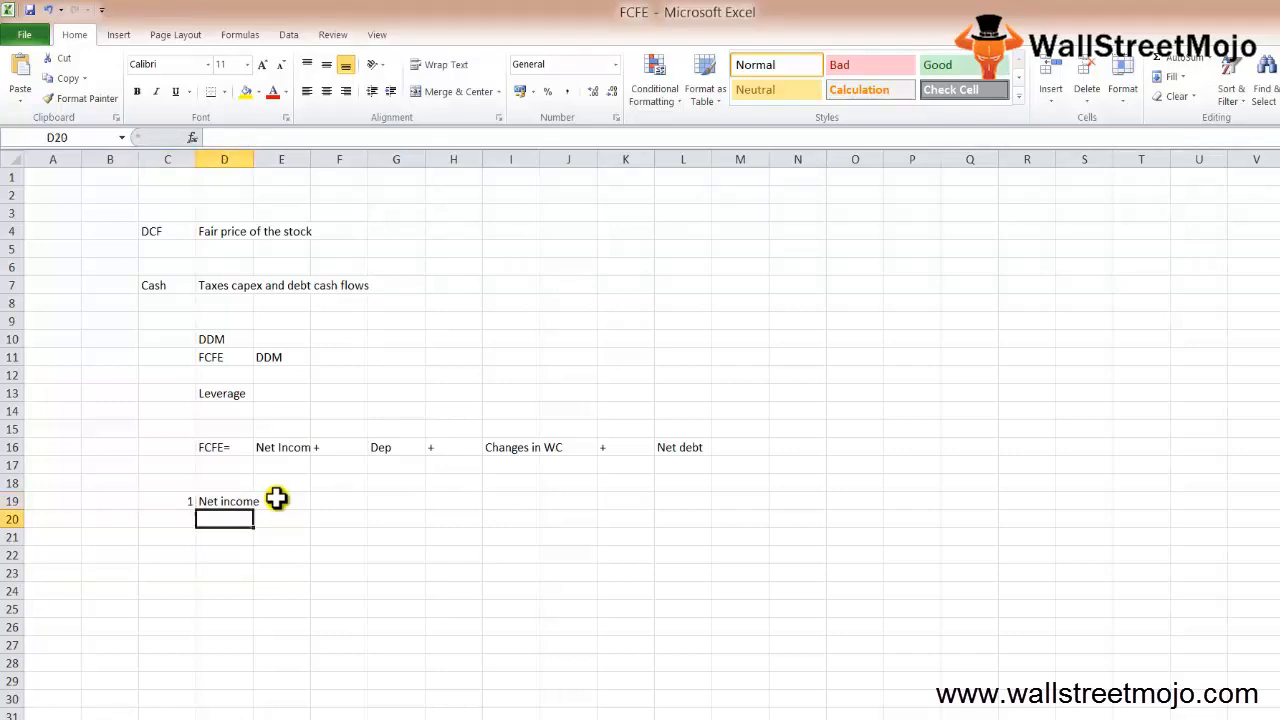
click(280, 500)
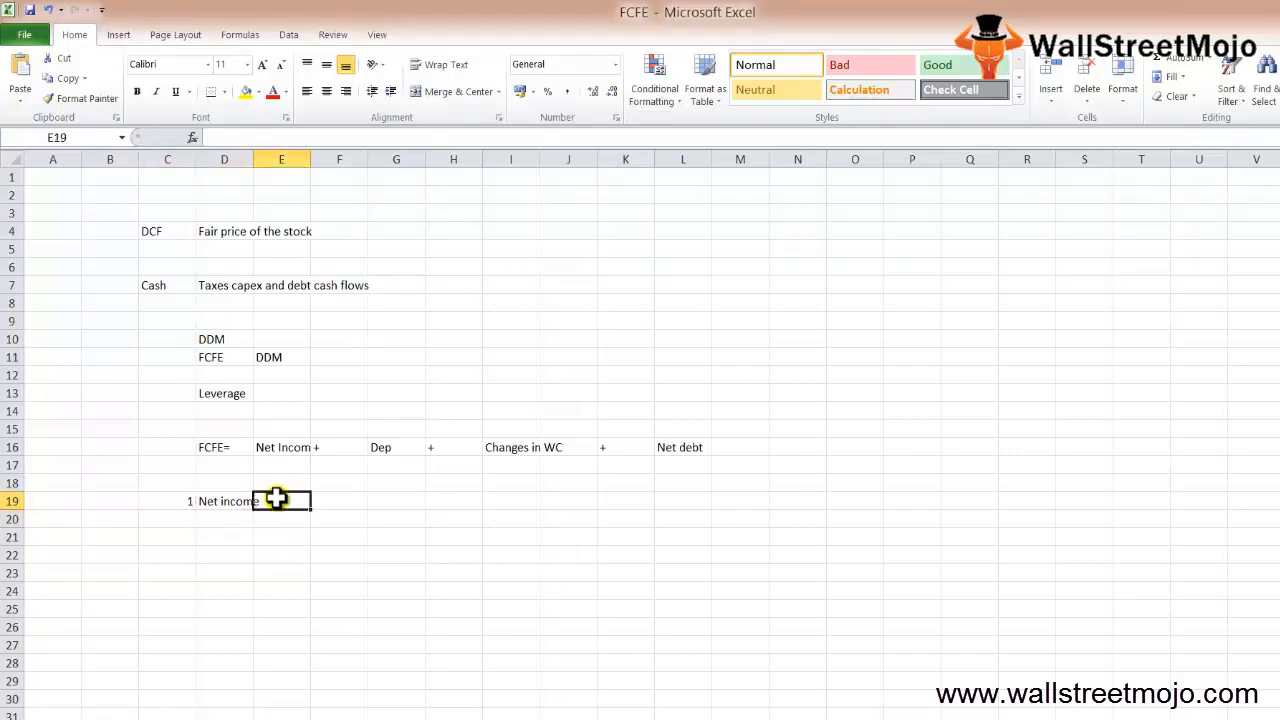
click(224, 500)
text(2)
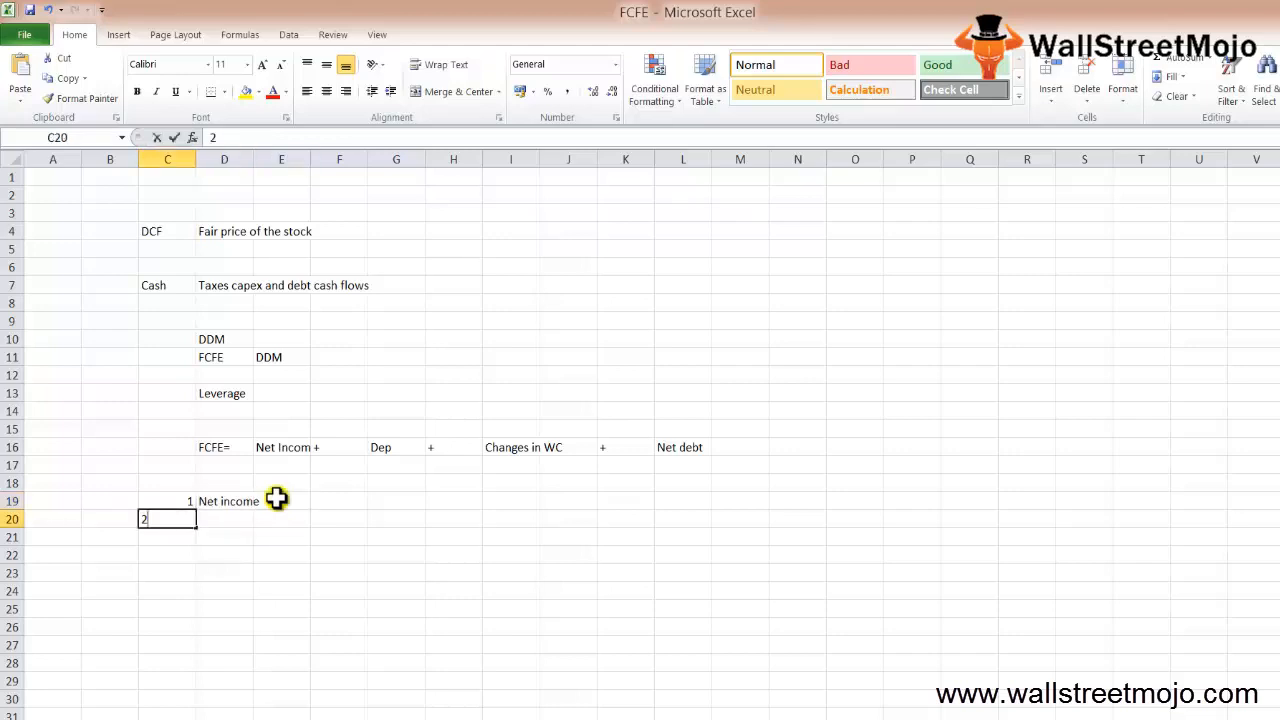
text(+)
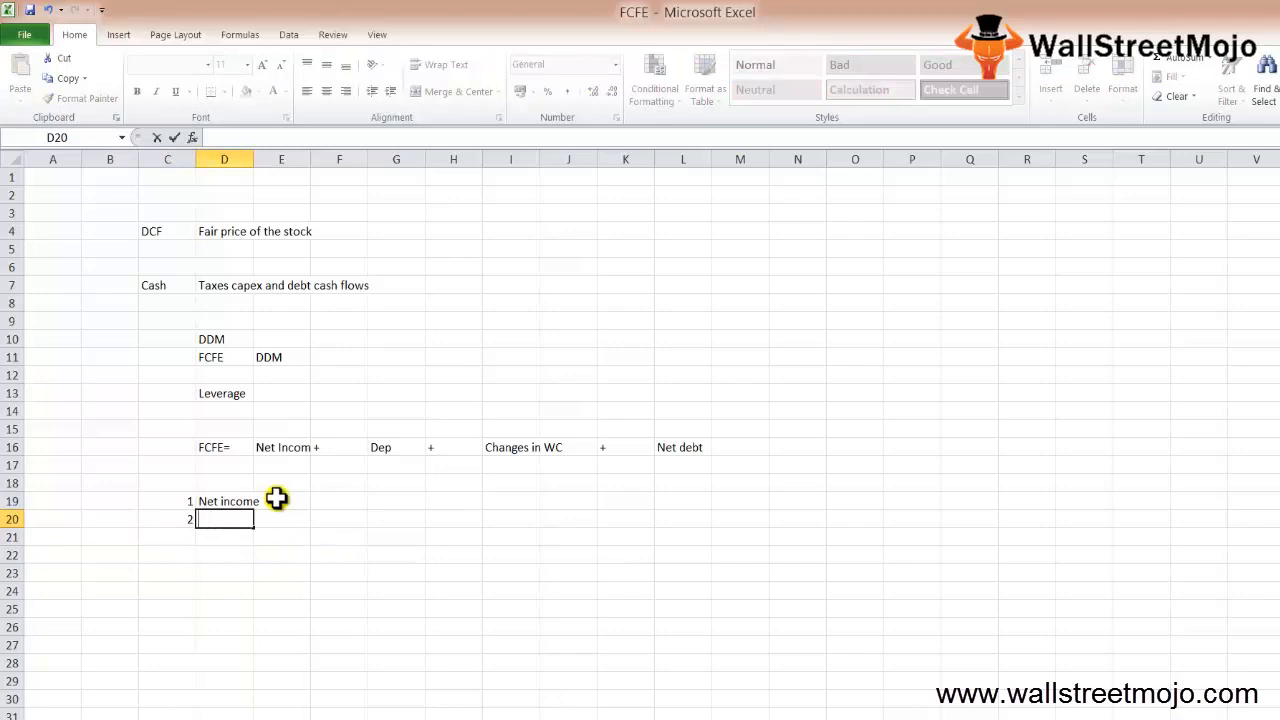
text(add: dep)
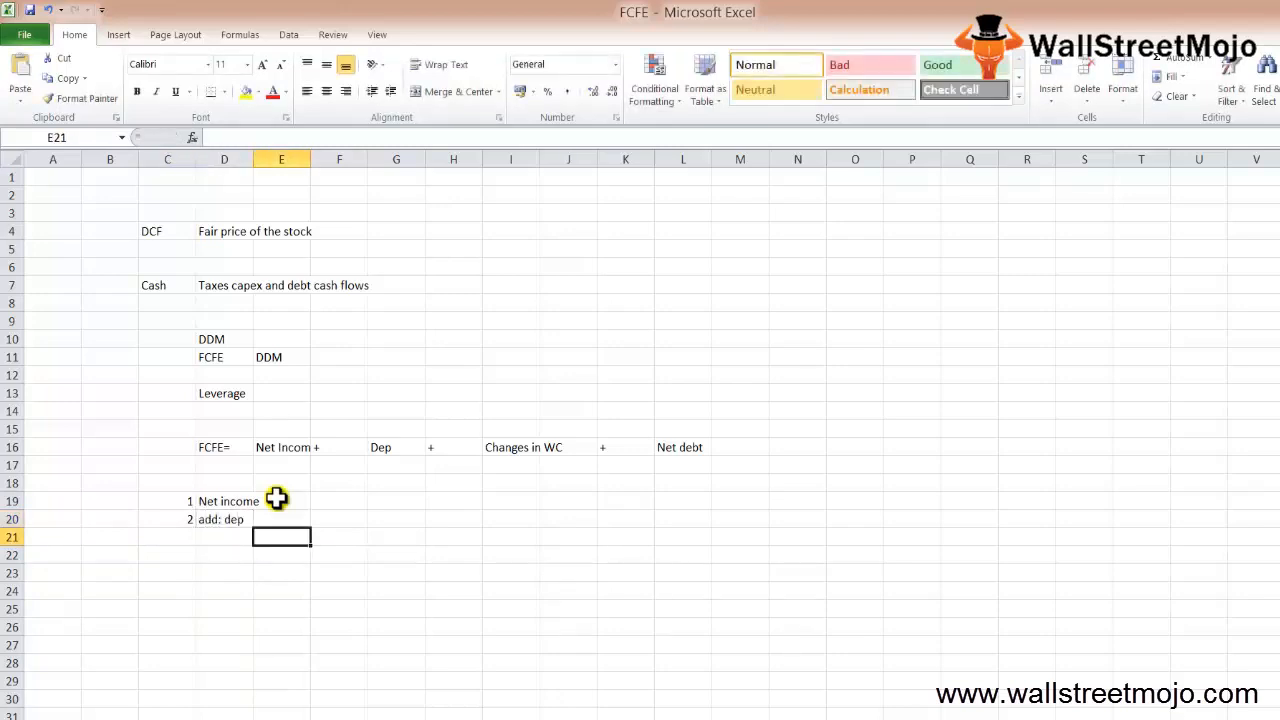
List items 3 changes in WC and 4 less : capex in rows 21–22.
click(224, 520)
text(3)
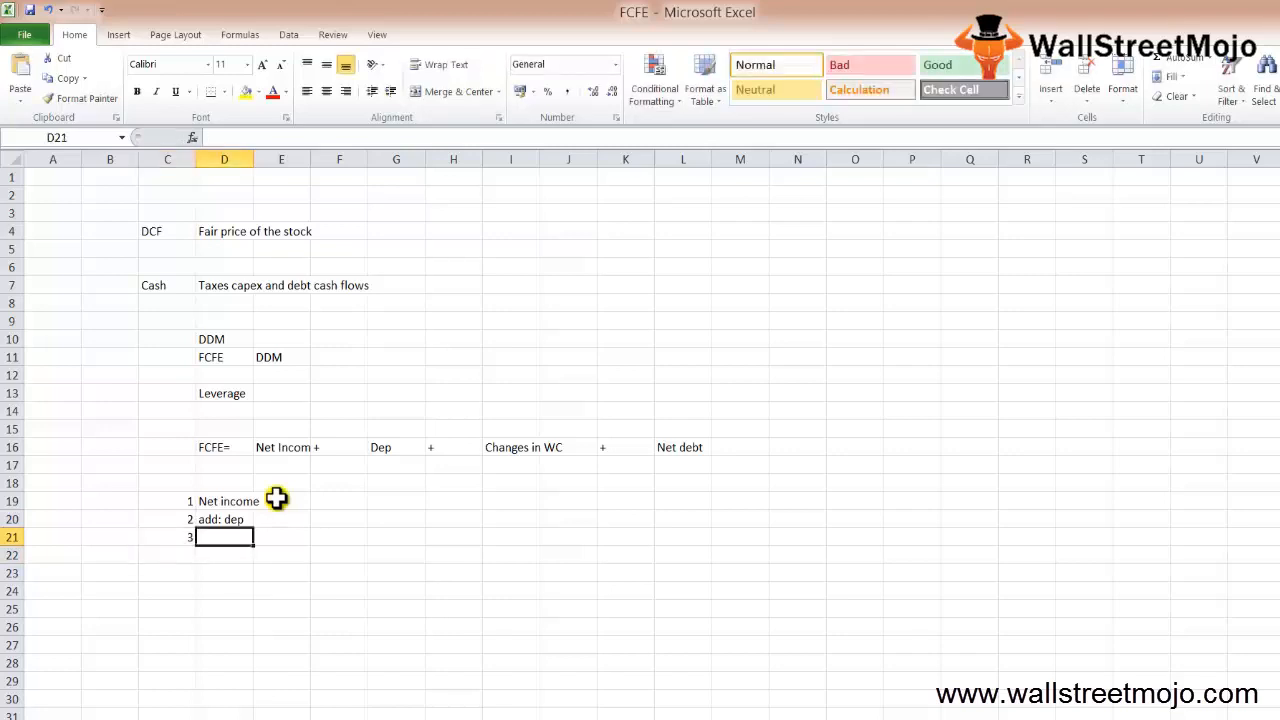
text(+)
text(changes in W)
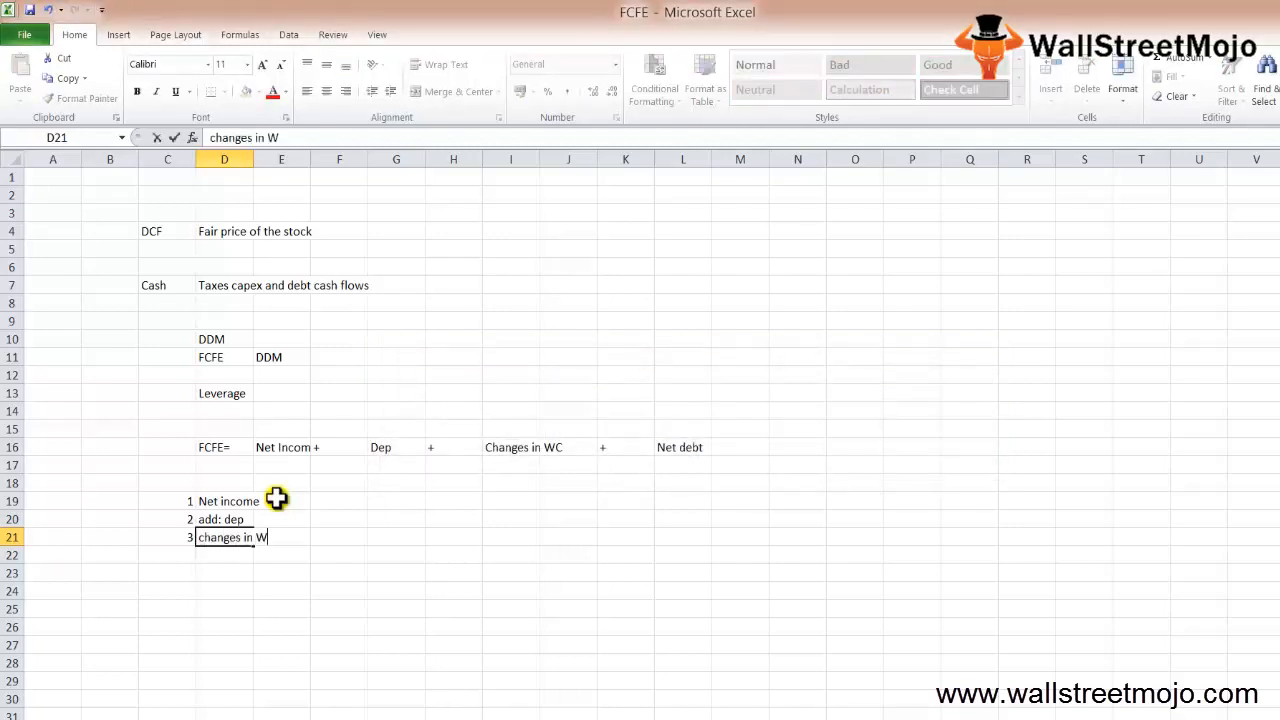
text(C)
click(166, 554)
text(4)
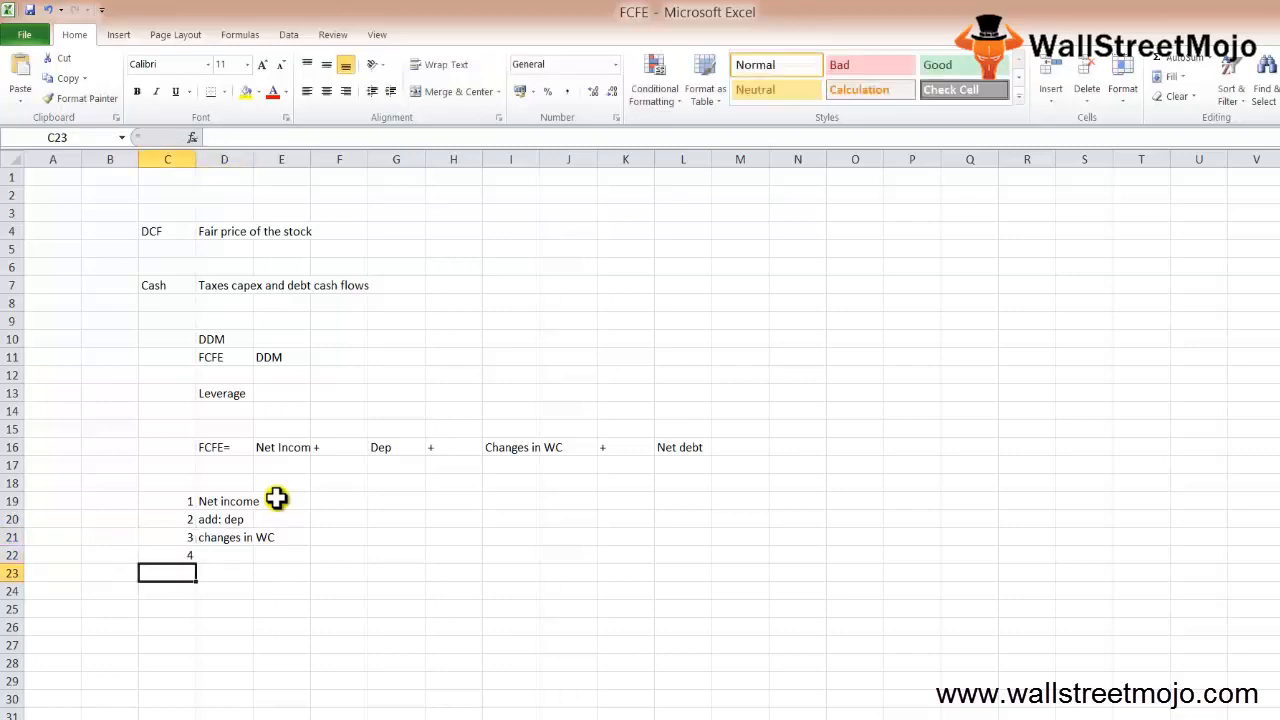
click(224, 556)
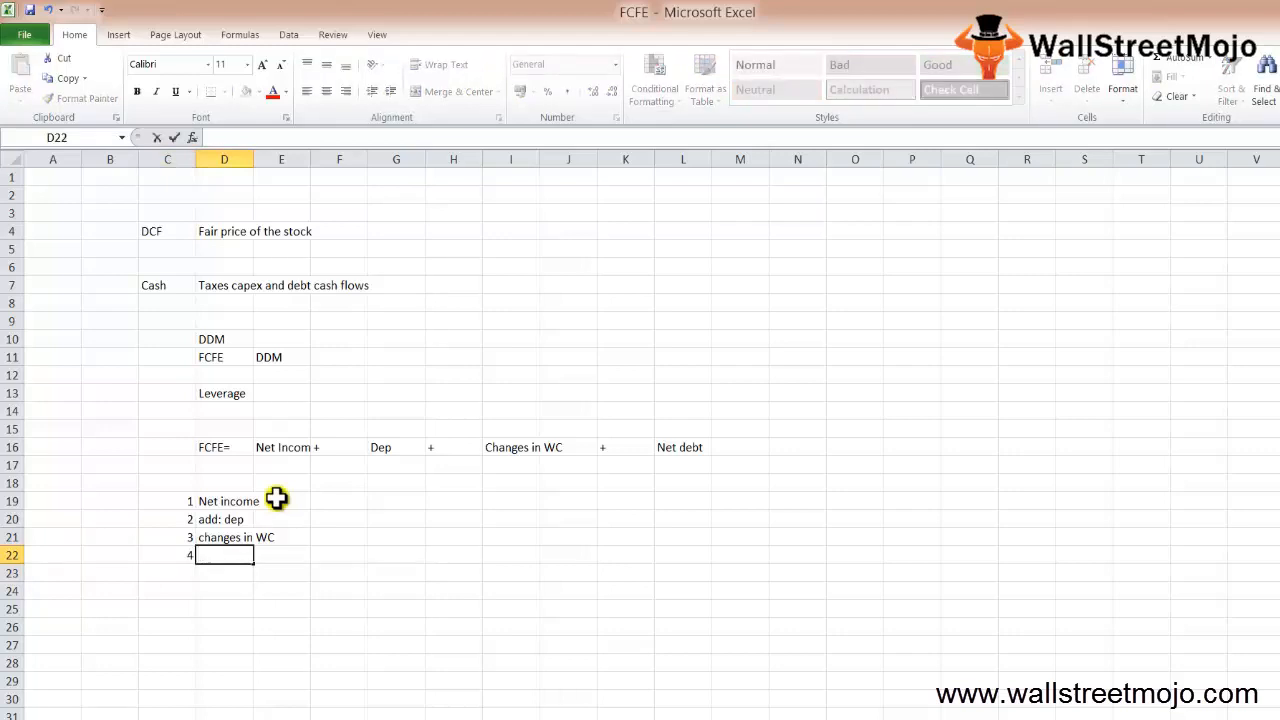
text(less : cap)
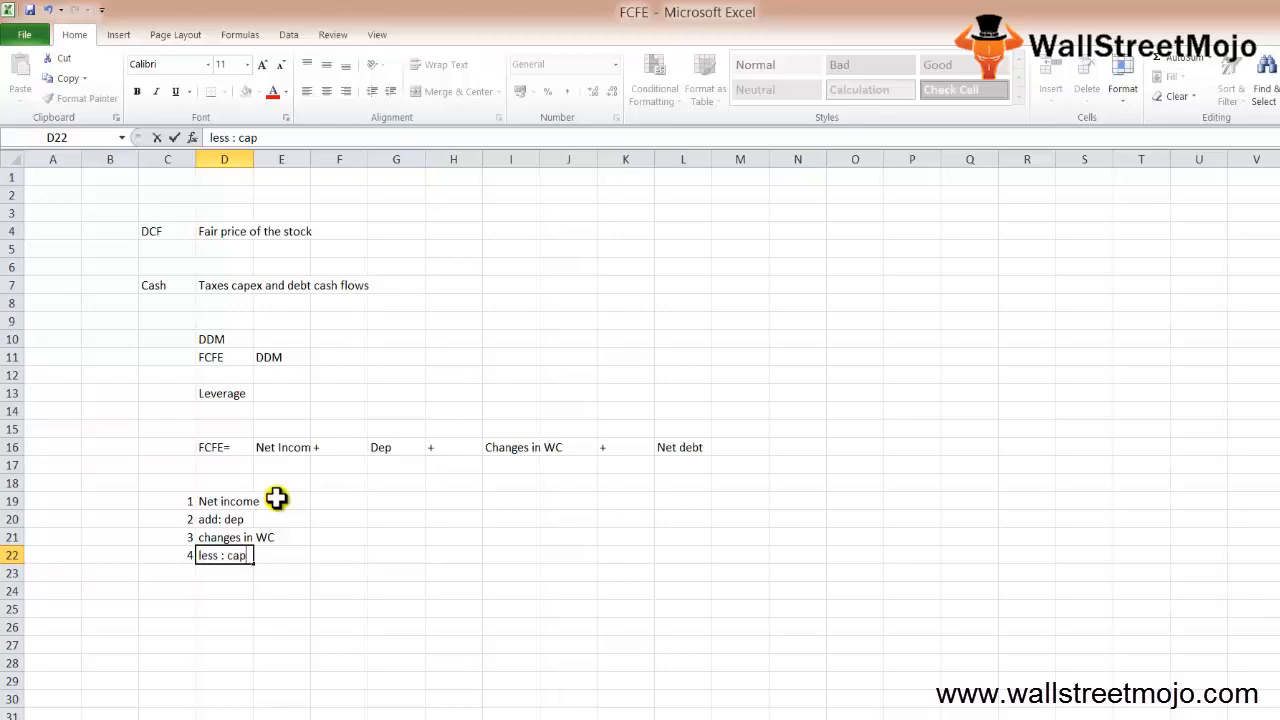
text(ex)
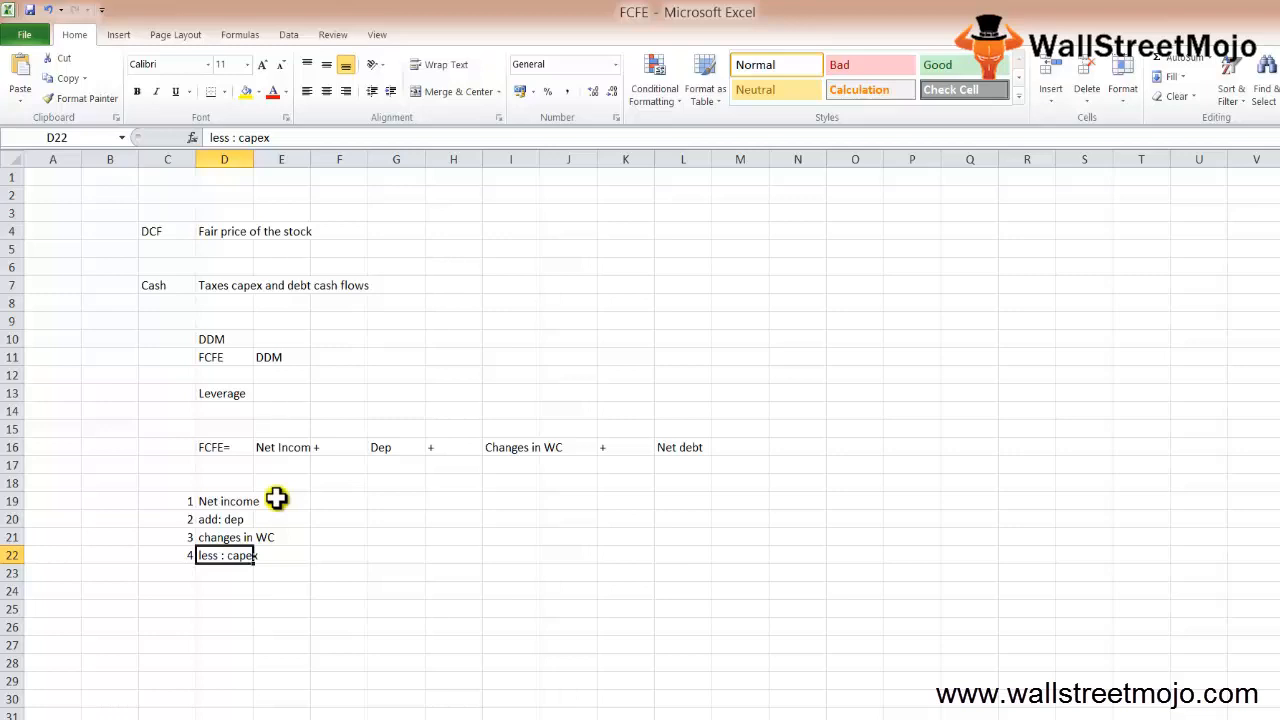
List item 5 Net debts in row 23.
double_click(224, 556)
text(+-)
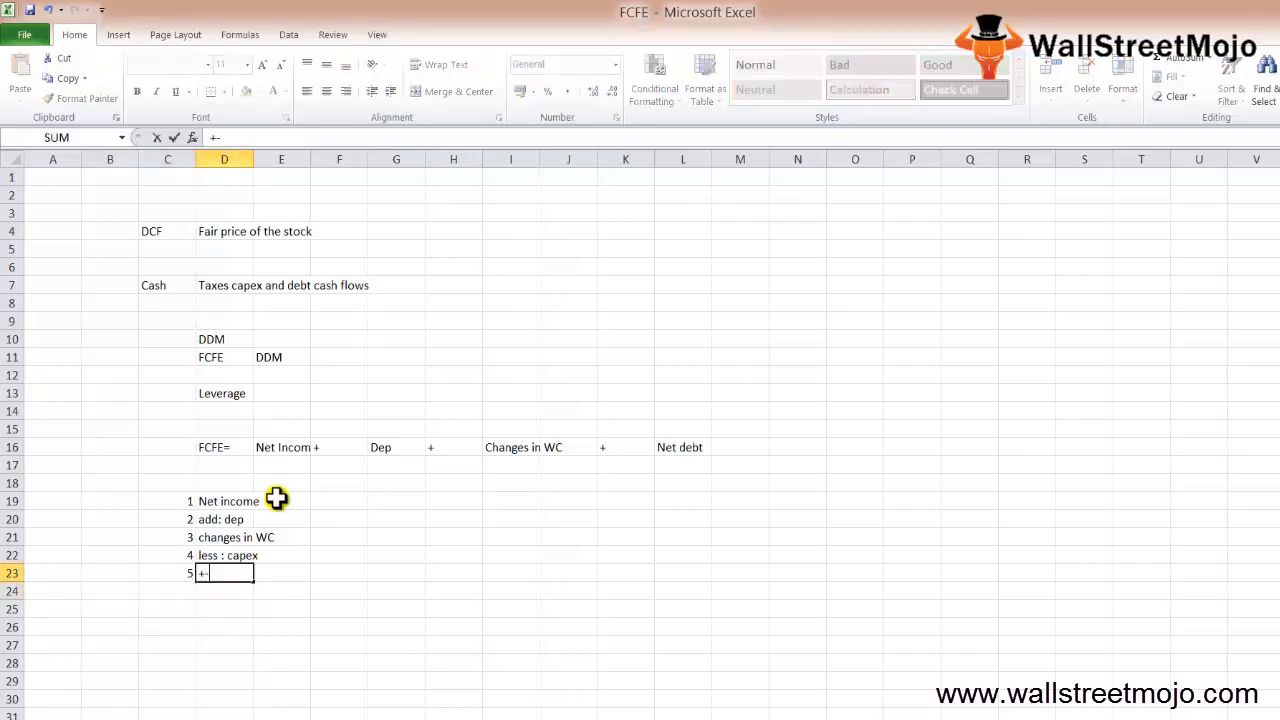
text(Net income)
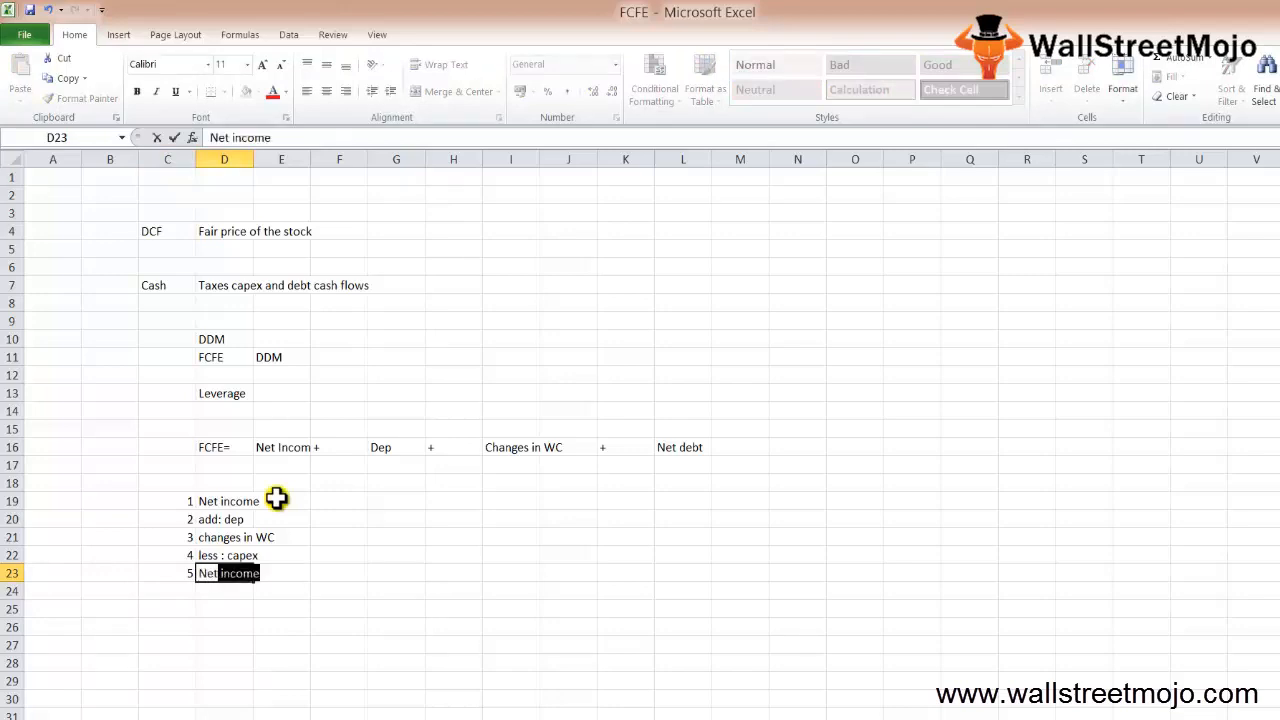
text(Net debt)
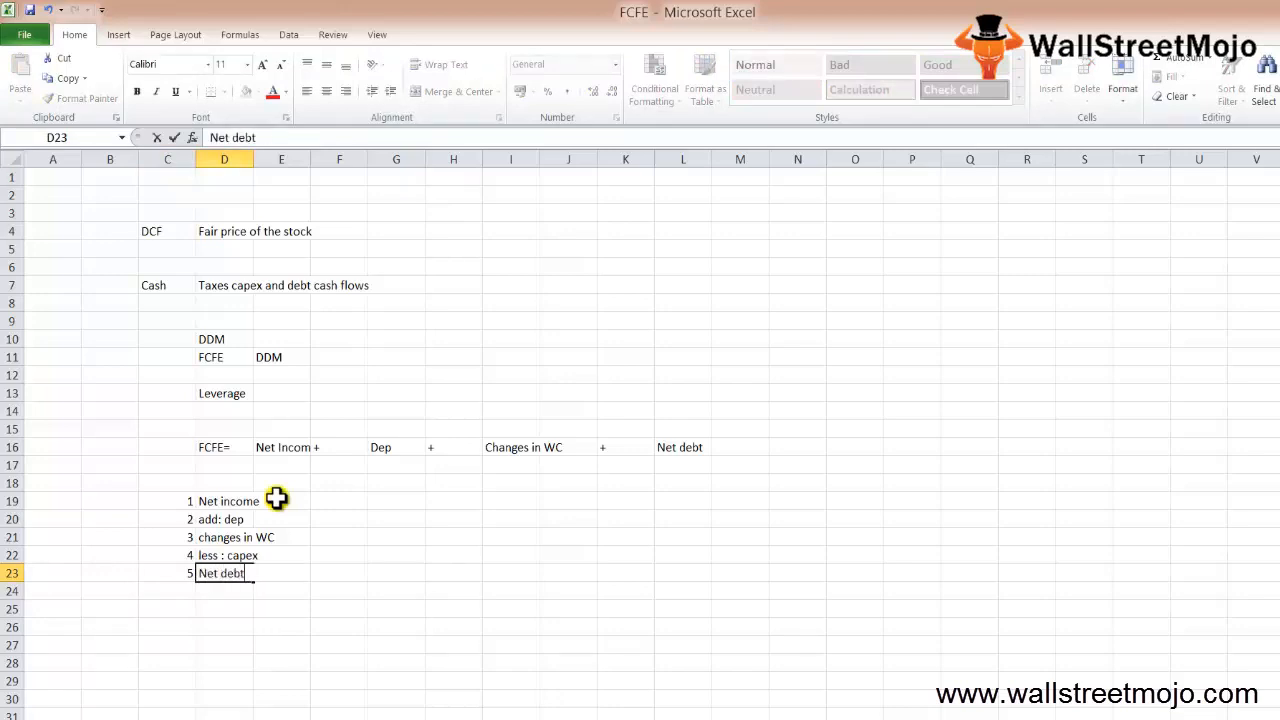
text(s)
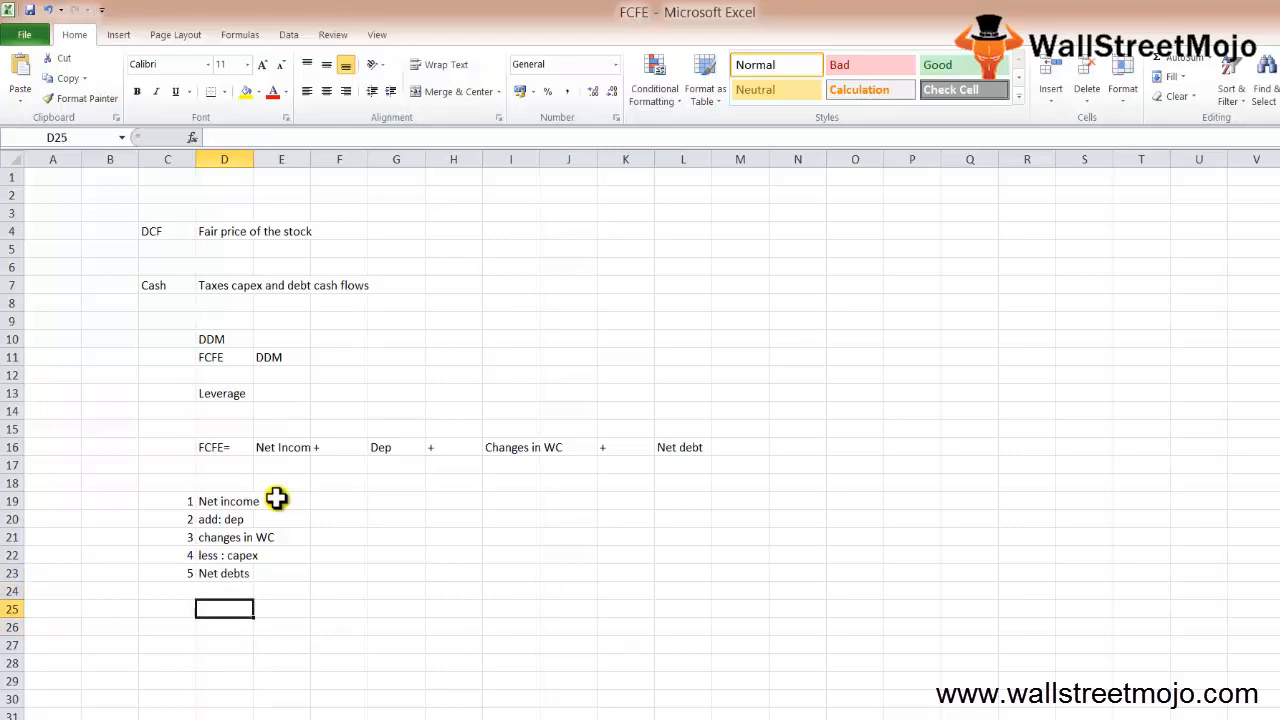
Enter FCFE= in D25 and EBIT -Int-taxed+dep+changes in WC+capex+net debt in E25.
text(FCF)
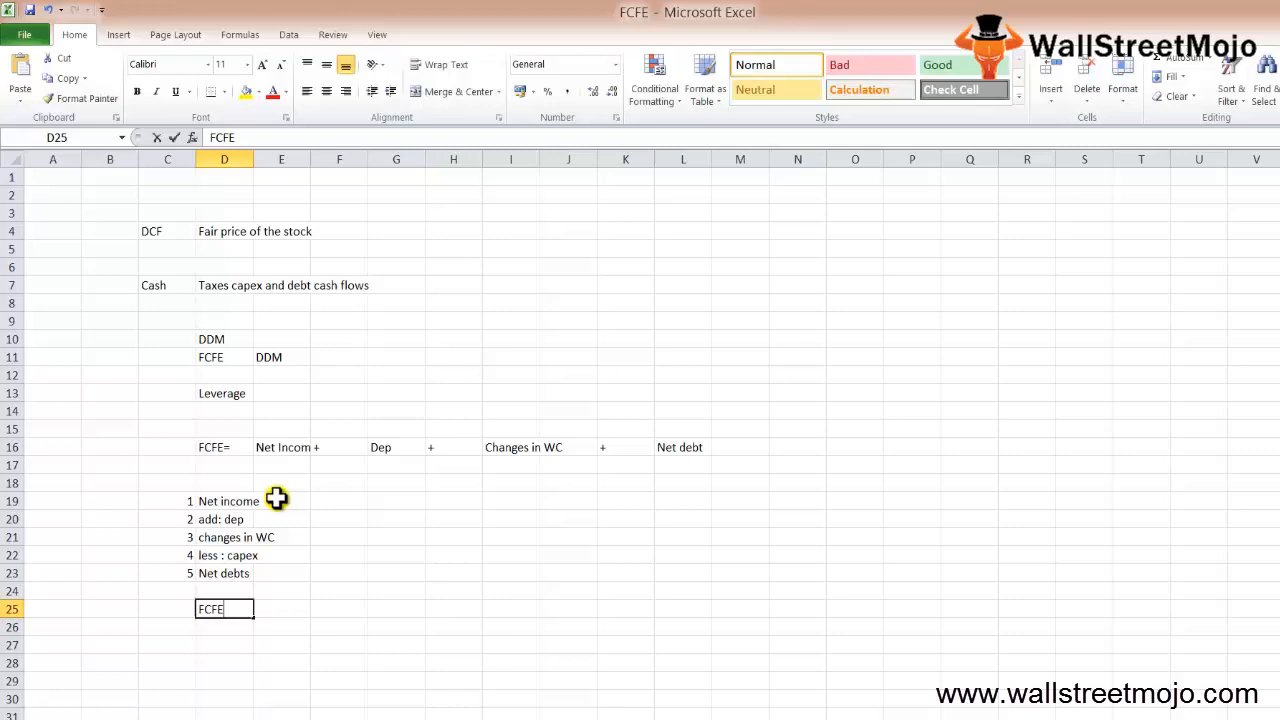
text(EBI)
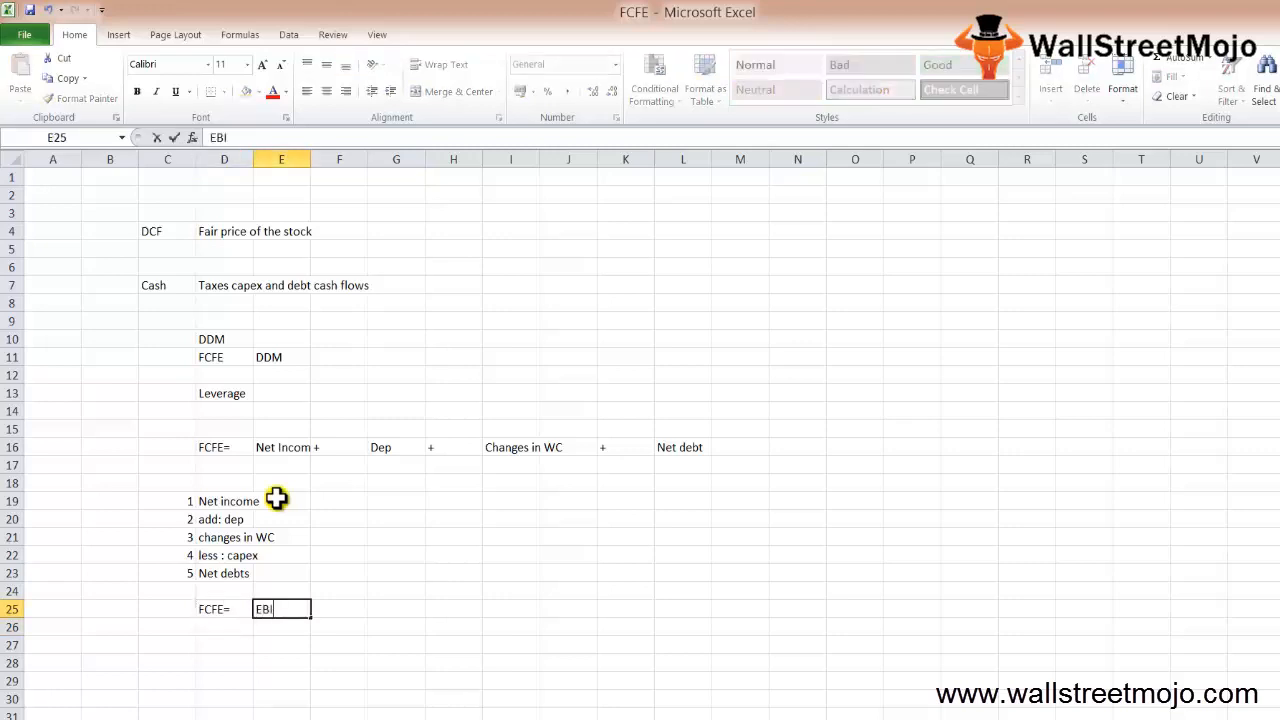
text(T -)
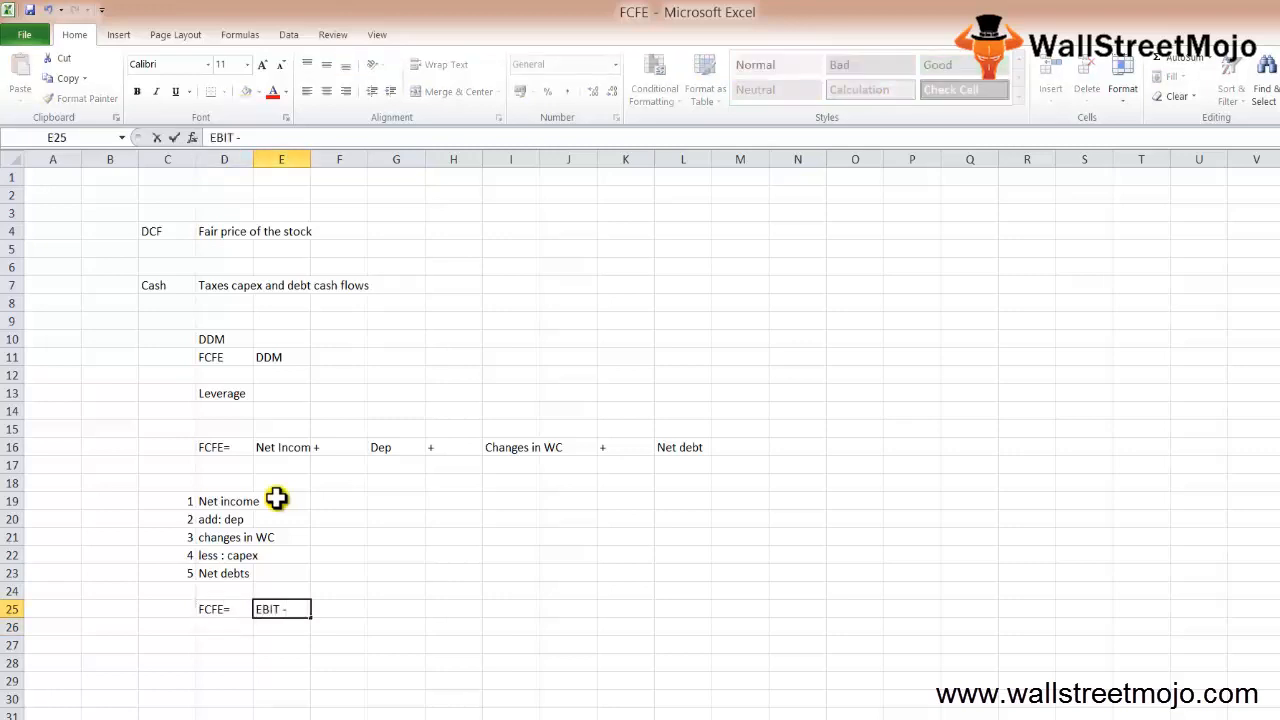
text(lbt)
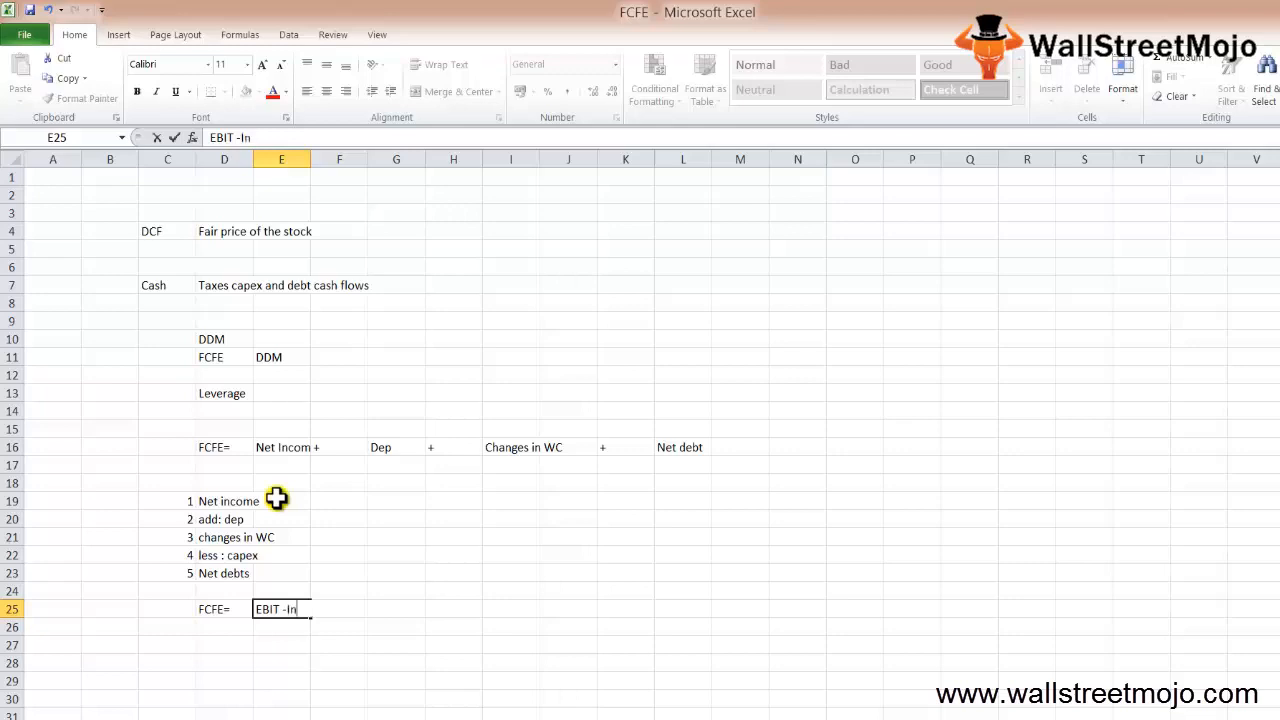
text(t-taxed)
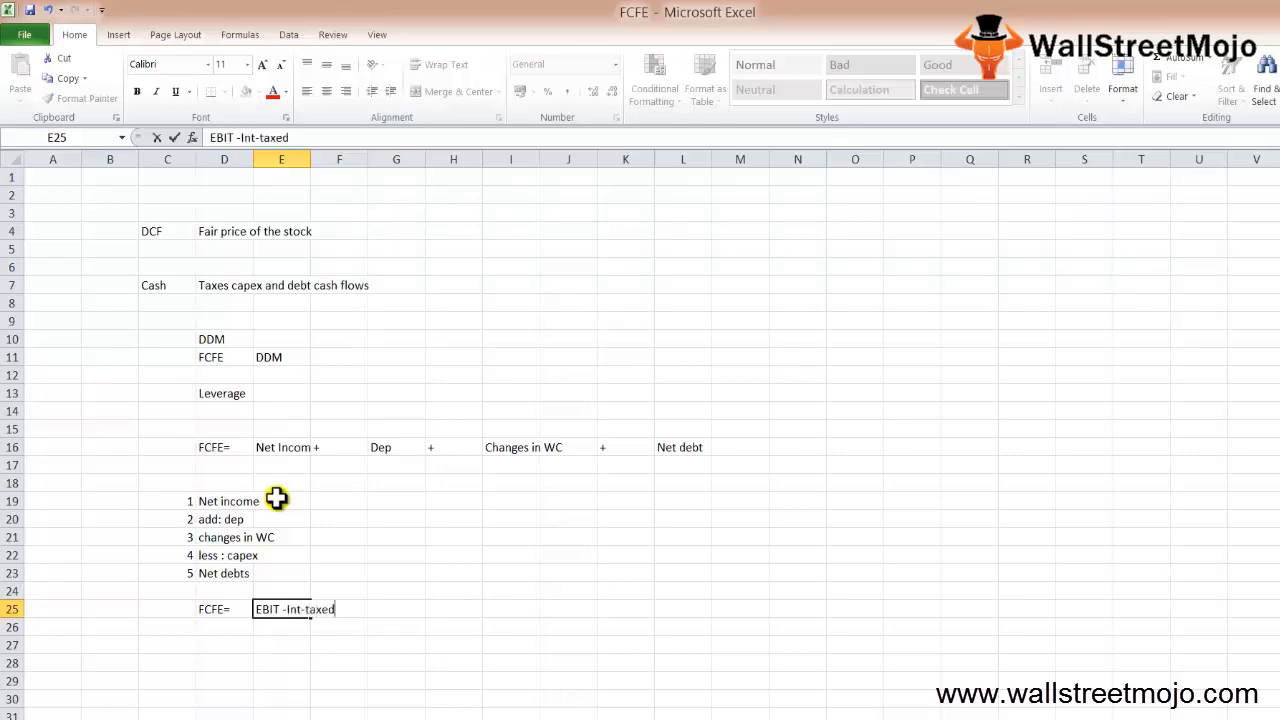
text(+dep)
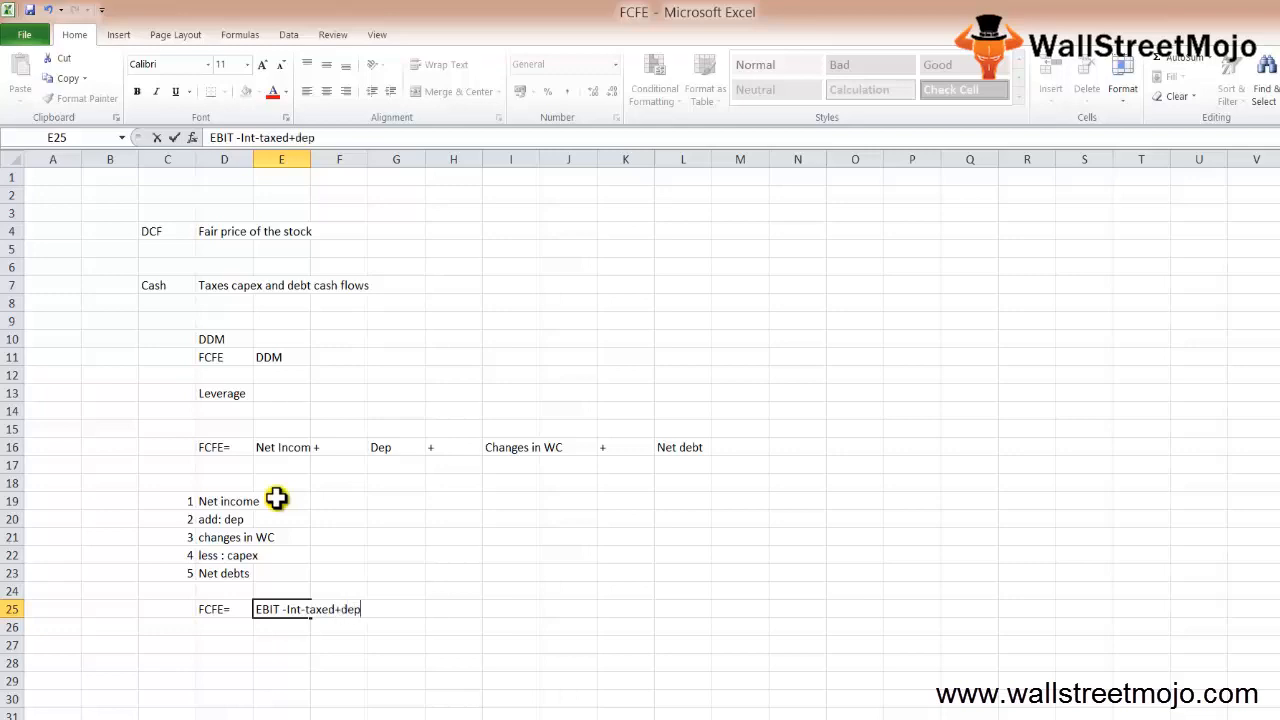
text(+)
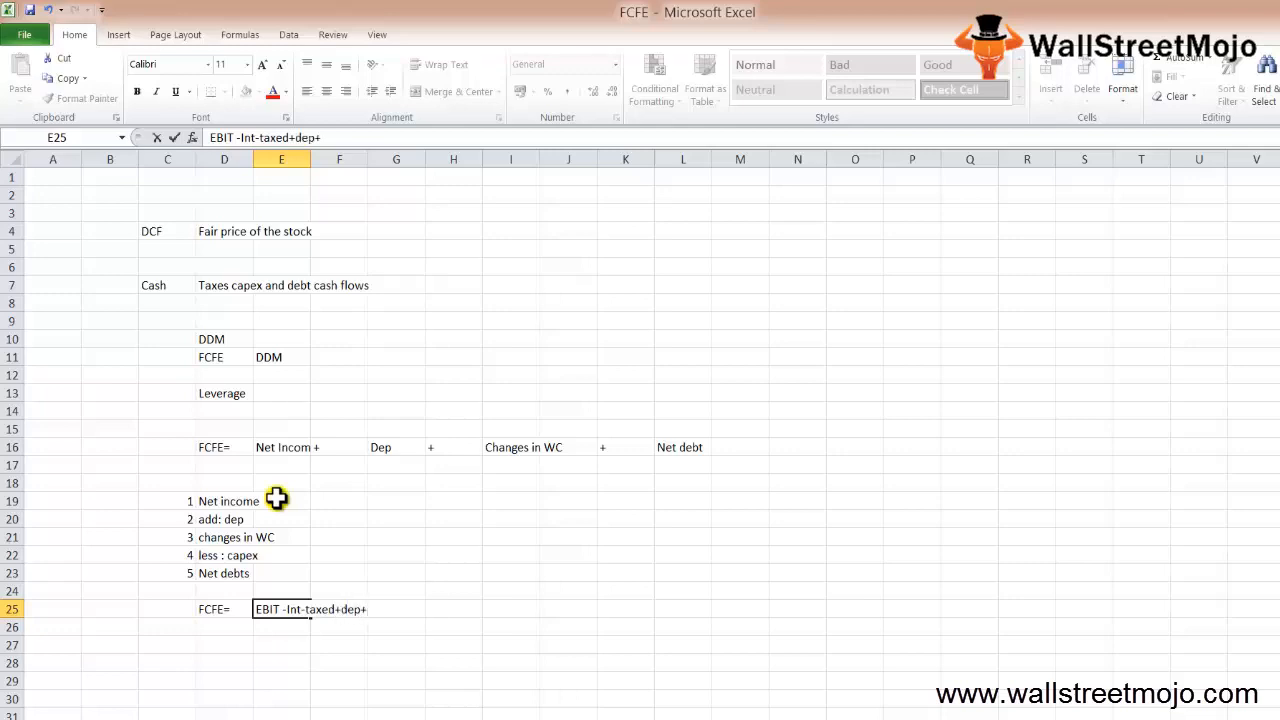
text(changes in WC)
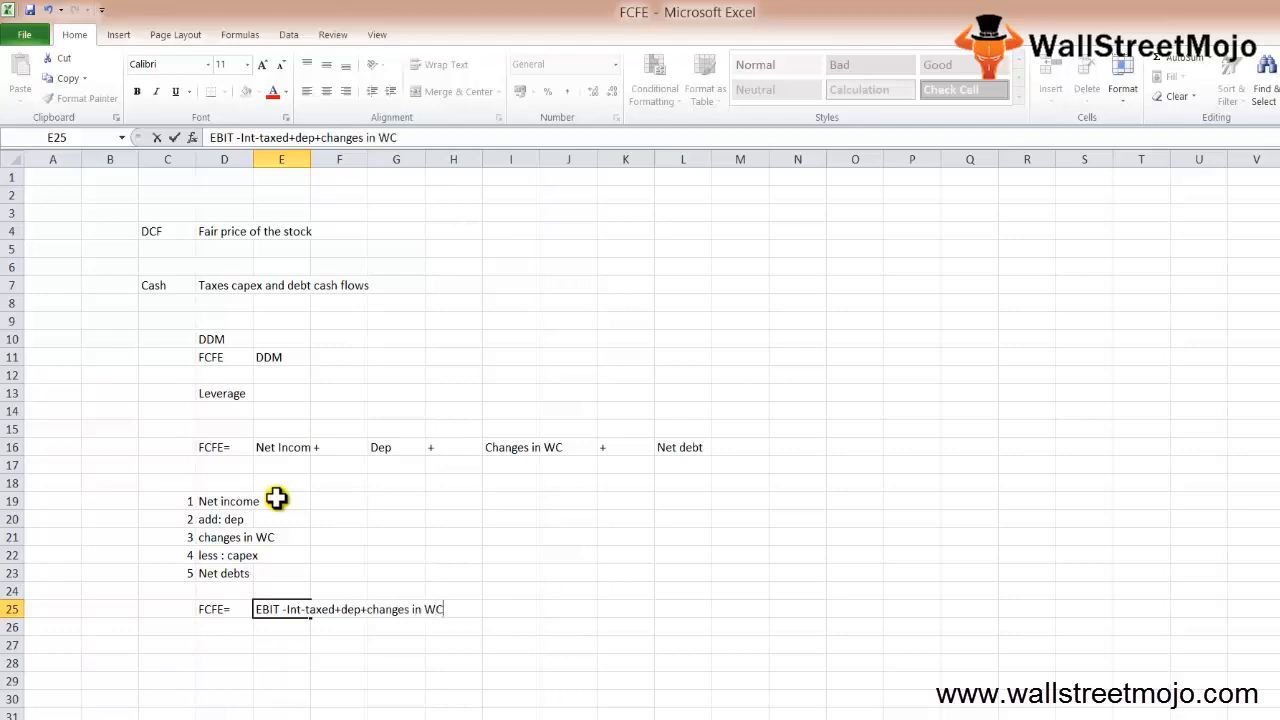
text(+capex)
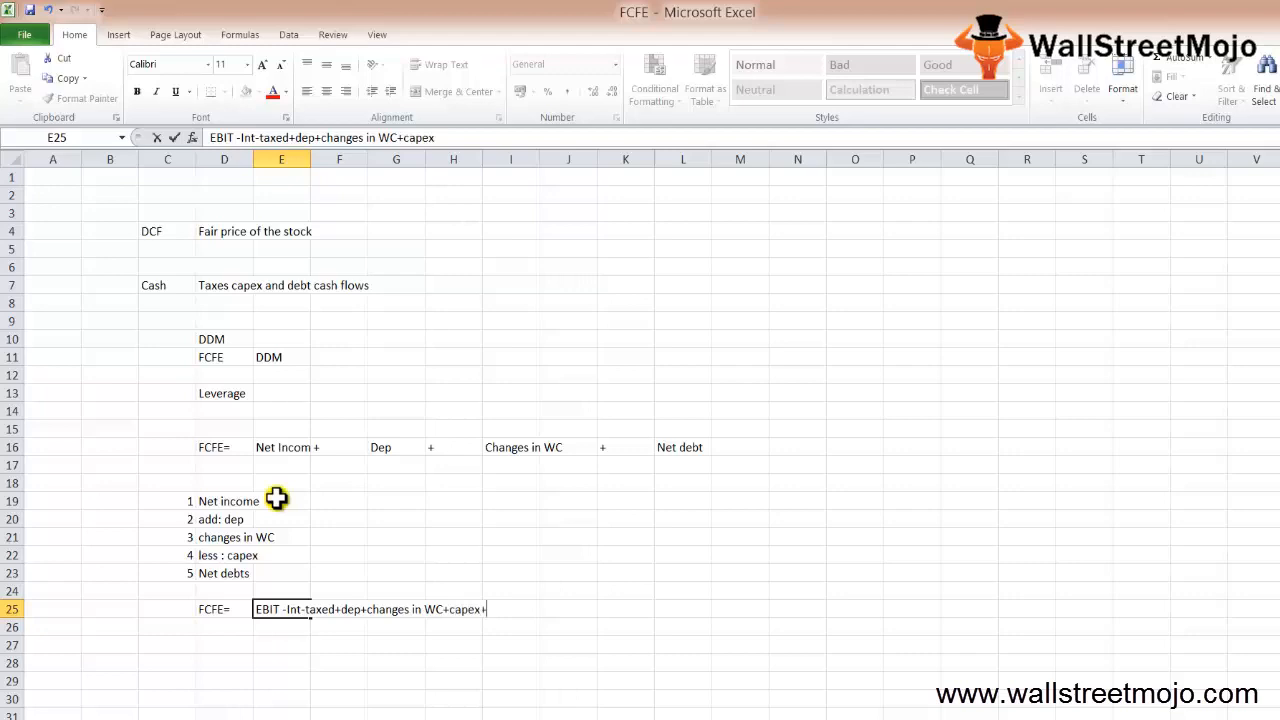
text(+net debt)
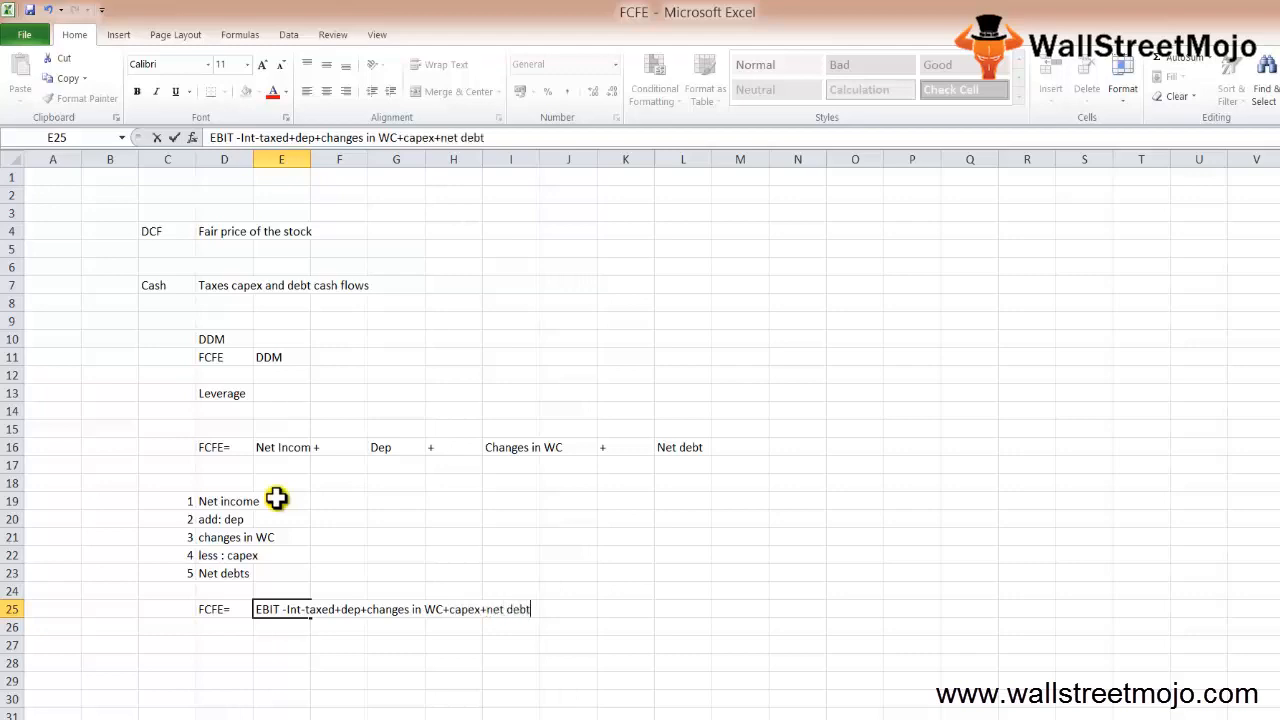
key(Return)
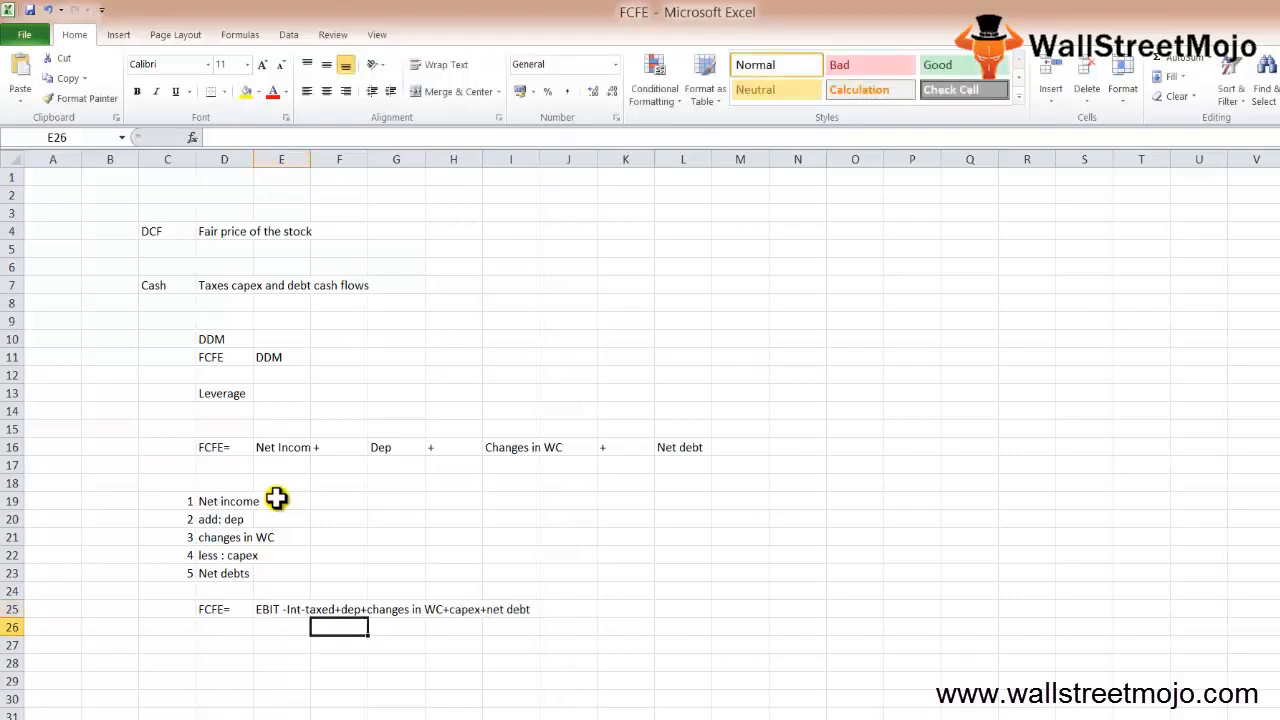
Enter FCFE= in D26 and FCFF-( int * (1-t)+net borrowing in E26.
click(224, 644)
text(FCFE=)
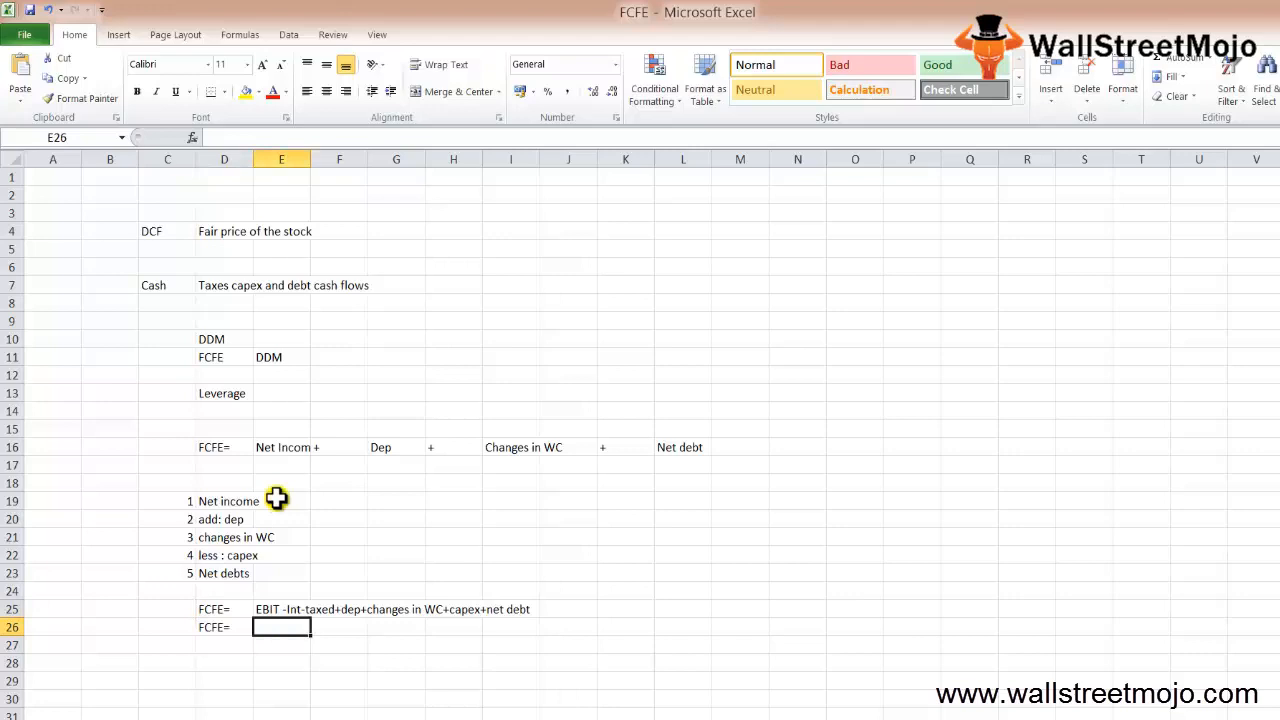
text(FCFF)
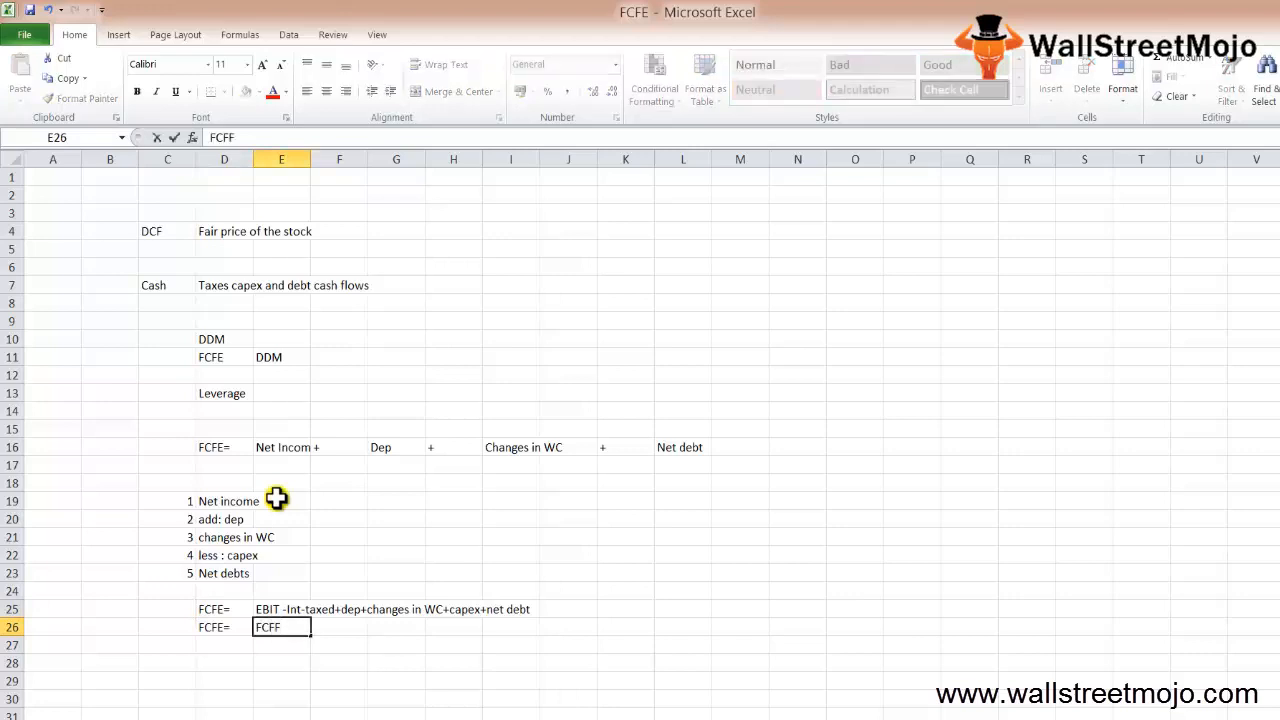
text(-( int)
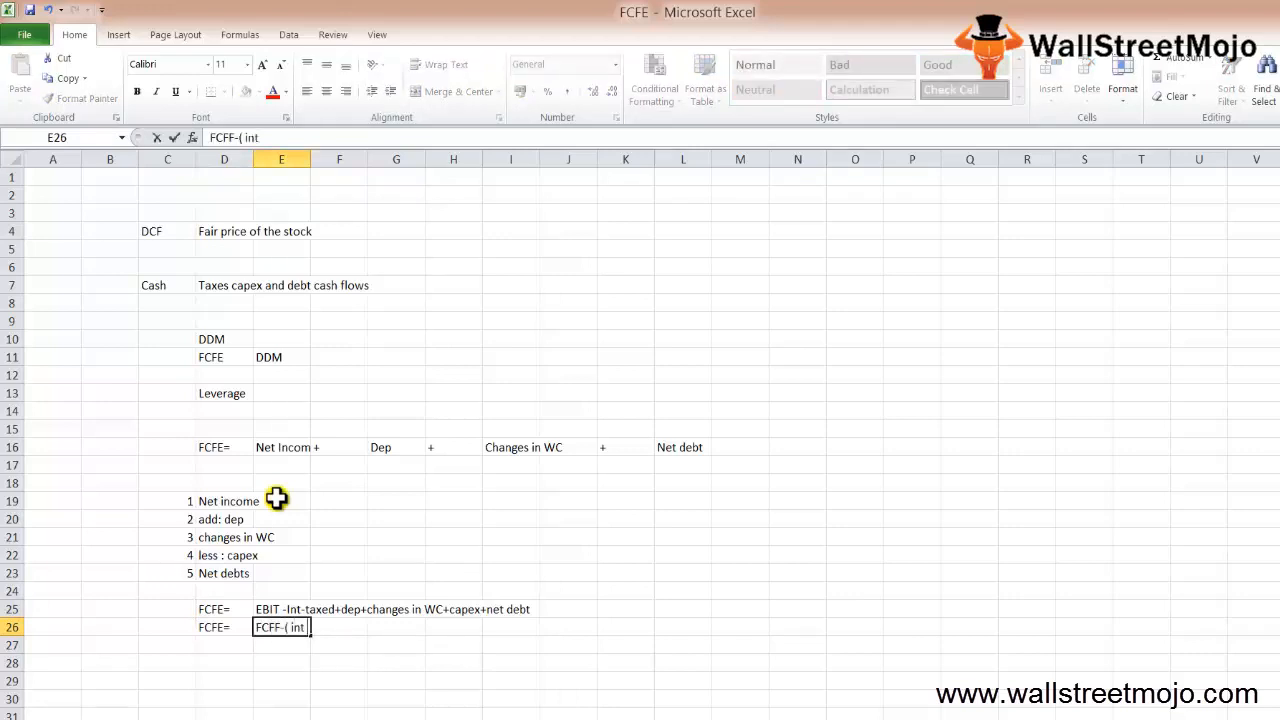
text(*)
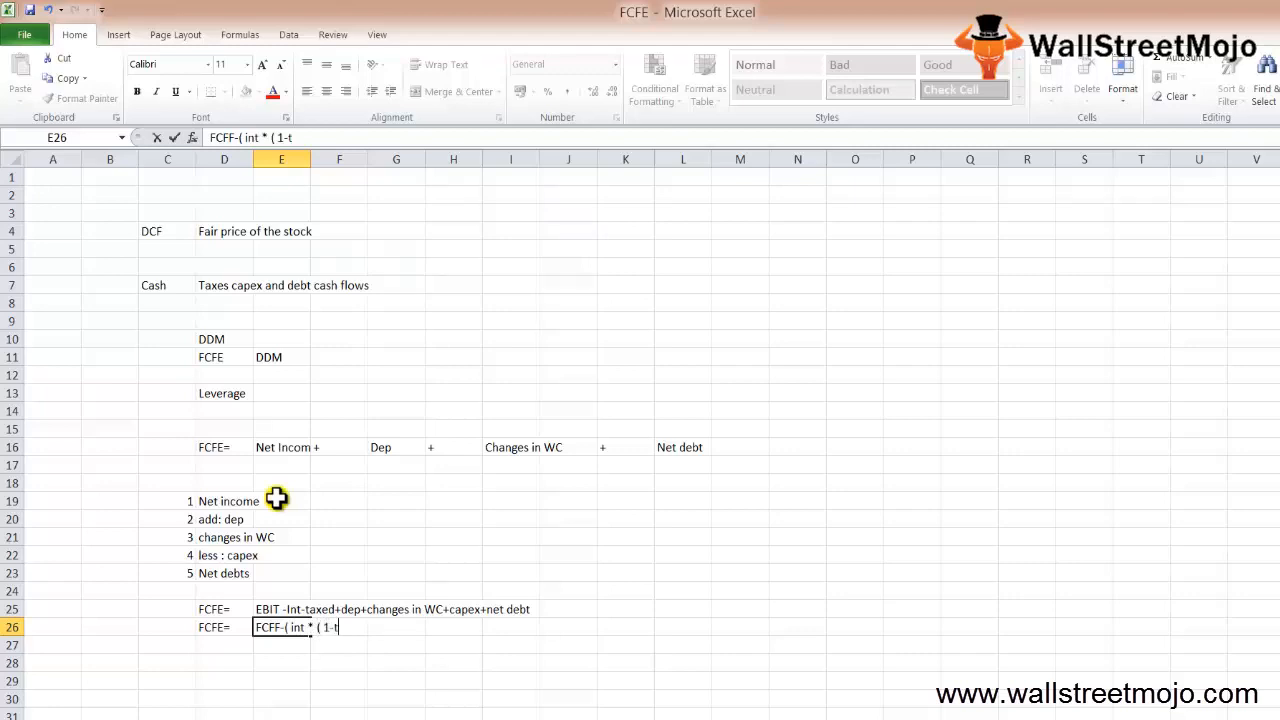
text()+)
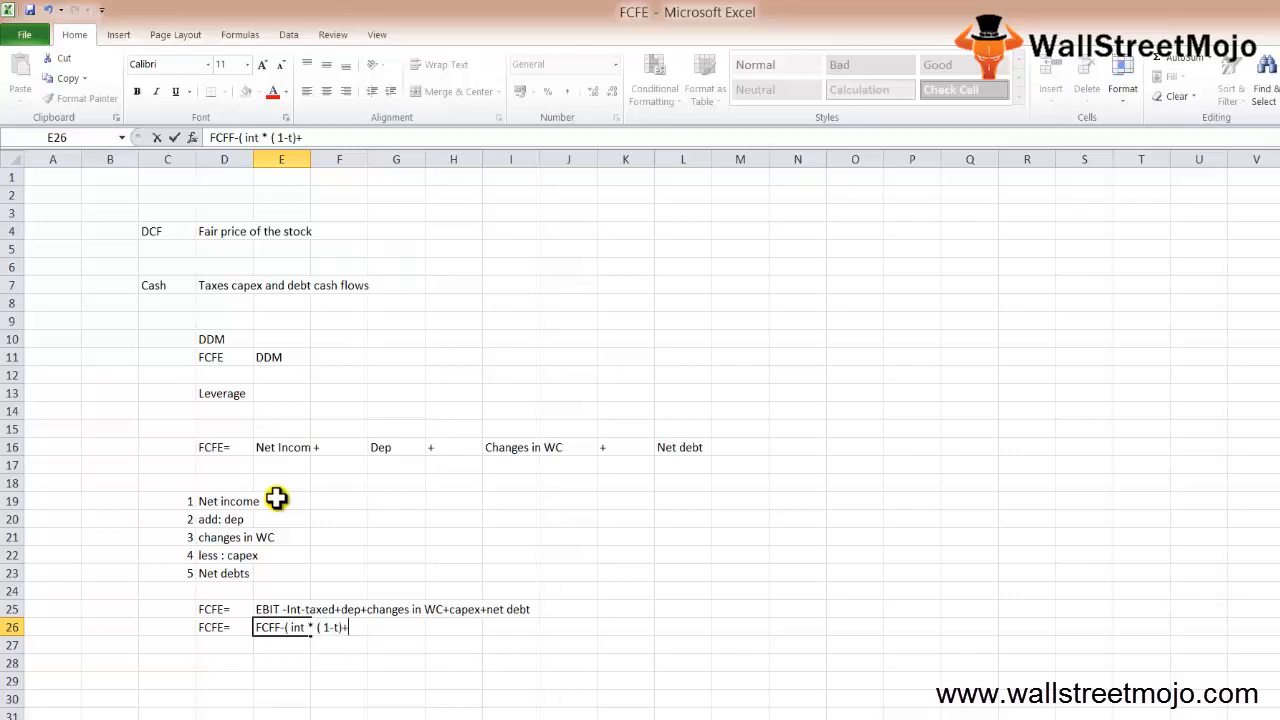
text(net bor)
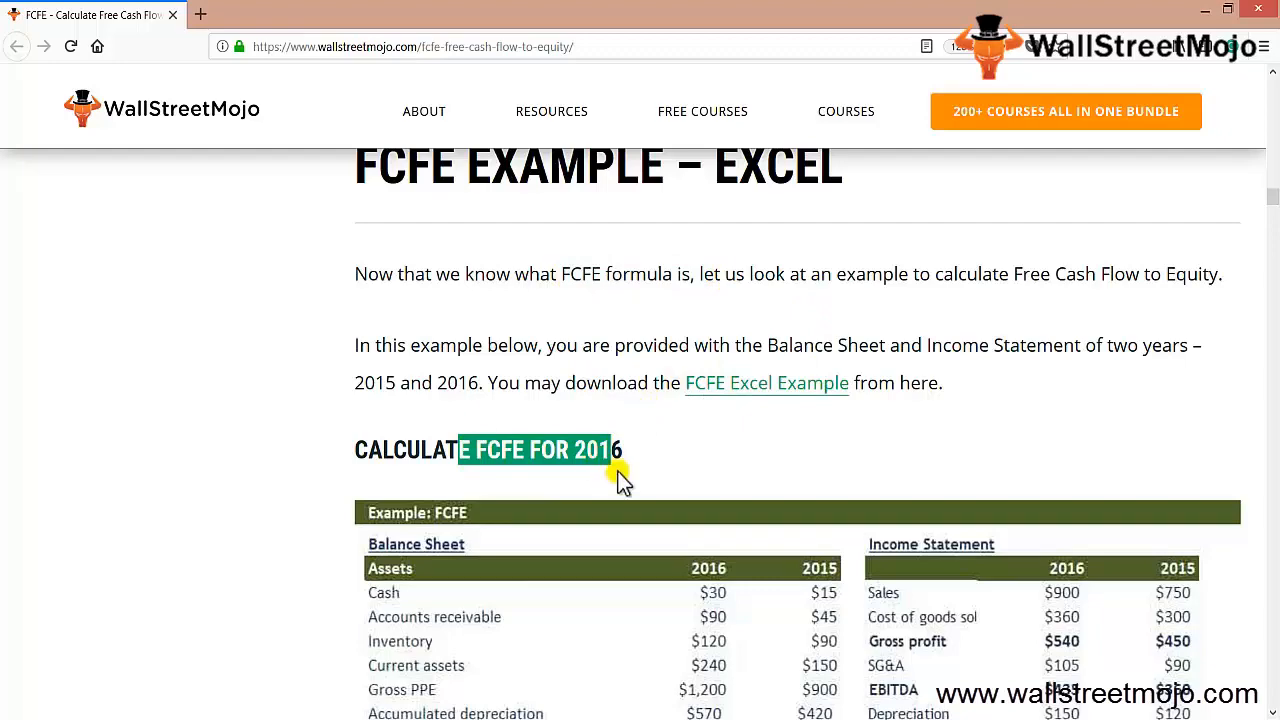
Scroll the FCFE article through the example tables, solution formula, net income and depreciation to changes in working capital.
scroll(down, 3)
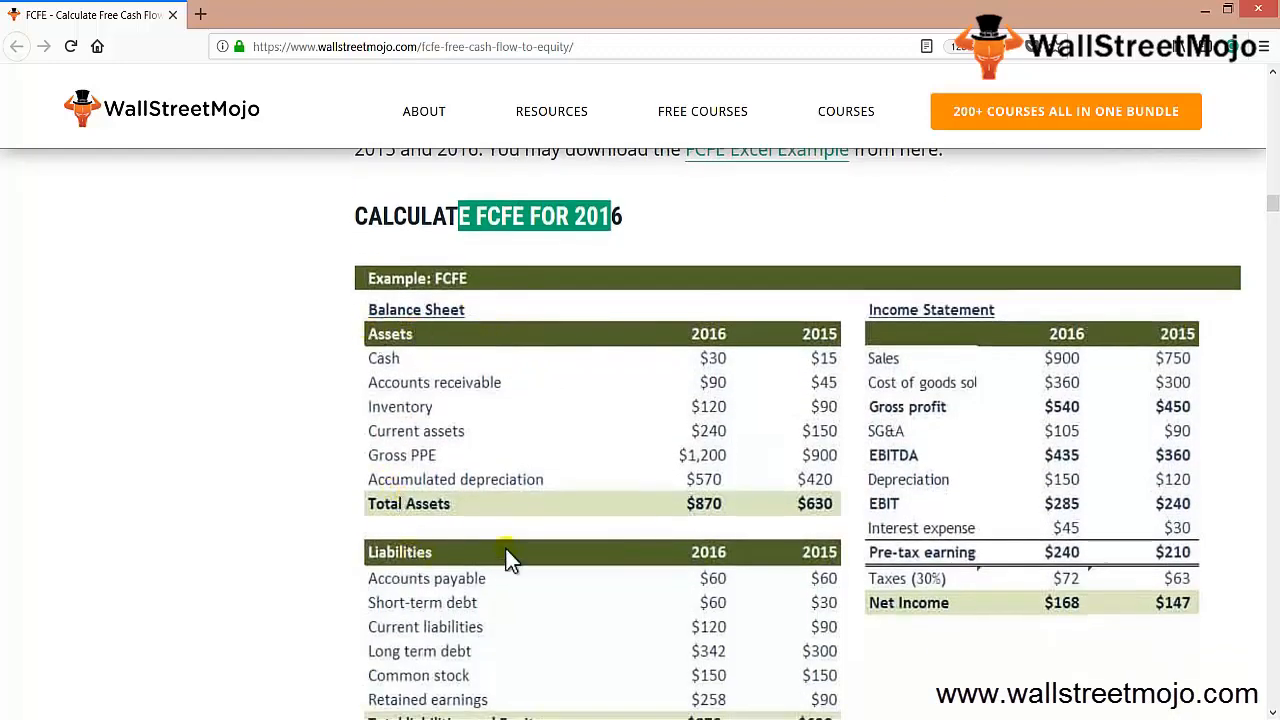
scroll(down, 3)
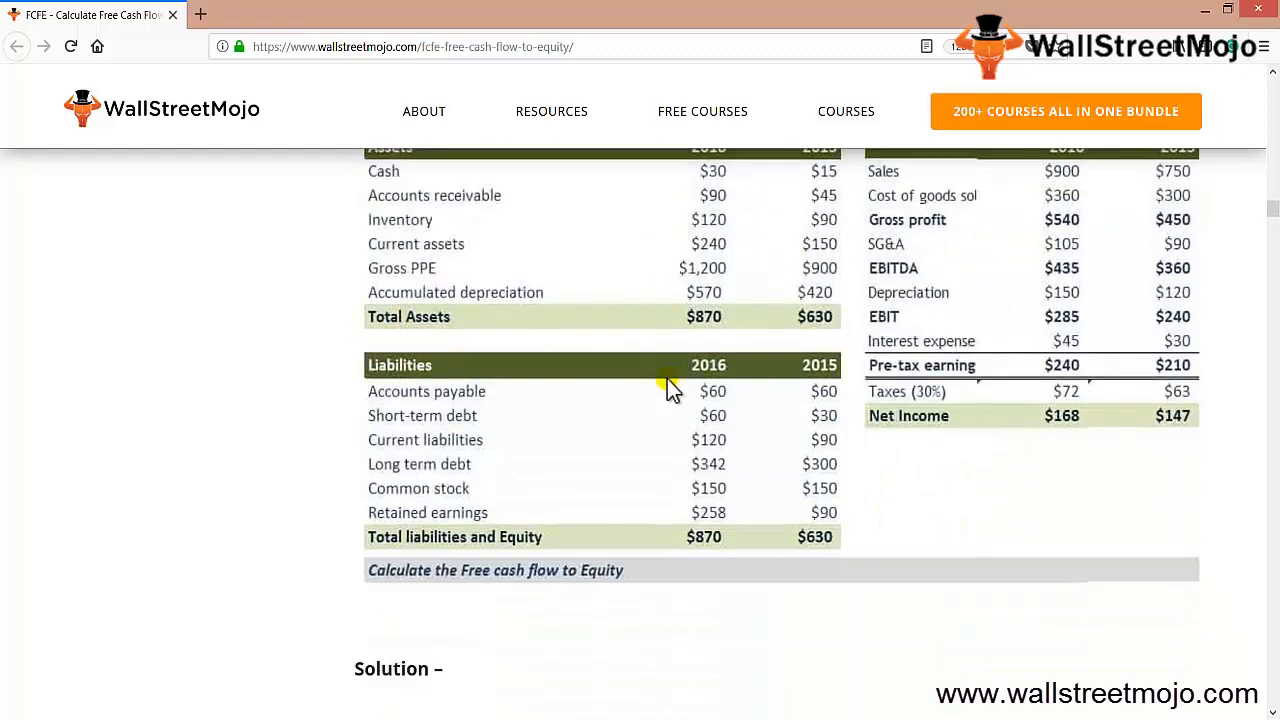
scroll(down, 3)
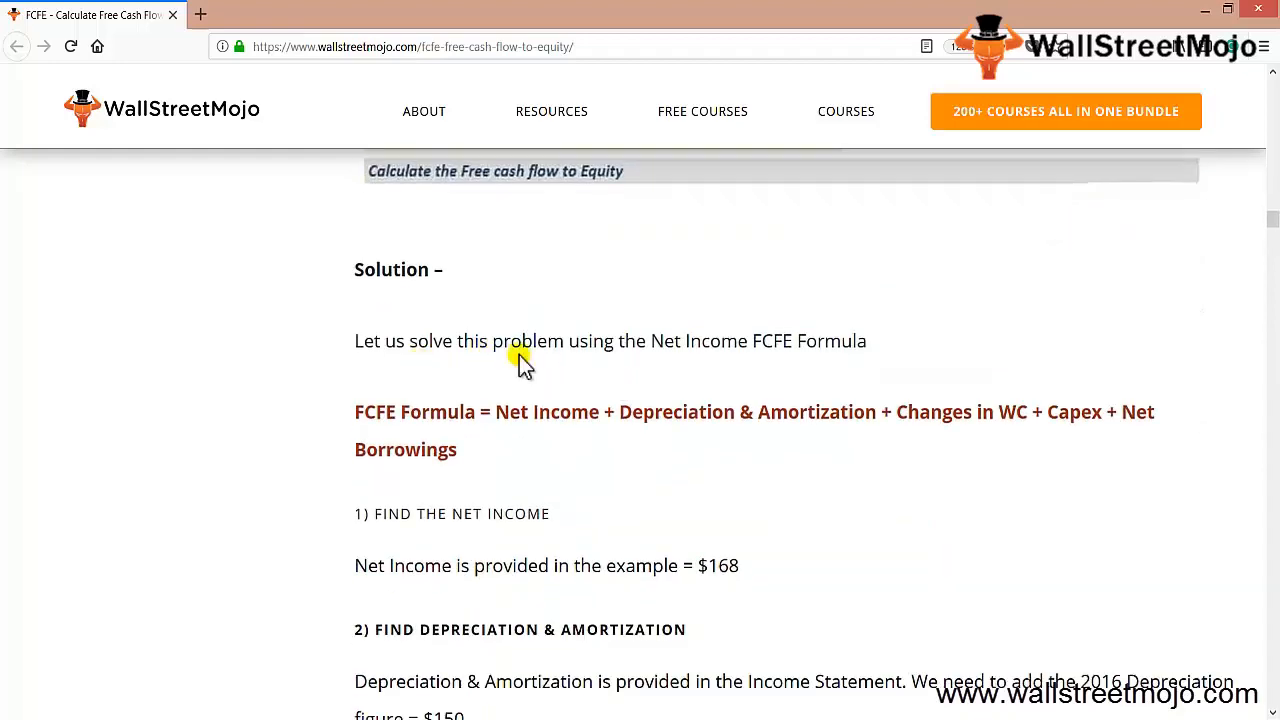
mouse_move(770, 344)
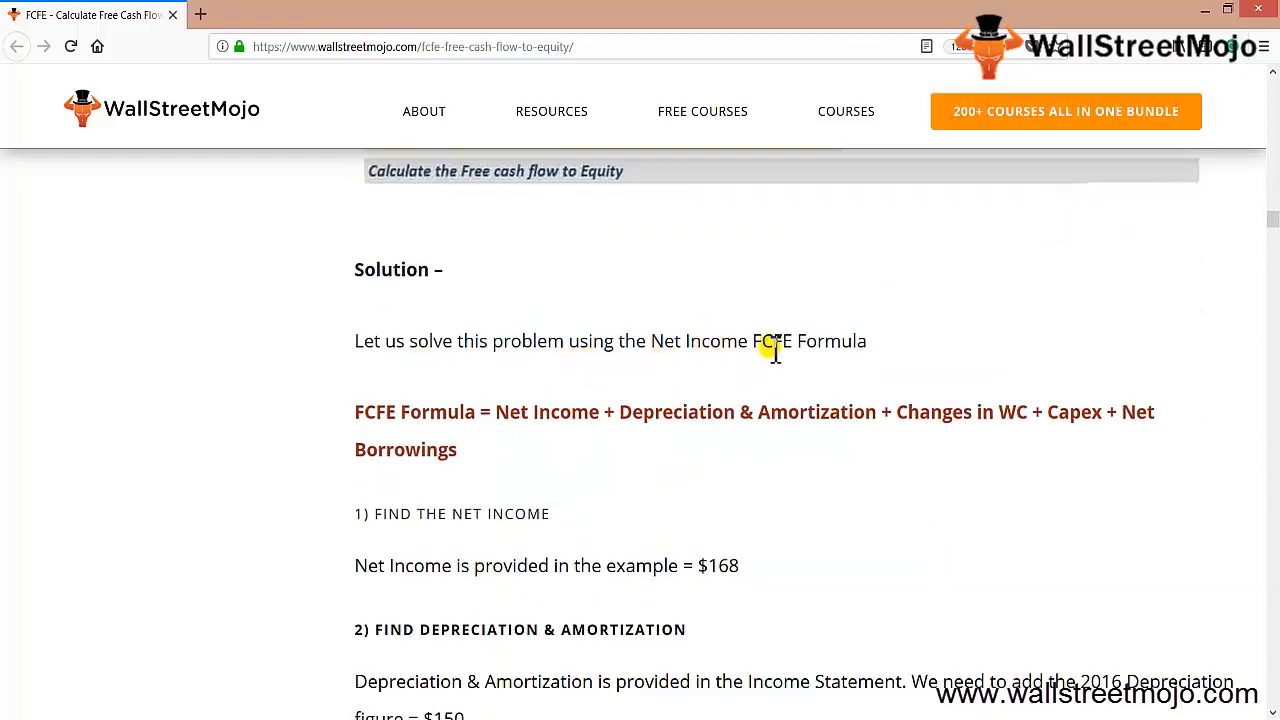
double_click(796, 340)
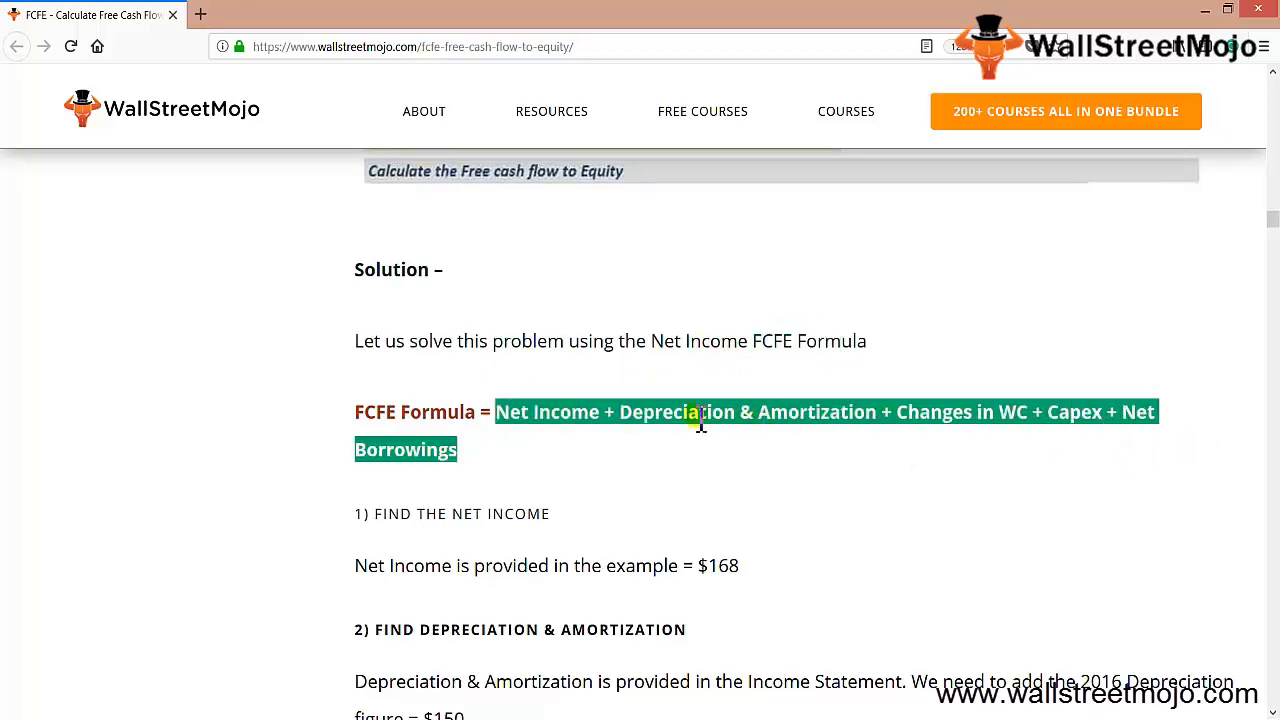
scroll(down, 3)
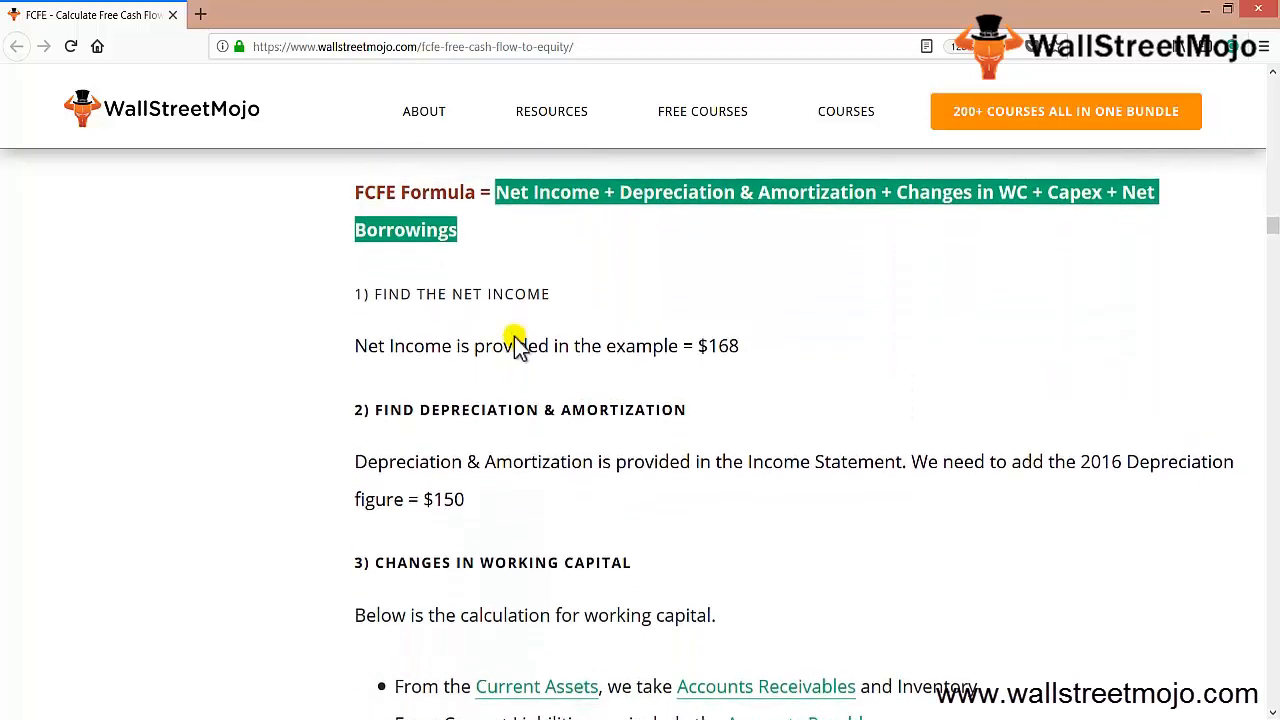
scroll(down, 3)
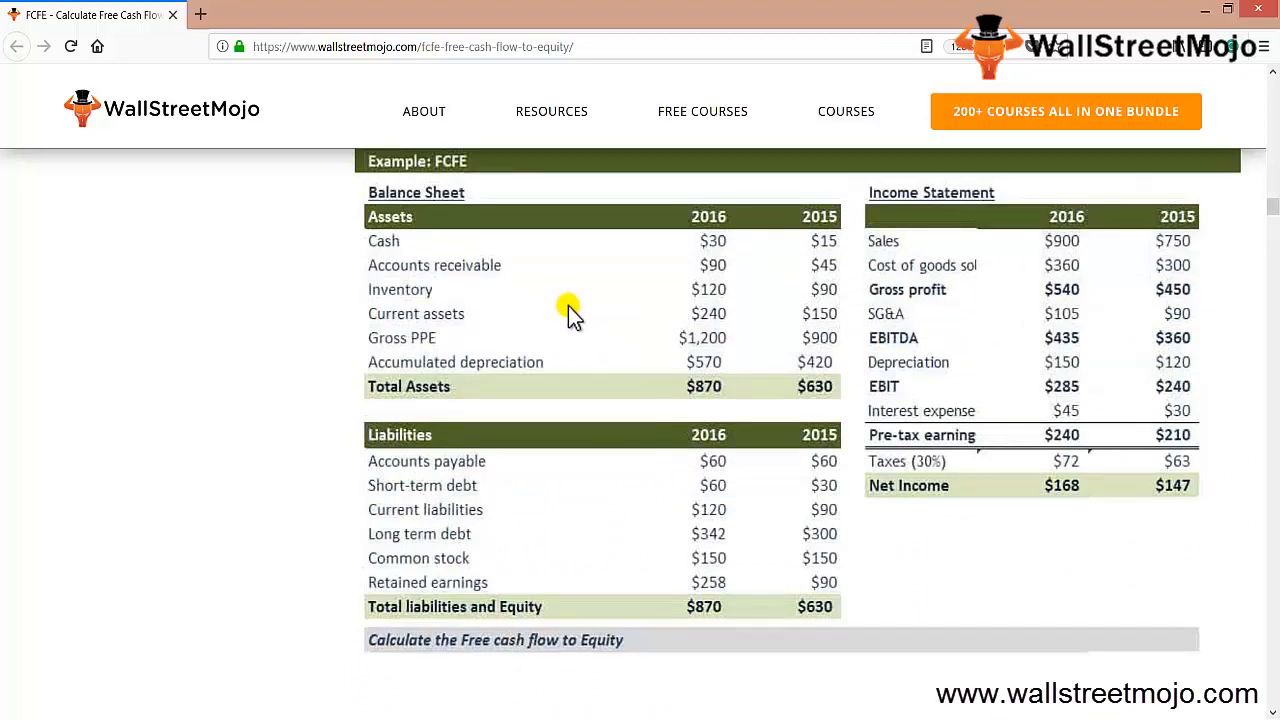
mouse_move(1058, 500)
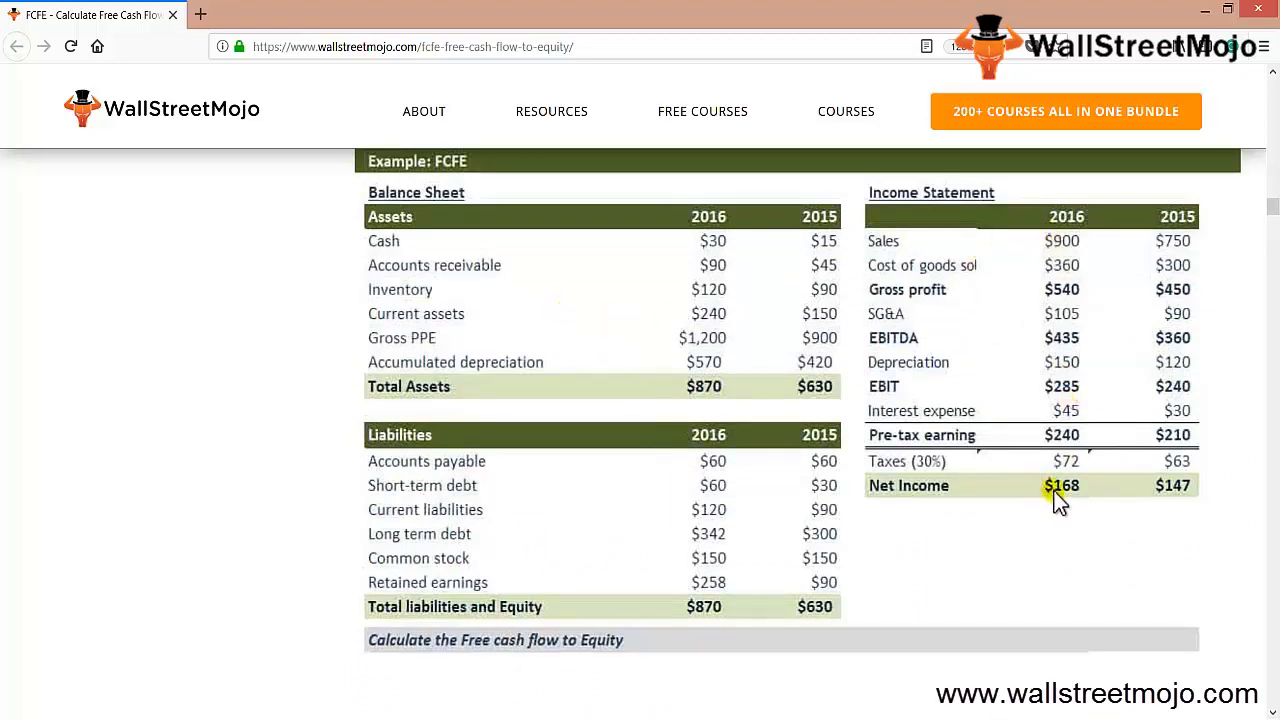
scroll(down, 3)
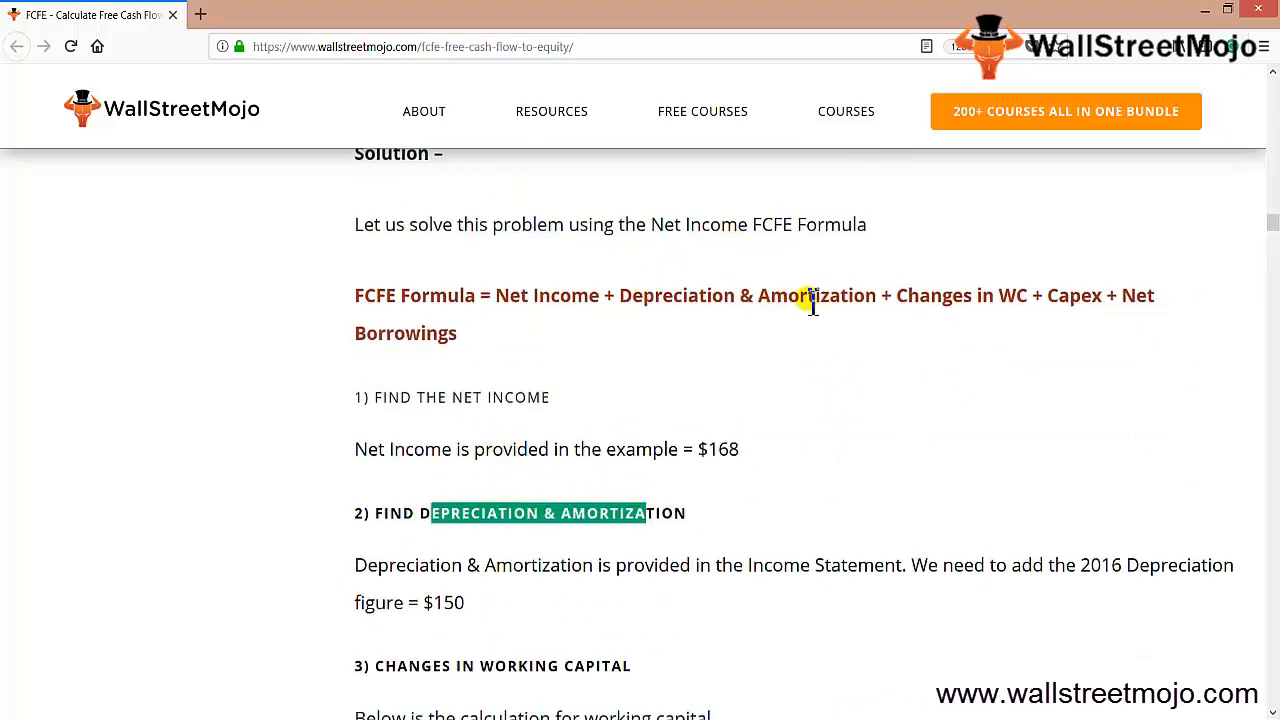
mouse_move(720, 344)
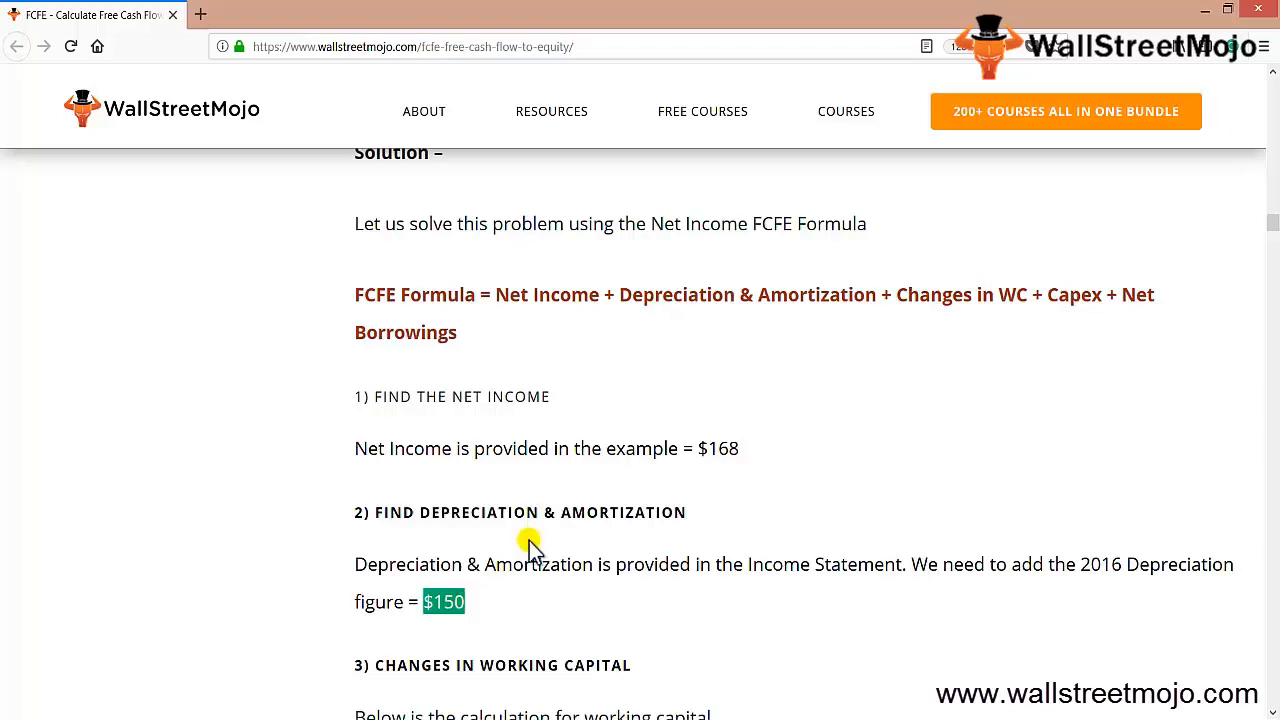
scroll(down, 3)
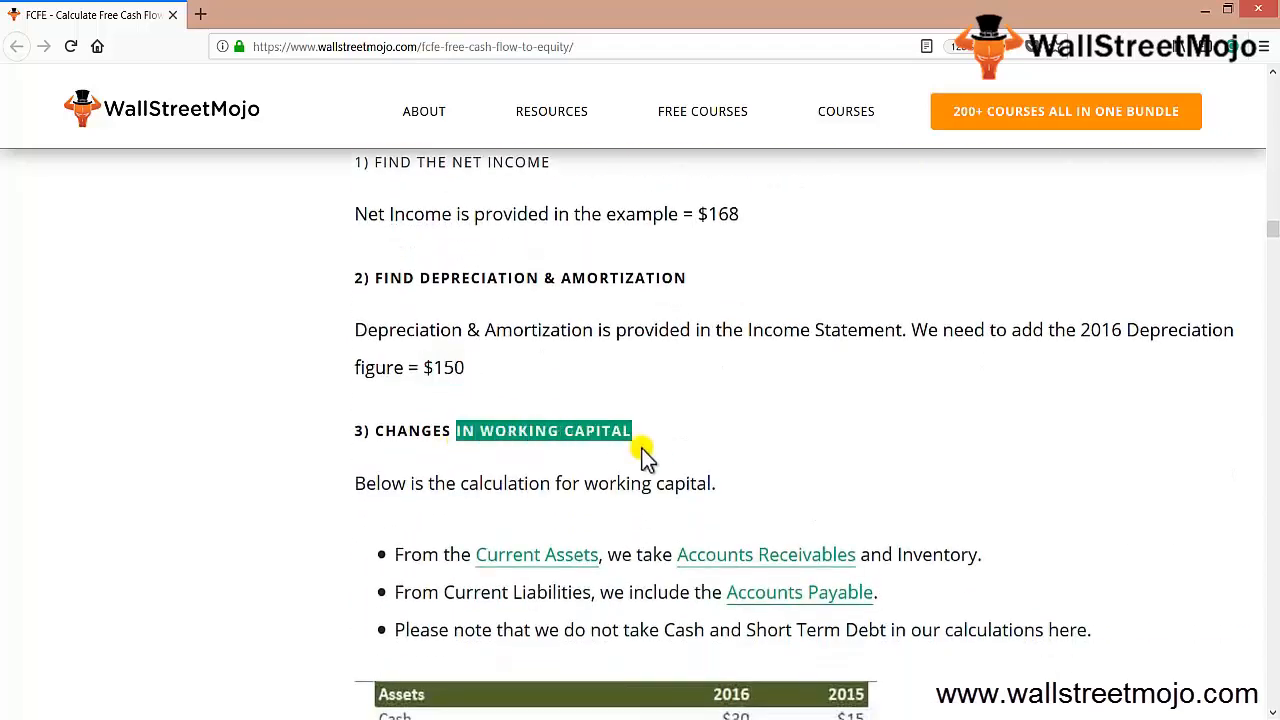
Scroll through the capital expenditure of $300 and net borrowings of $72 workings.
scroll(down, 3)
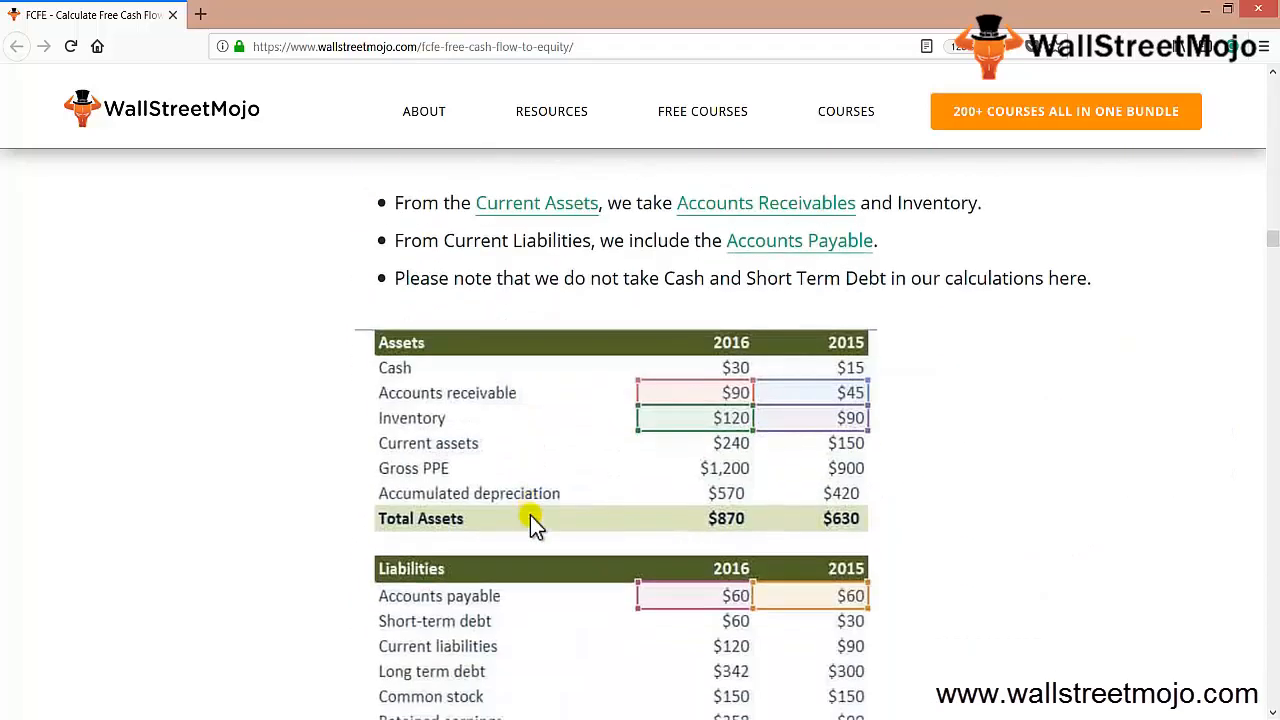
mouse_move(658, 388)
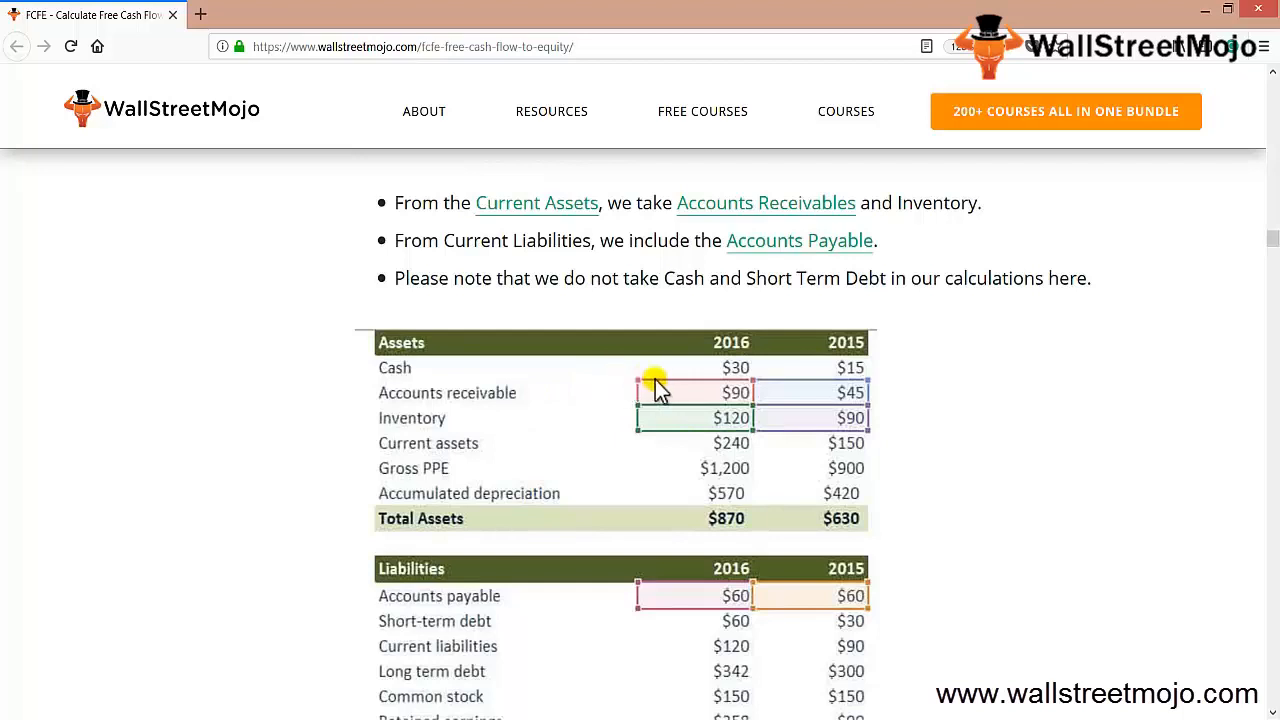
scroll(down, 3)
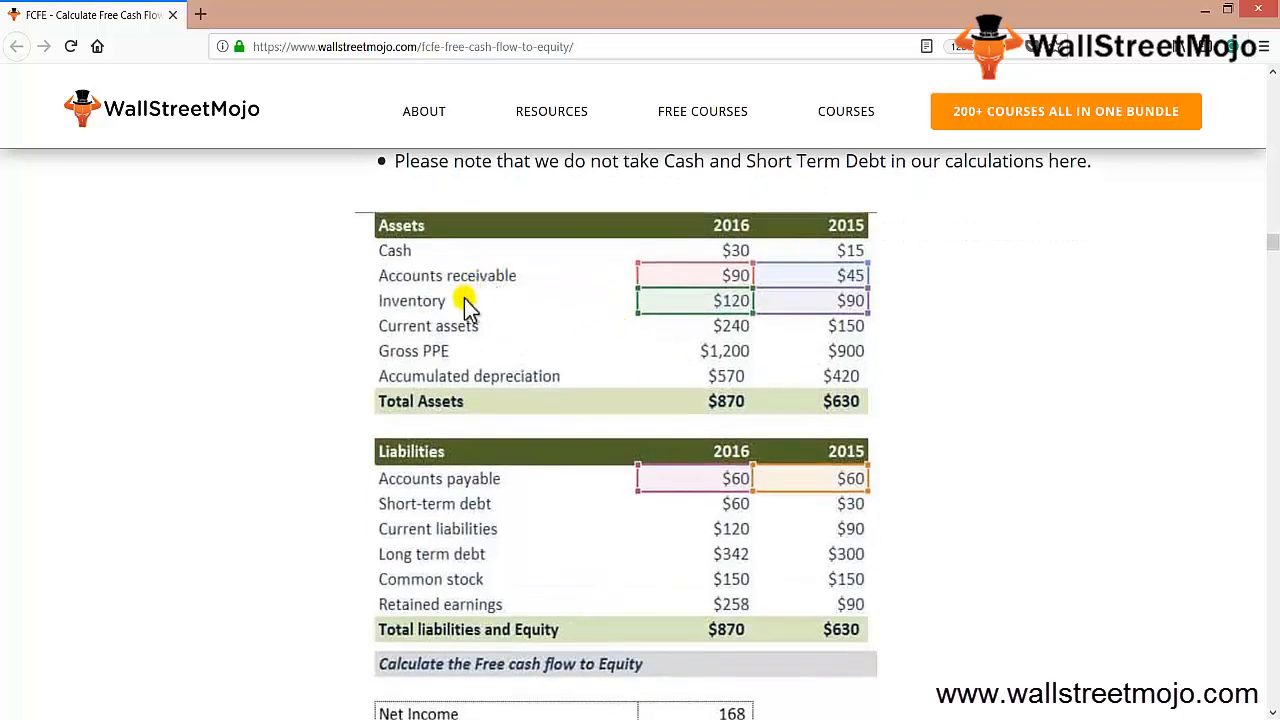
mouse_move(436, 364)
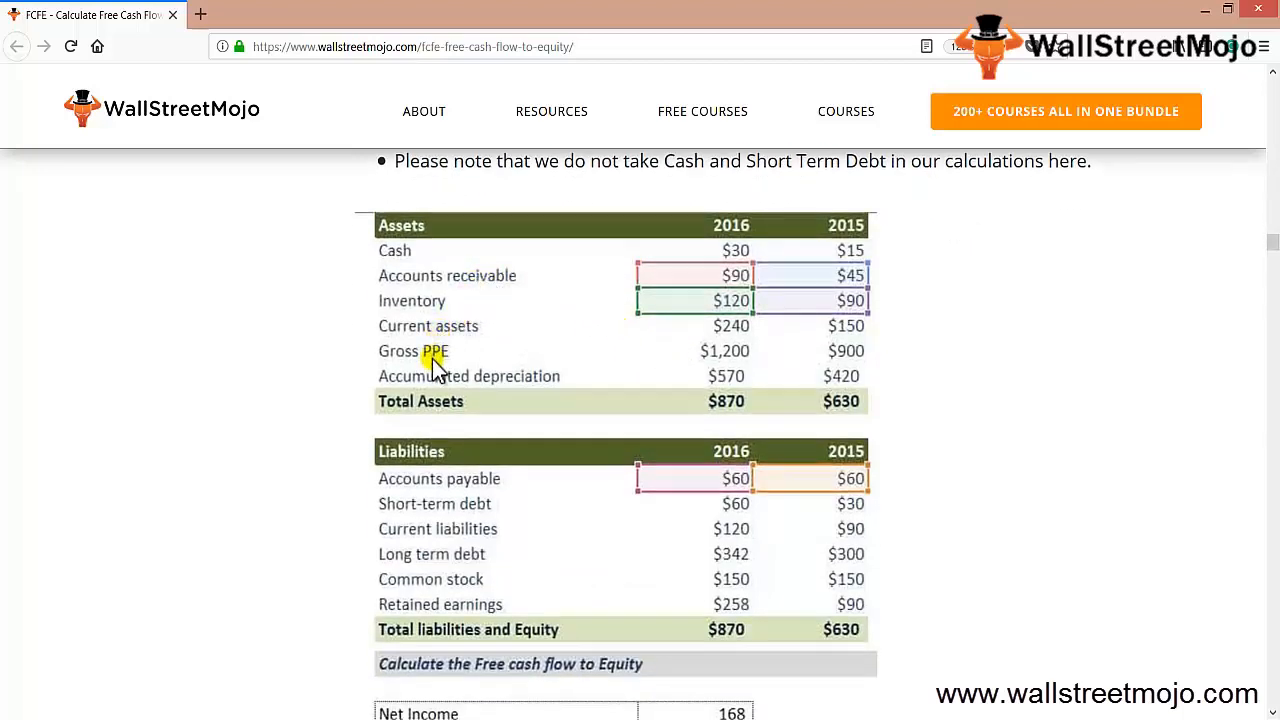
mouse_move(732, 412)
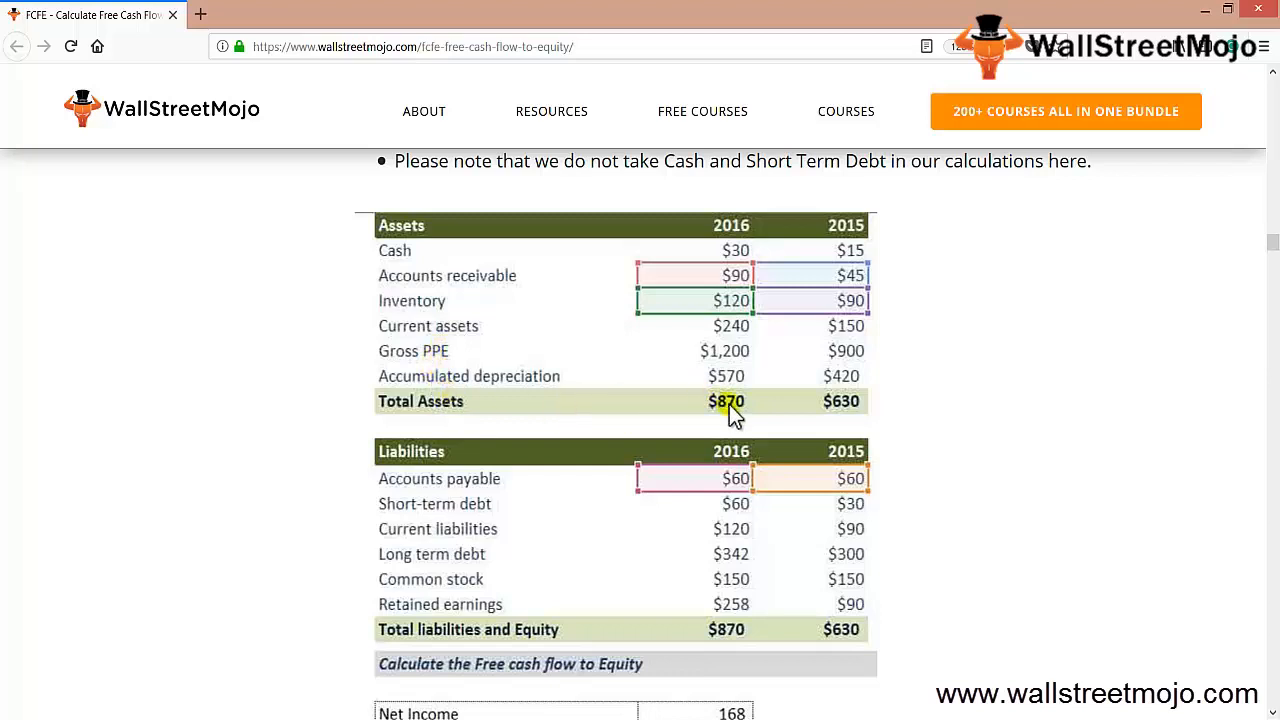
scroll(down, 3)
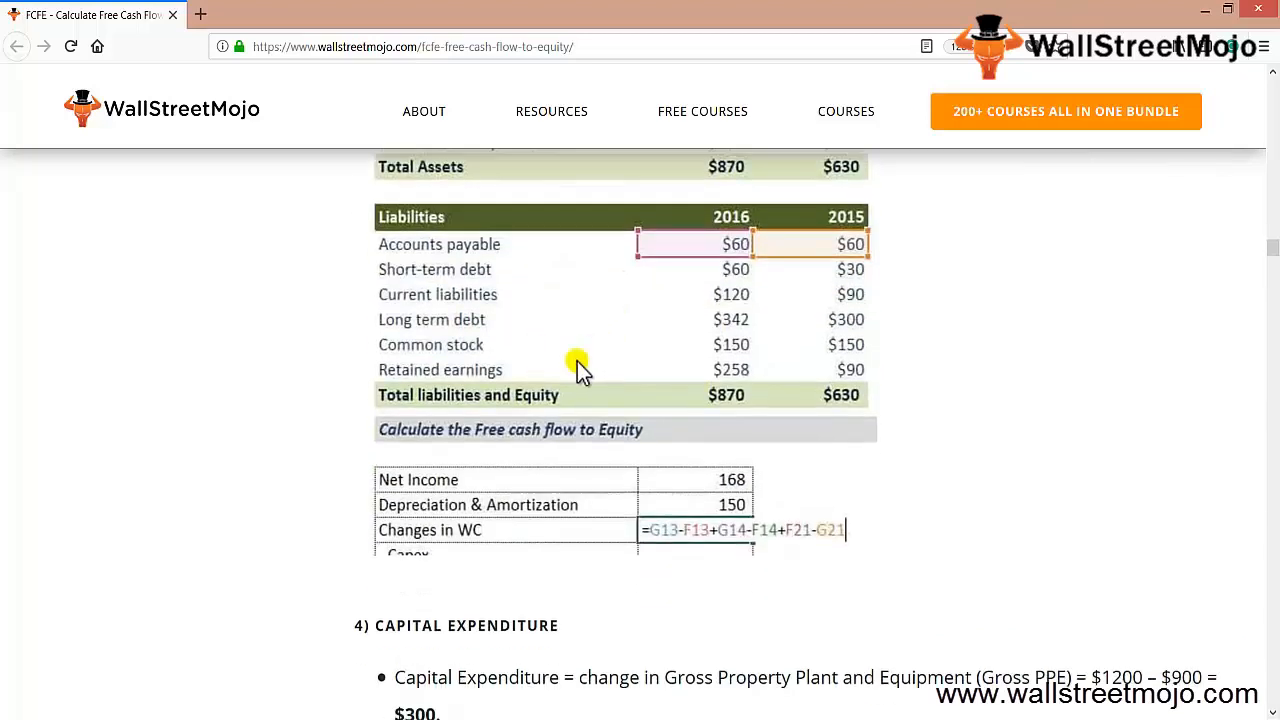
scroll(down, 3)
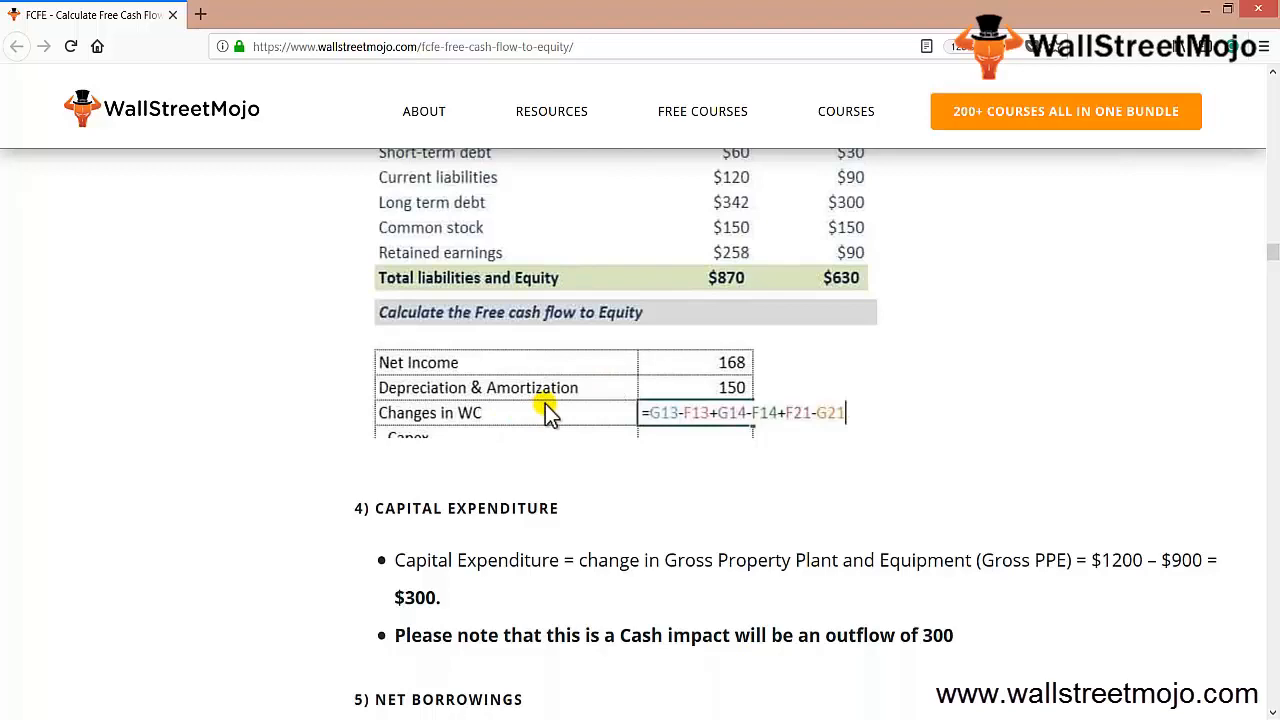
scroll(down, 3)
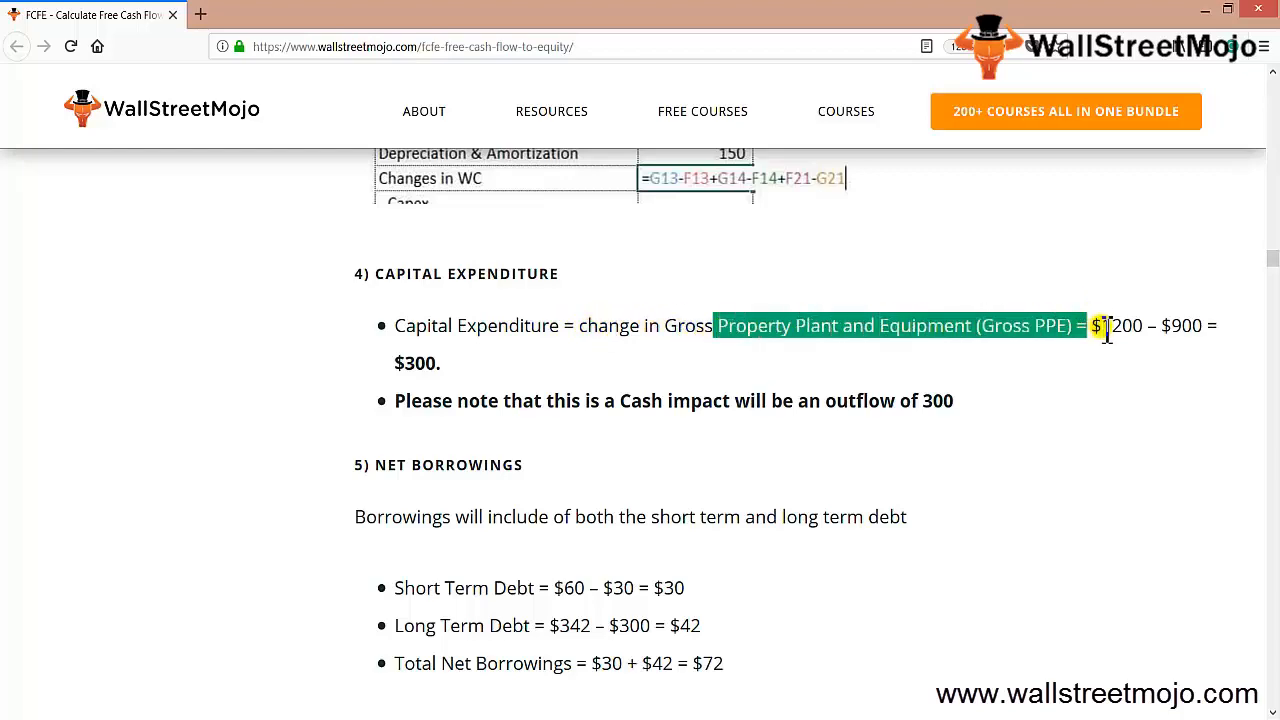
scroll(up, 3)
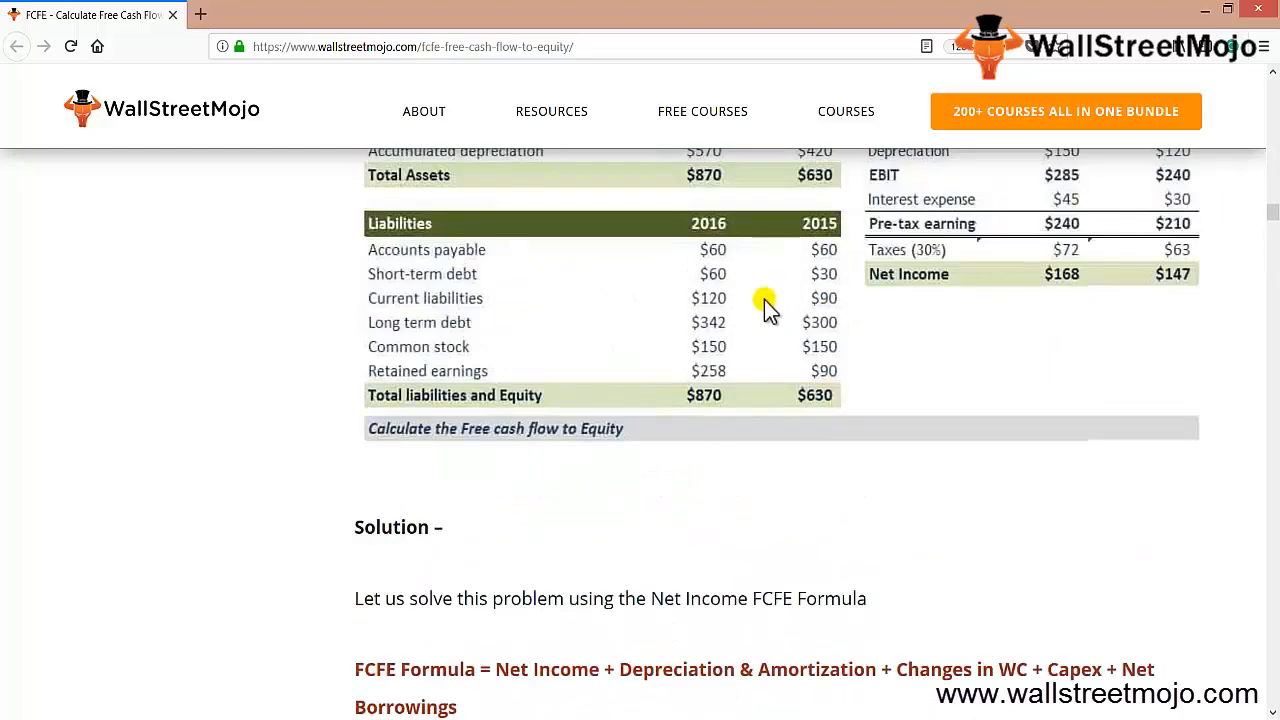
scroll(up, 3)
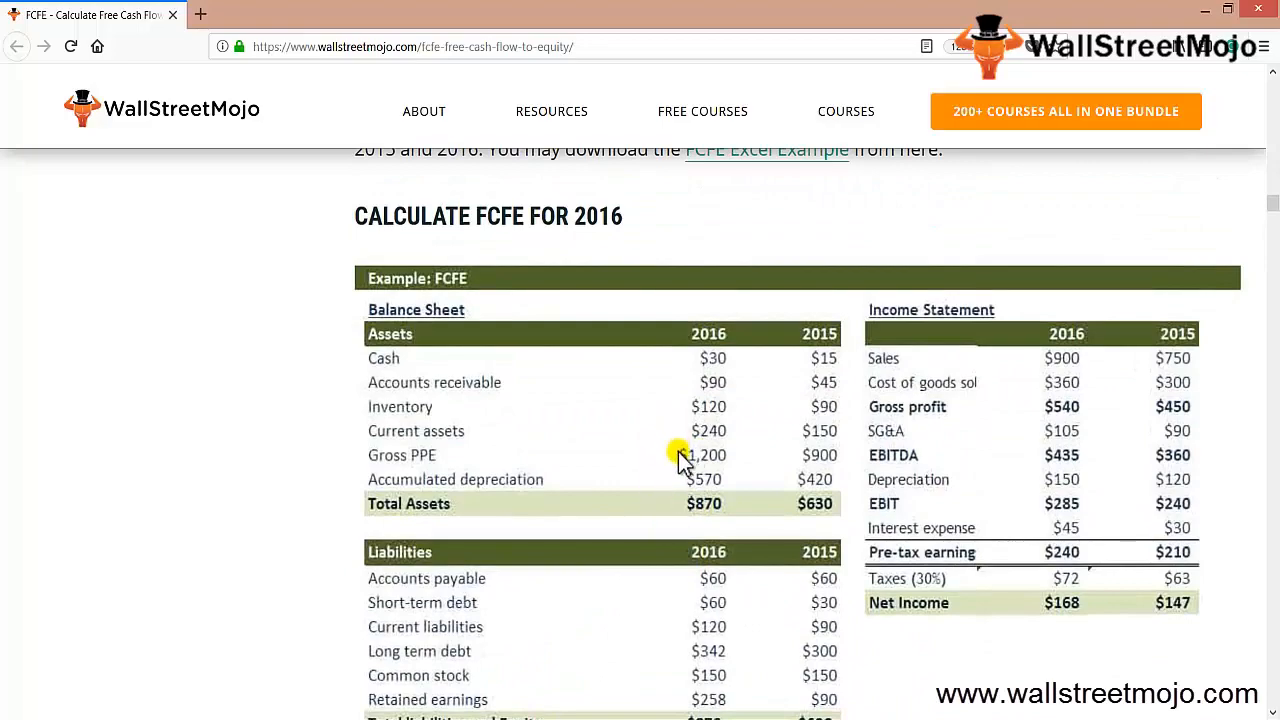
scroll(down, 3)
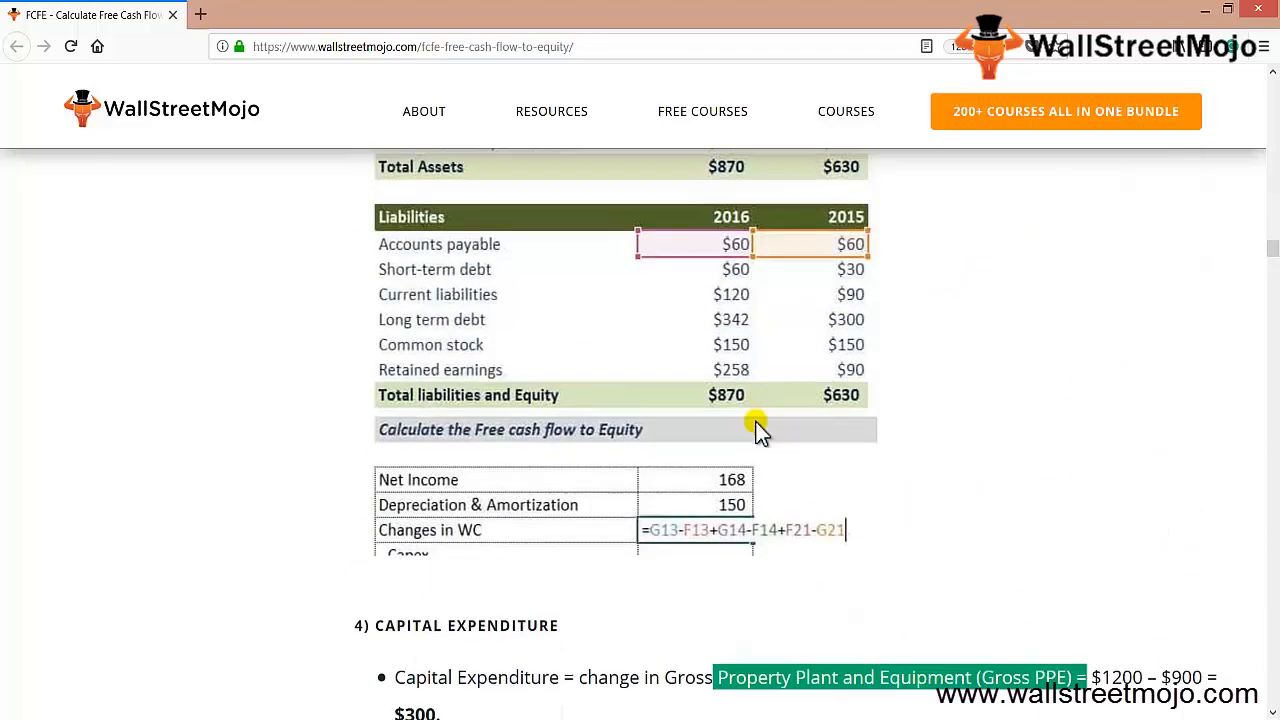
scroll(down, 3)
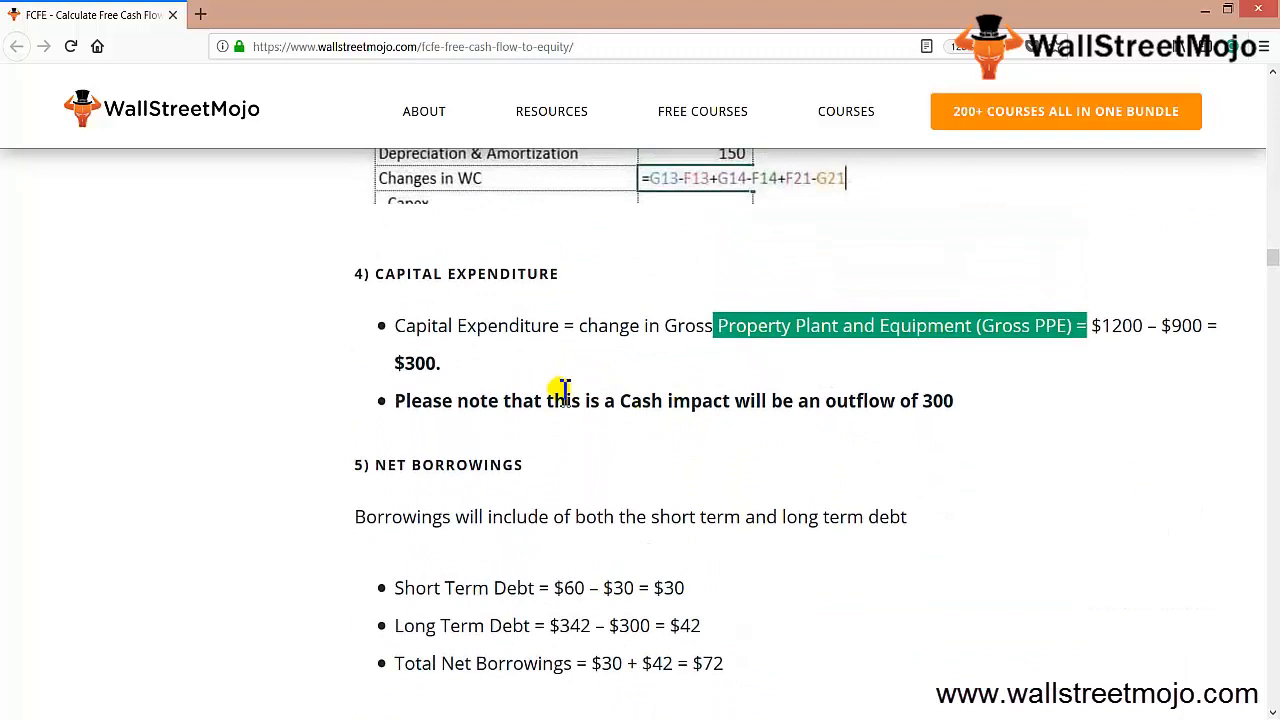
mouse_move(404, 336)
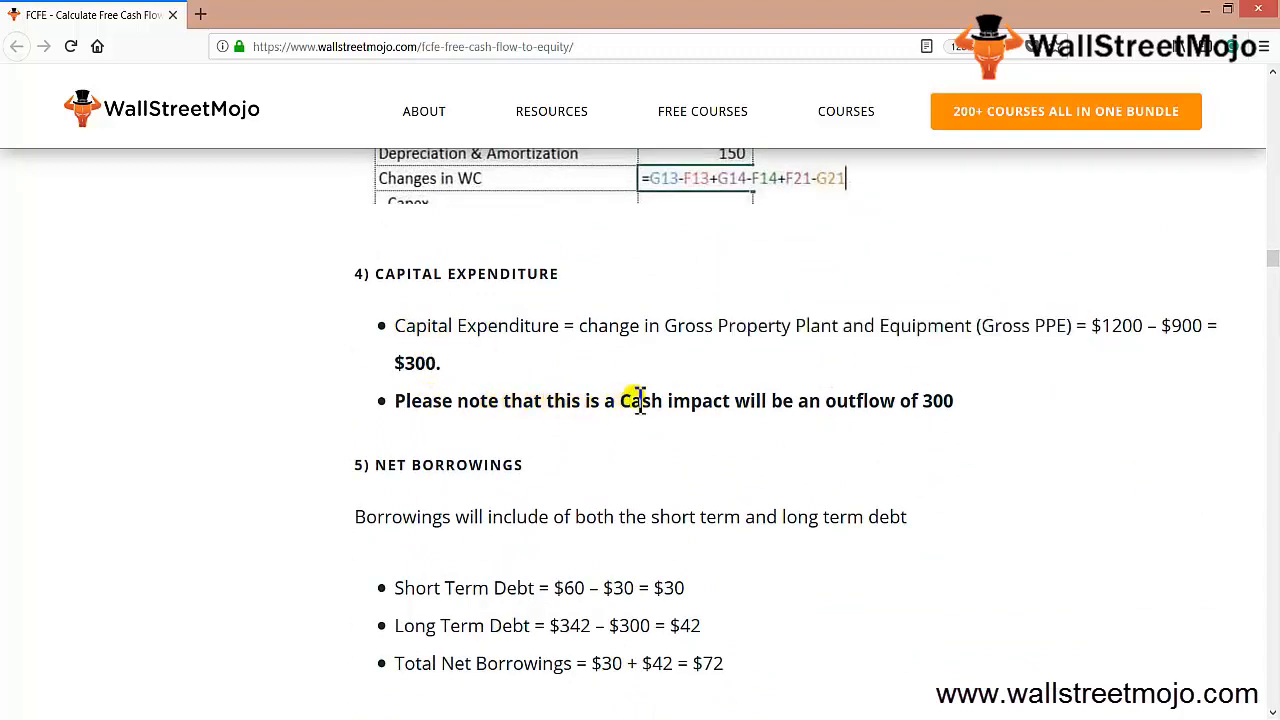
Review the net borrowings text and reach the FCFE for 2016 summary table showing 15.
drag(618, 400, 952, 400)
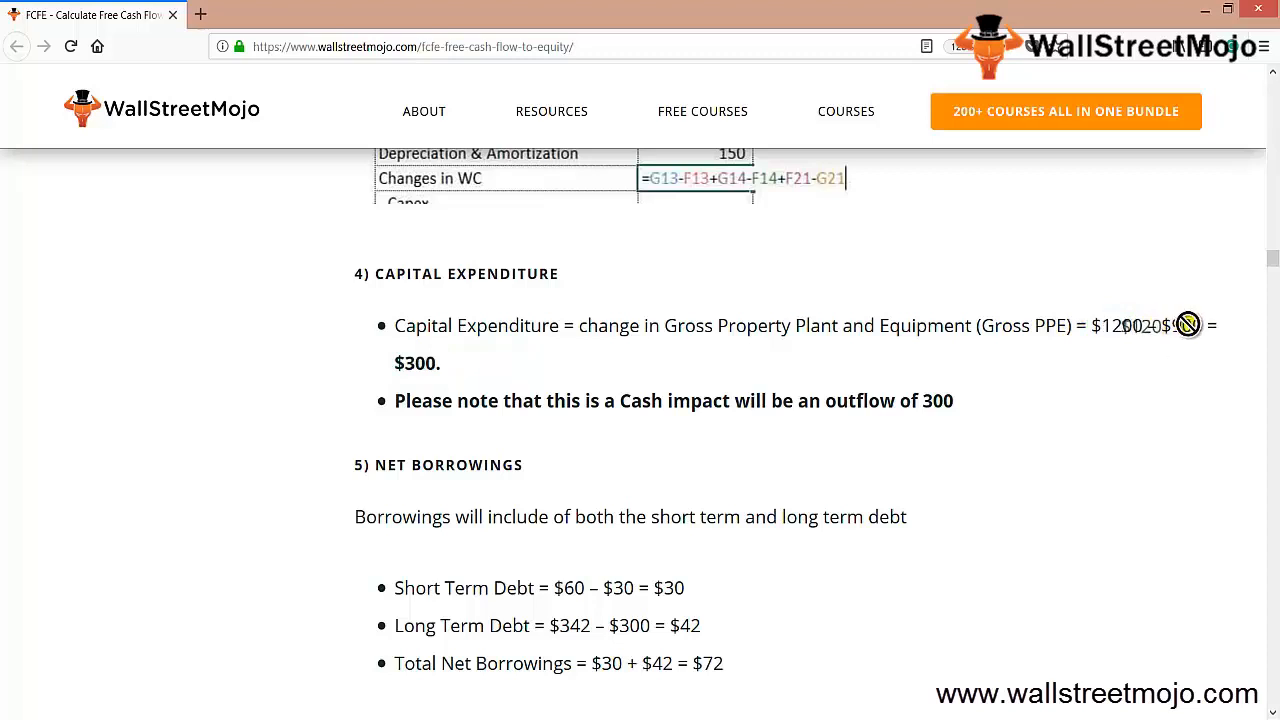
mouse_move(524, 356)
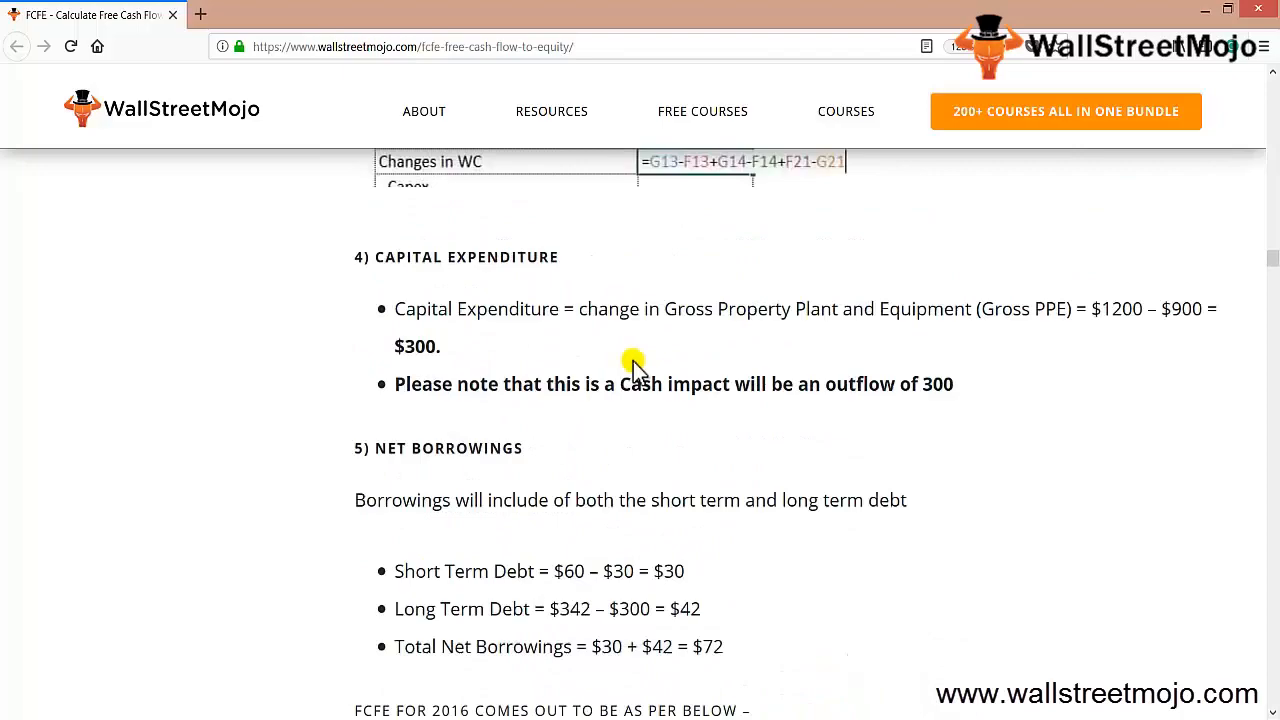
scroll(up, 3)
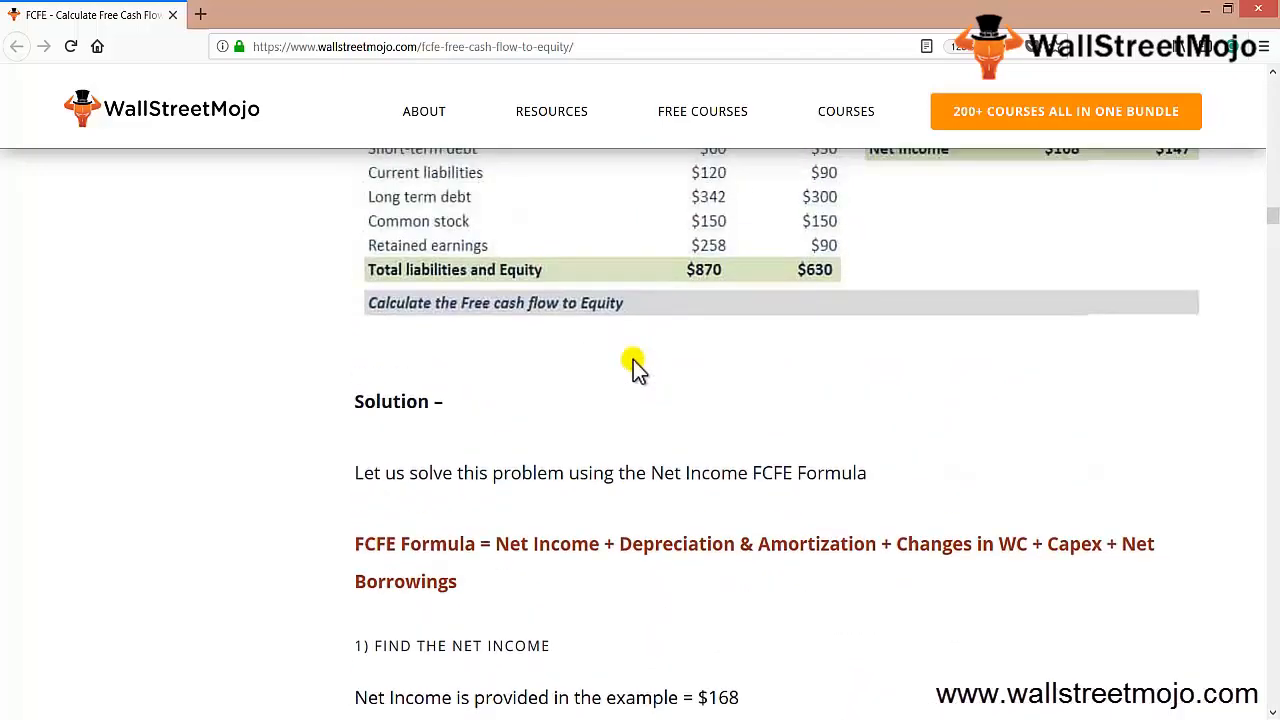
scroll(up, 3)
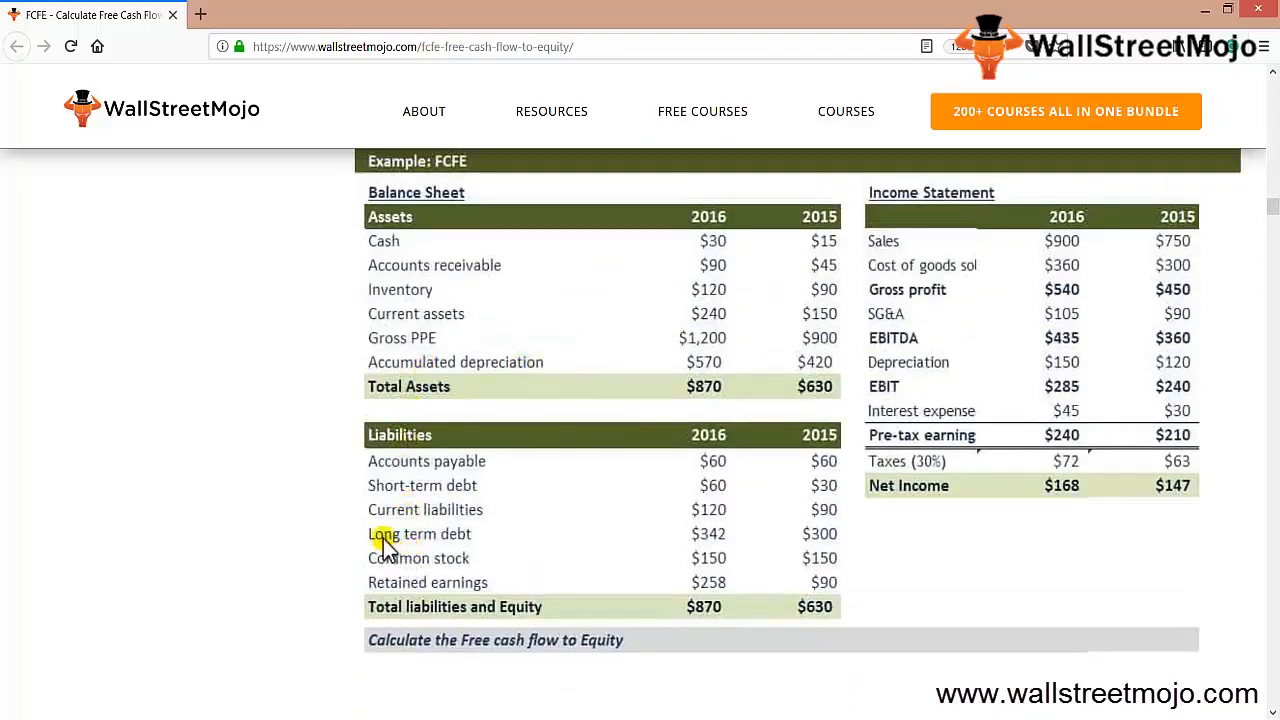
mouse_move(668, 520)
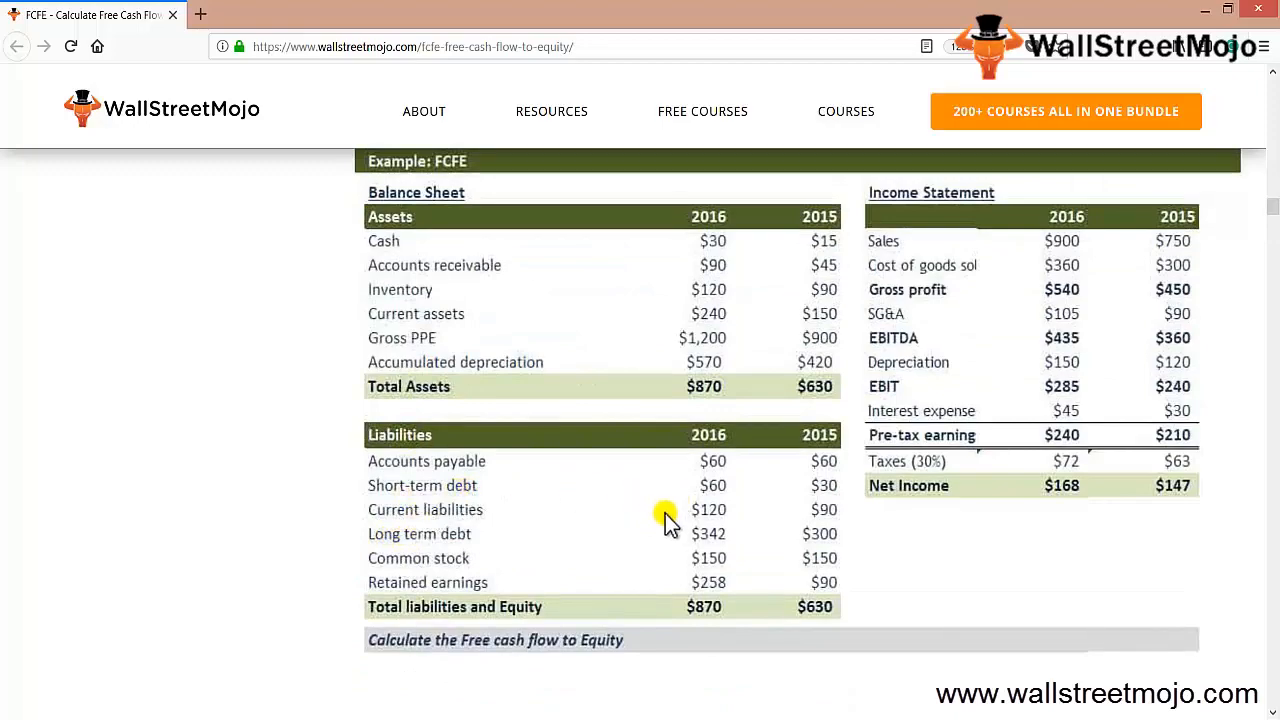
scroll(down, 3)
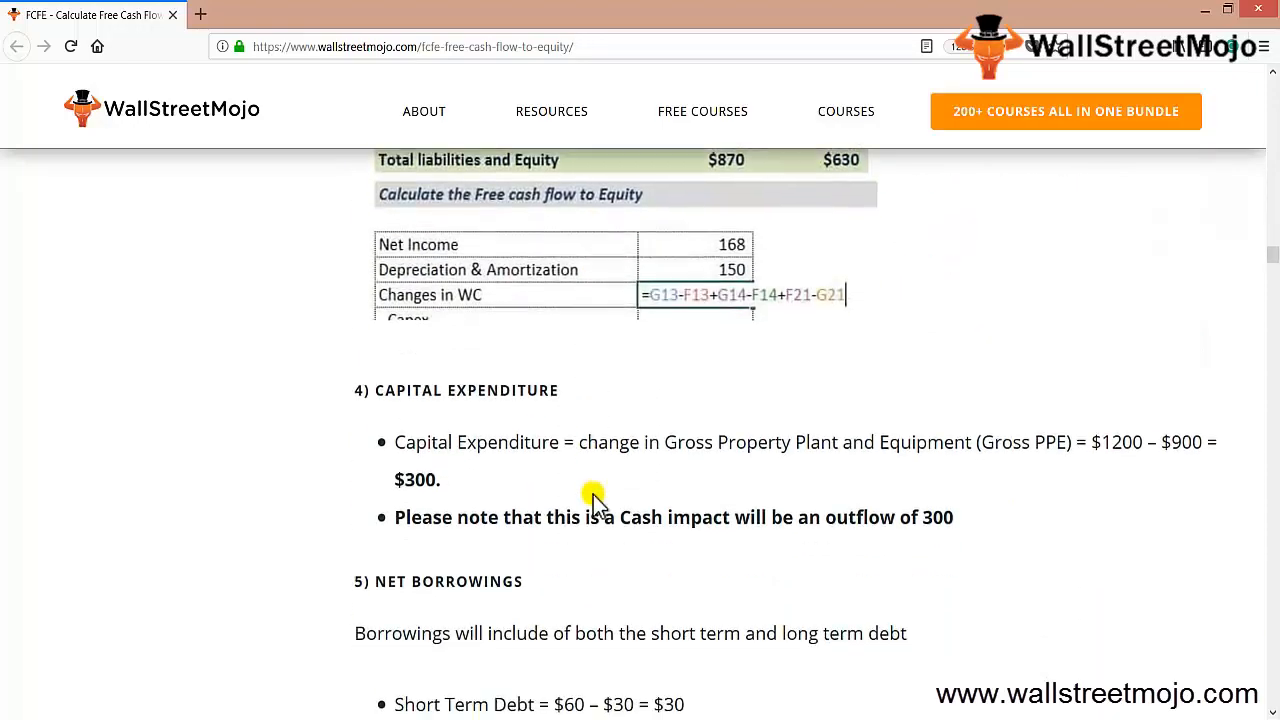
scroll(down, 3)
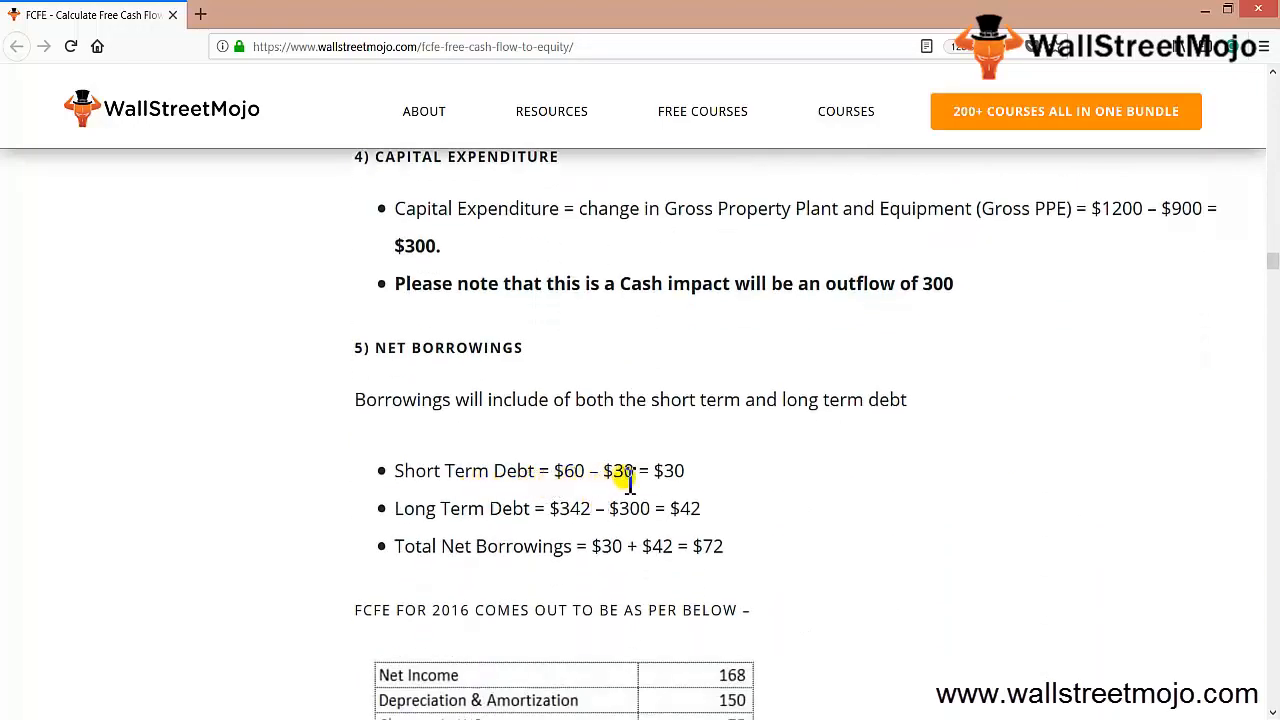
mouse_move(476, 412)
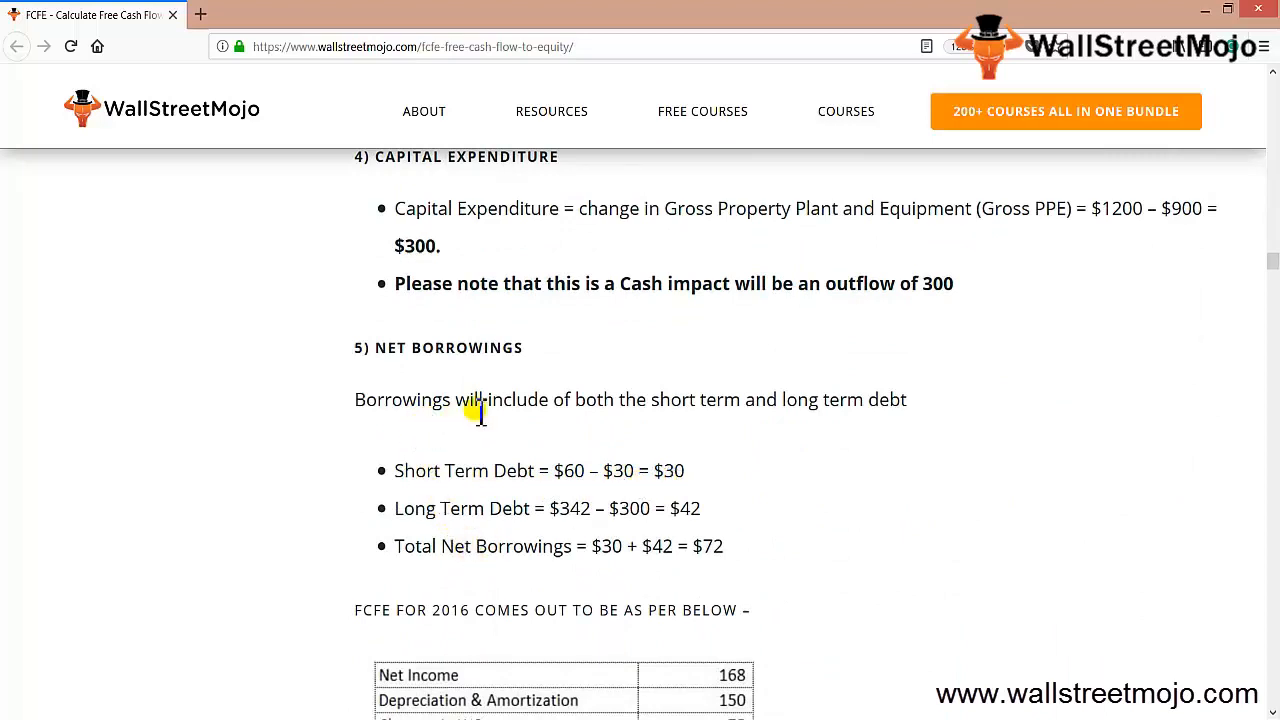
mouse_move(584, 538)
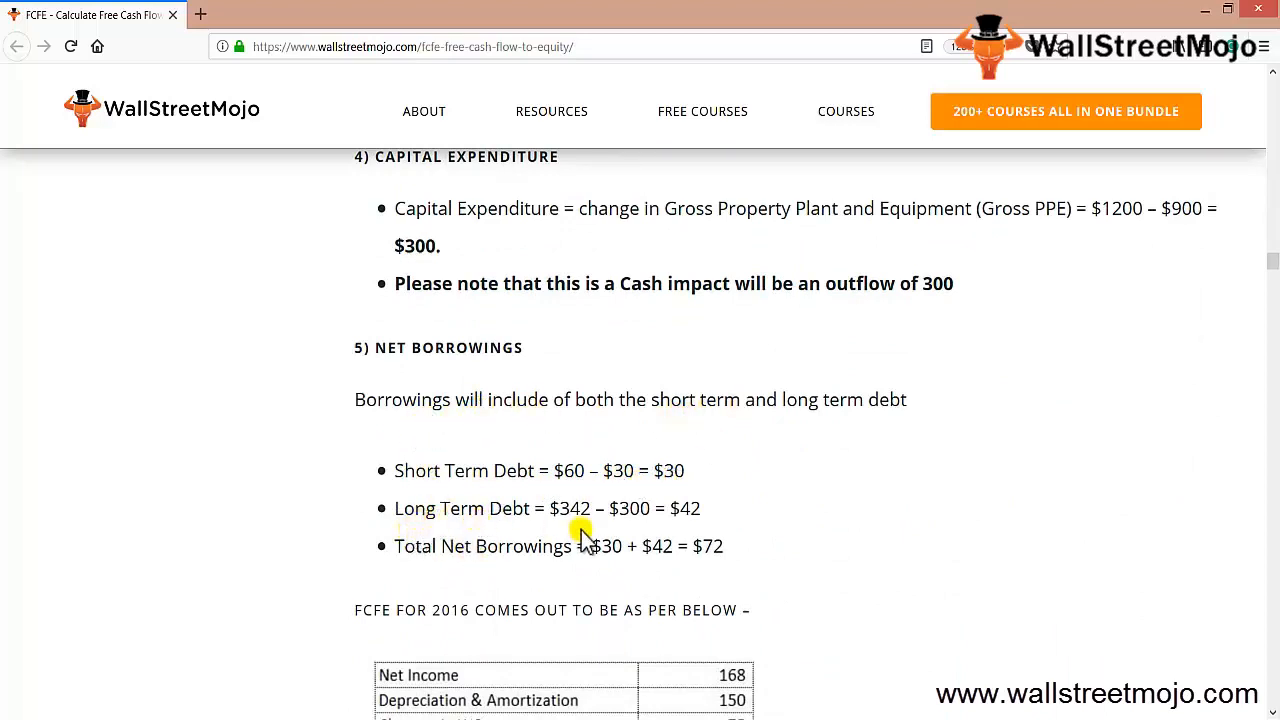
mouse_move(478, 560)
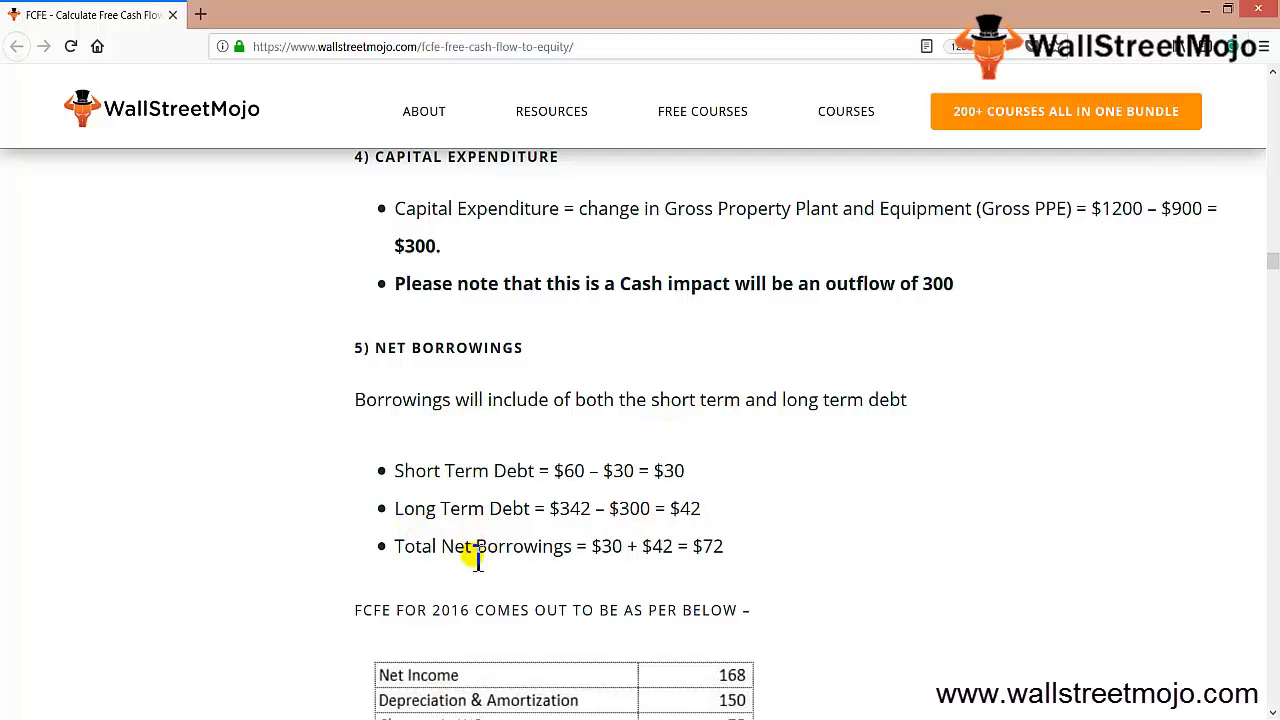
mouse_move(684, 524)
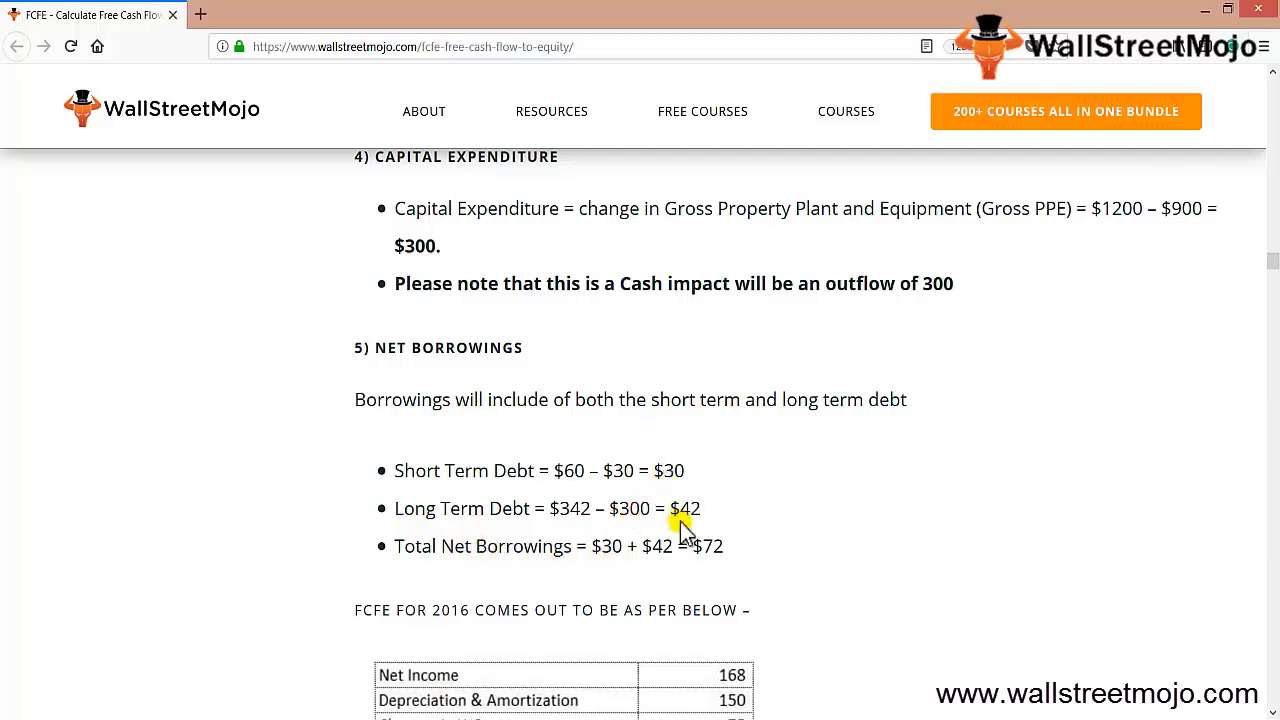
scroll(down, 3)
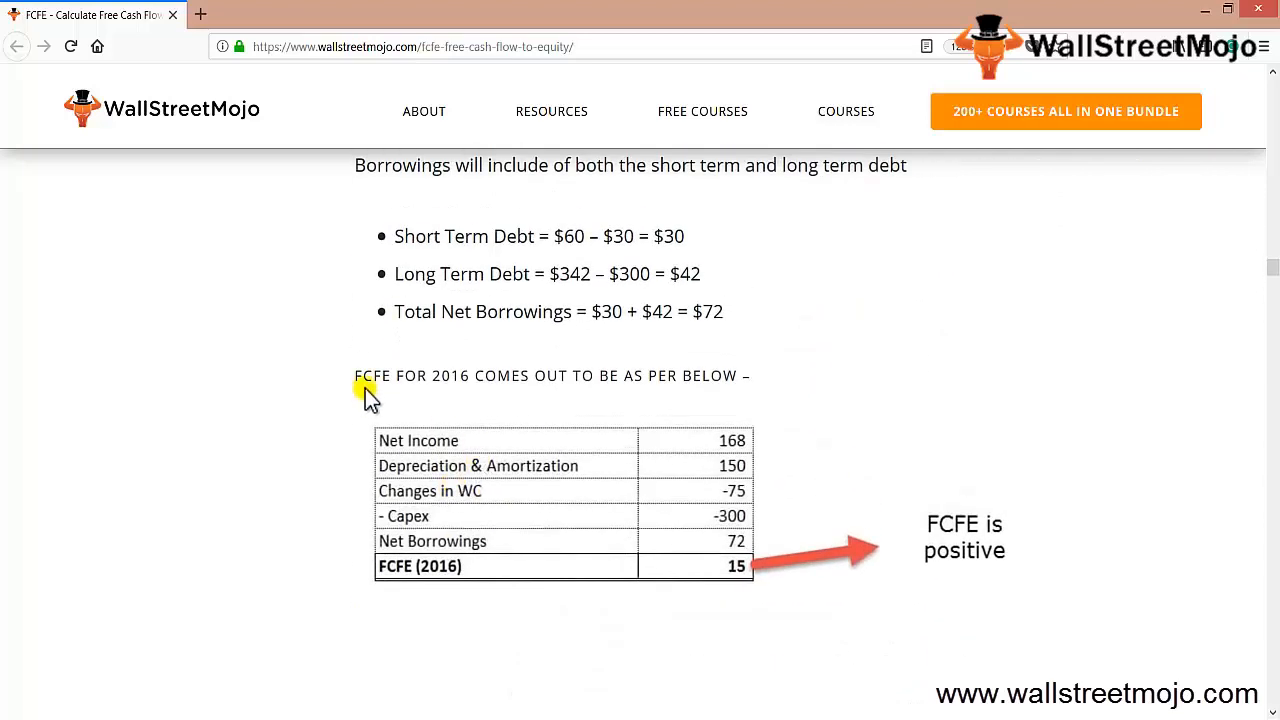
mouse_move(680, 408)
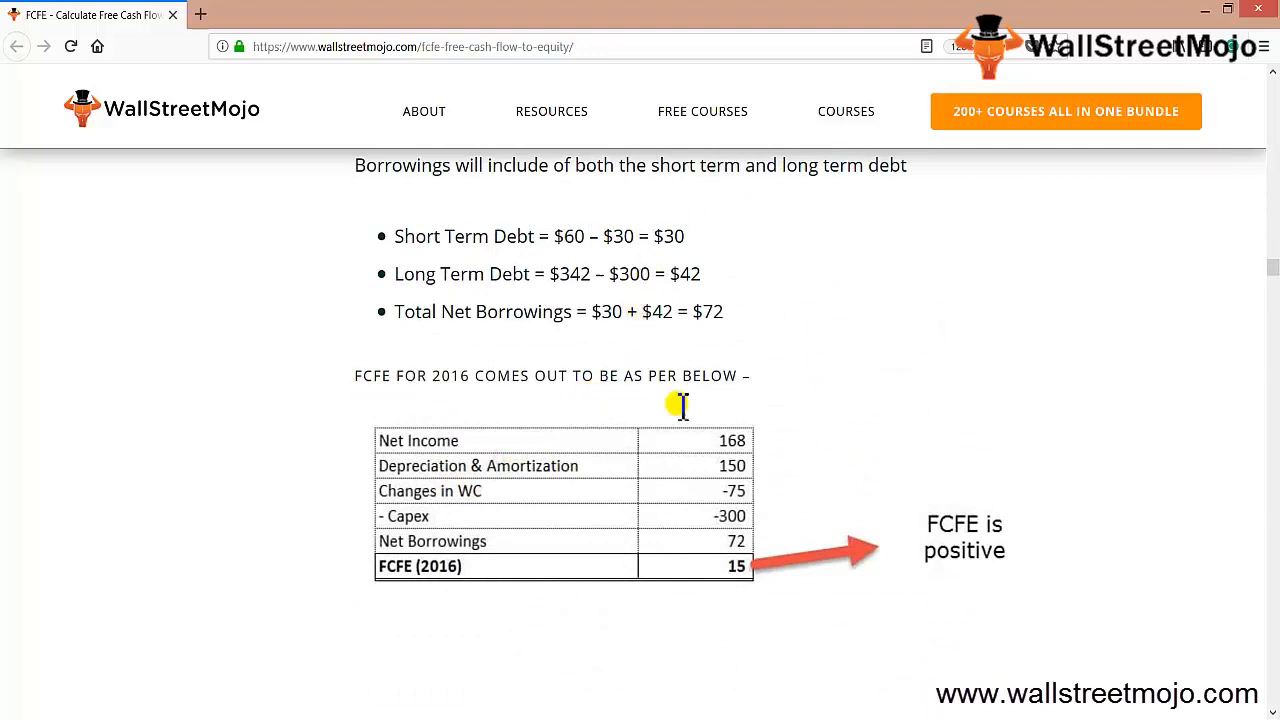
mouse_move(490, 540)
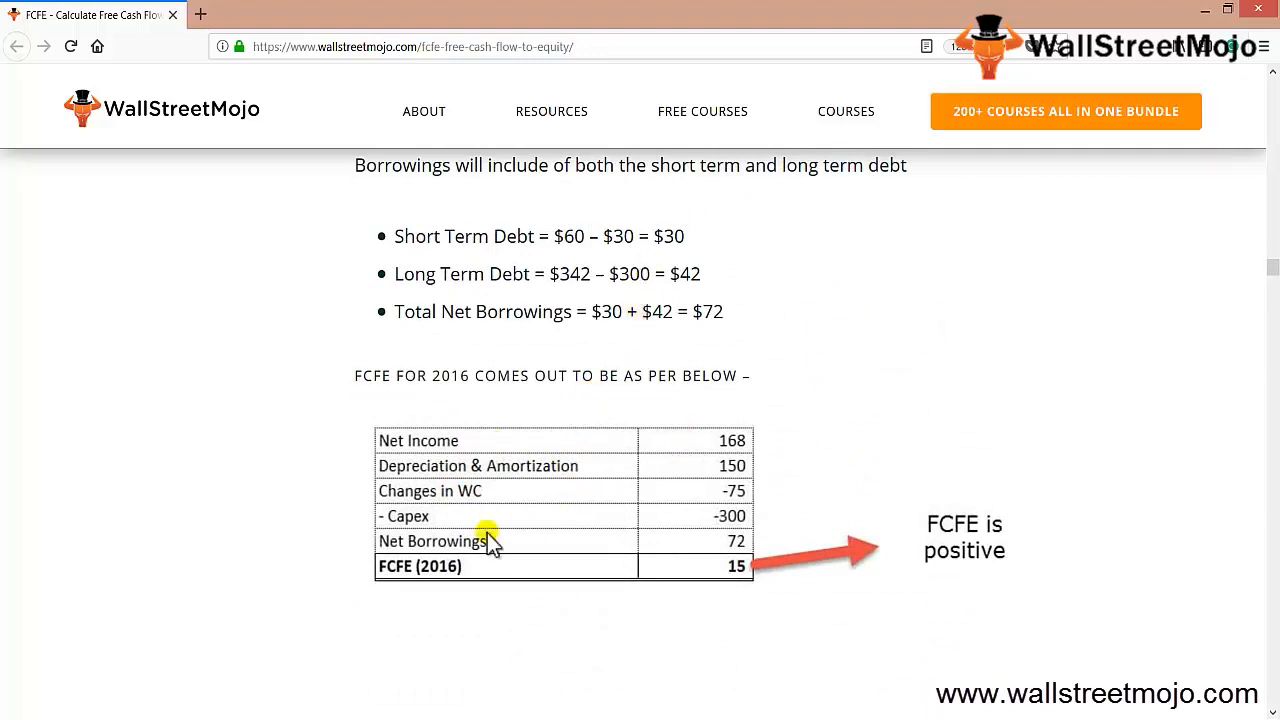
mouse_move(584, 578)
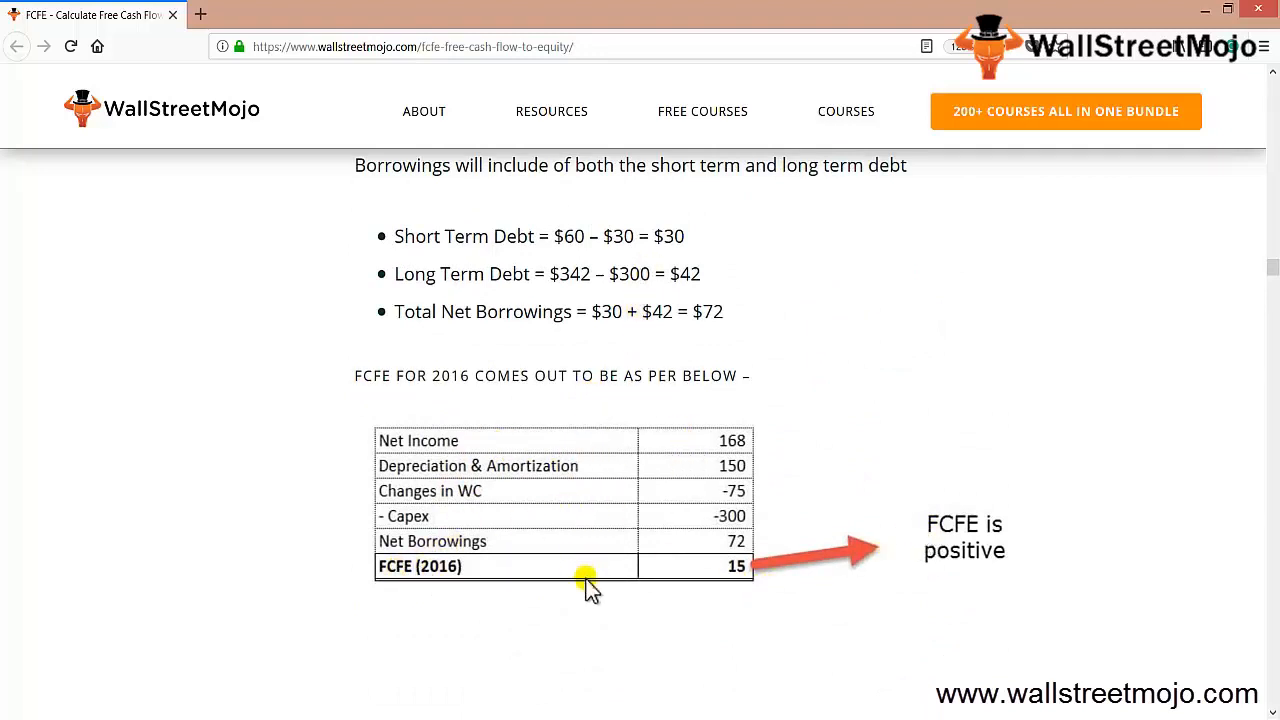
mouse_move(668, 564)
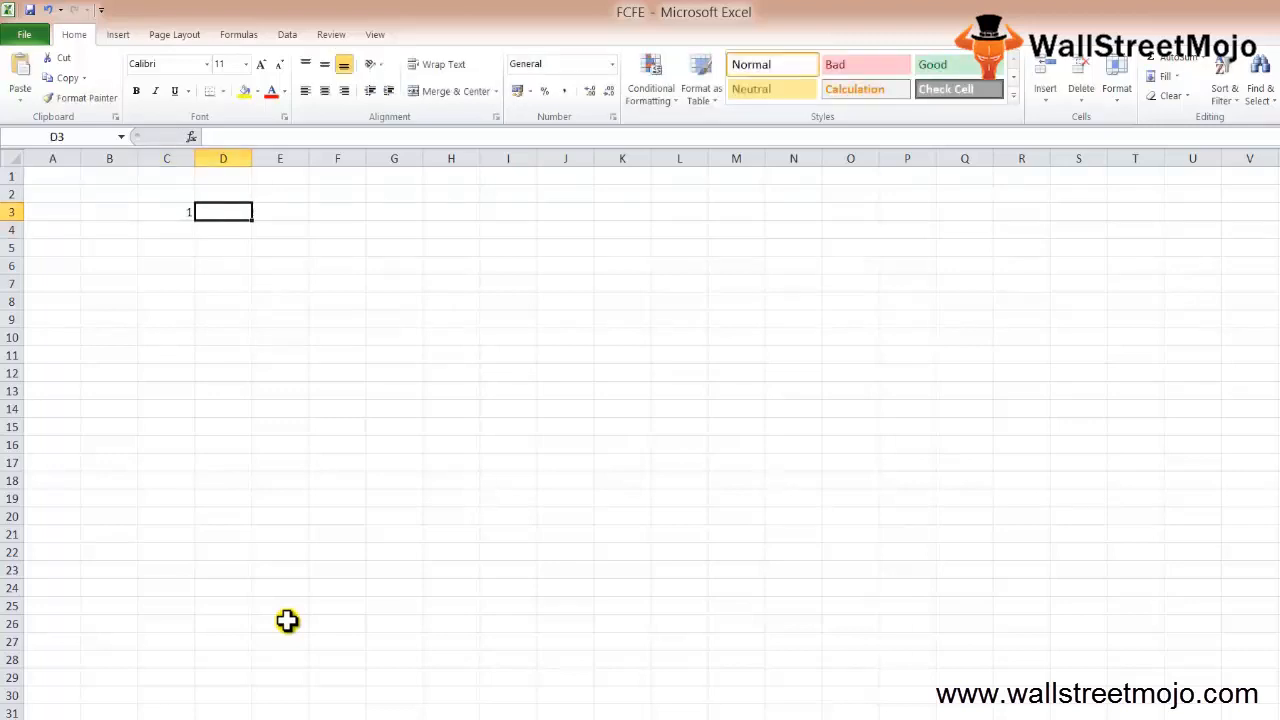
Enter reasons 1 Huge losses in D3 and 2 capex in row 4.
text(Huge losse)
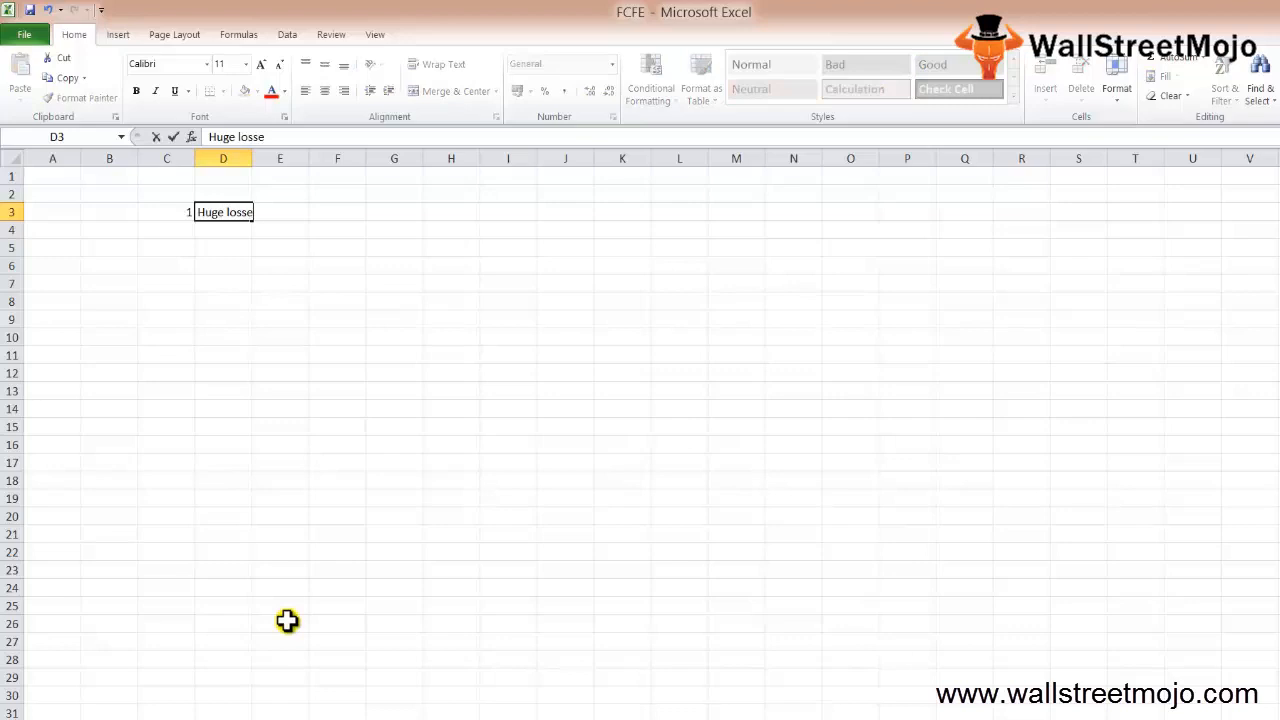
text(d)
click(166, 230)
text(2)
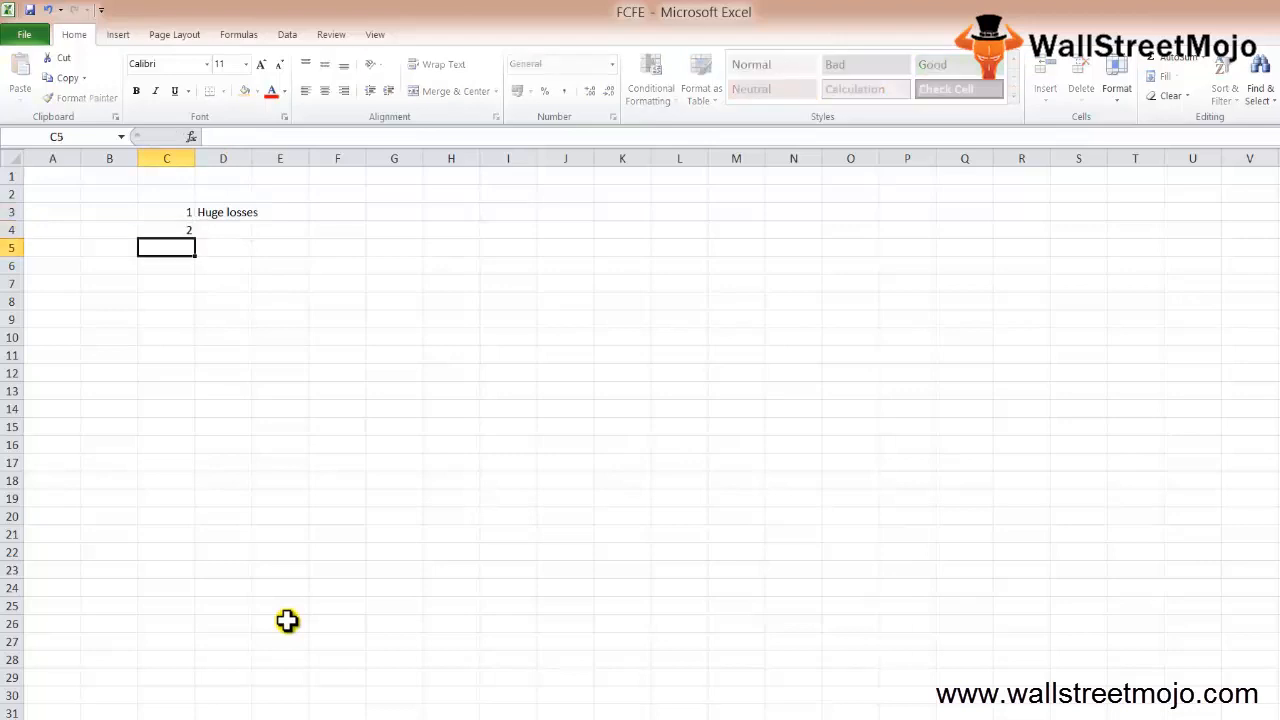
click(224, 230)
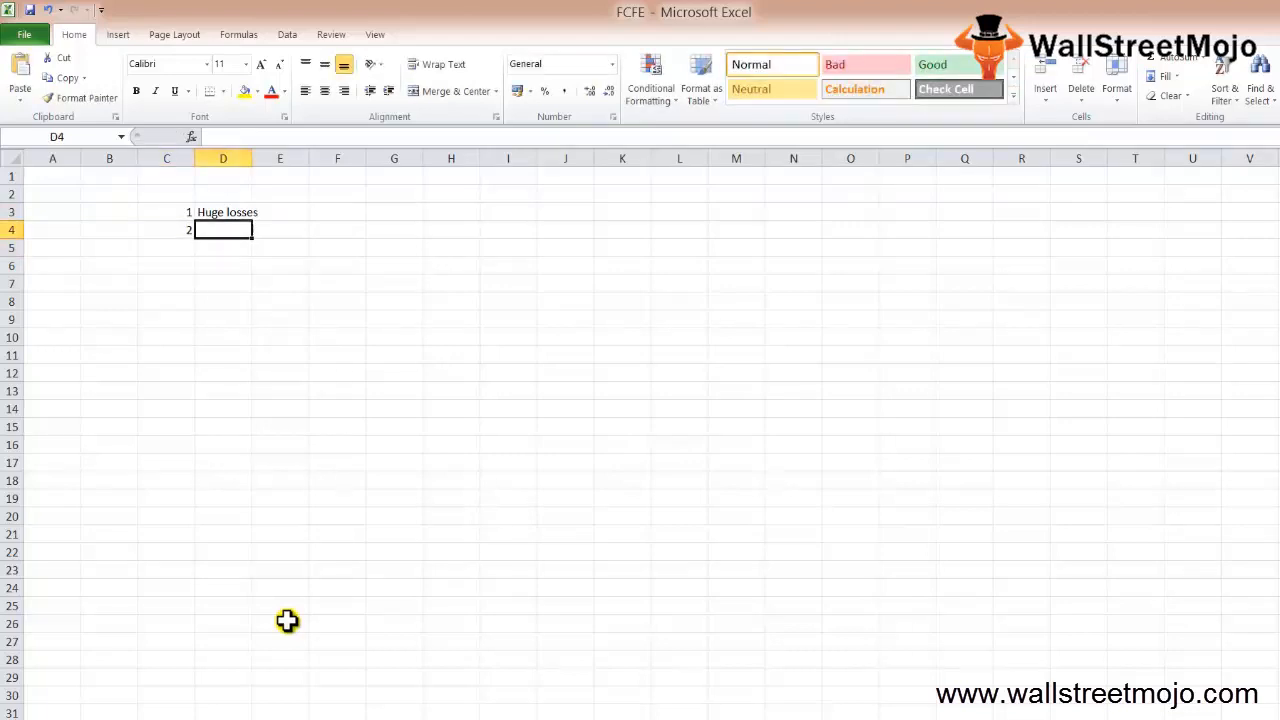
text(capex)
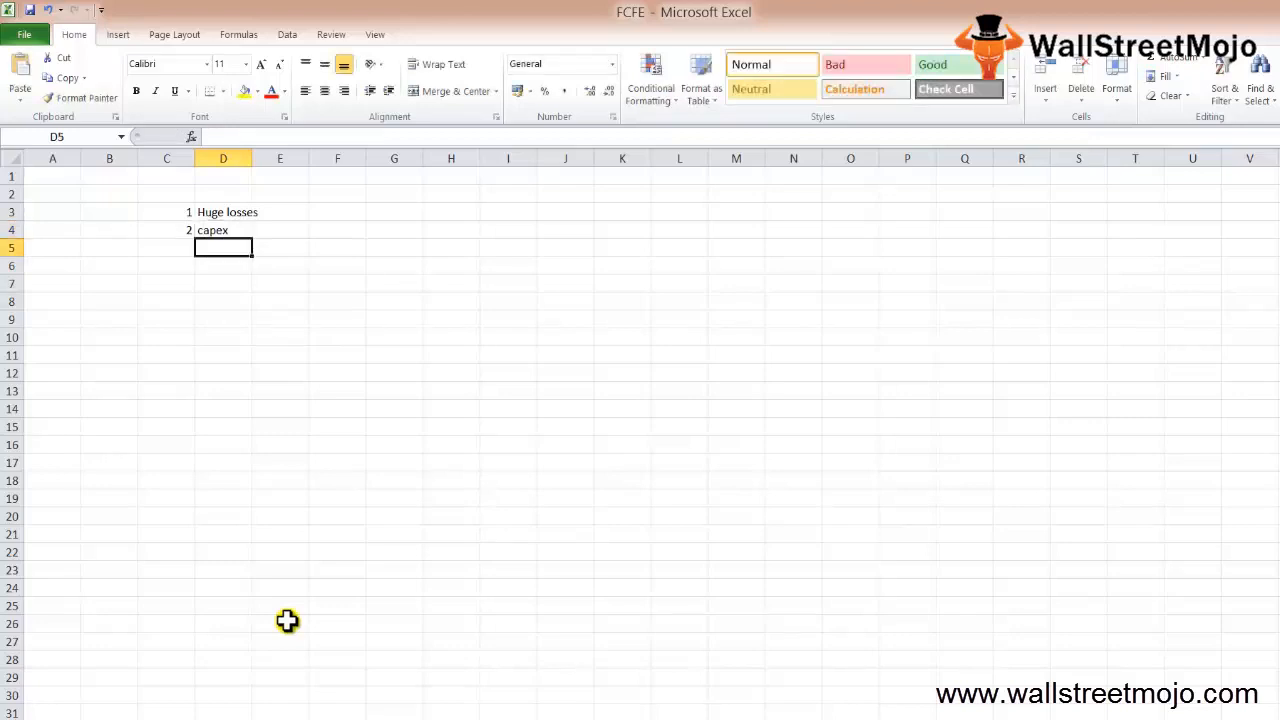
Enter reasons 3 Changes in wc in row 5 and 4 Debt is repaid in row 6.
text(3)
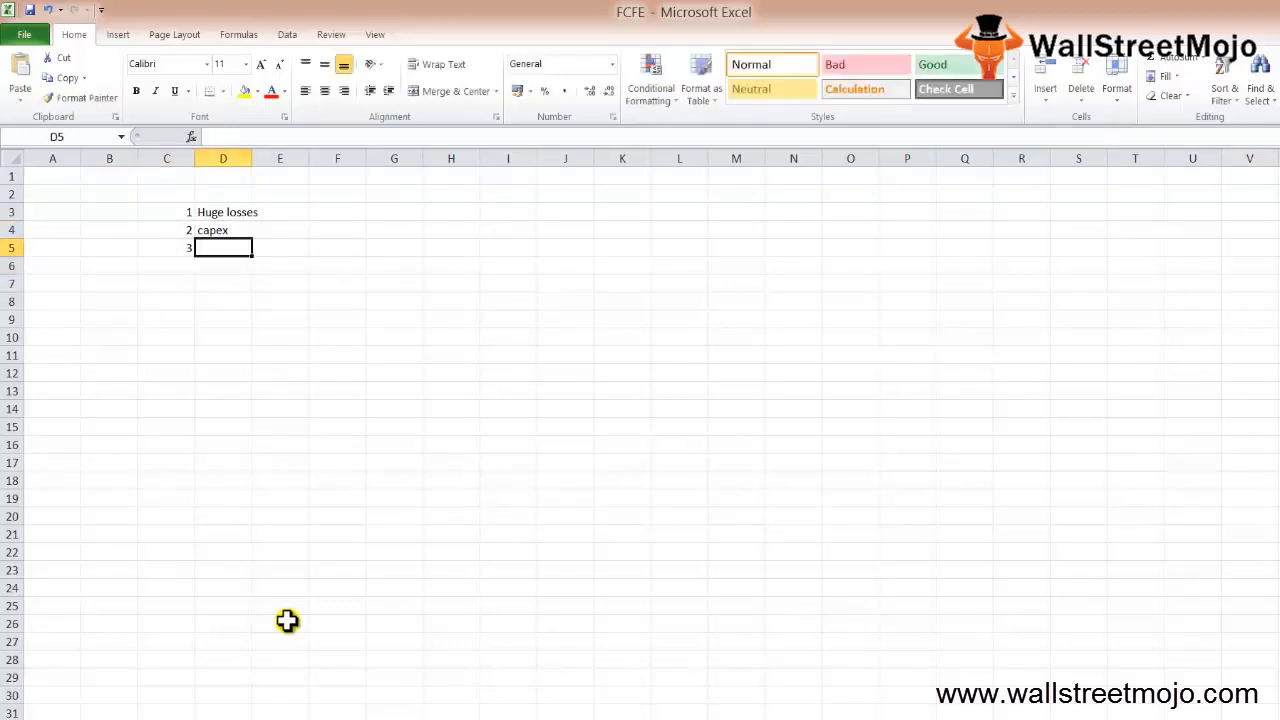
text(Chng)
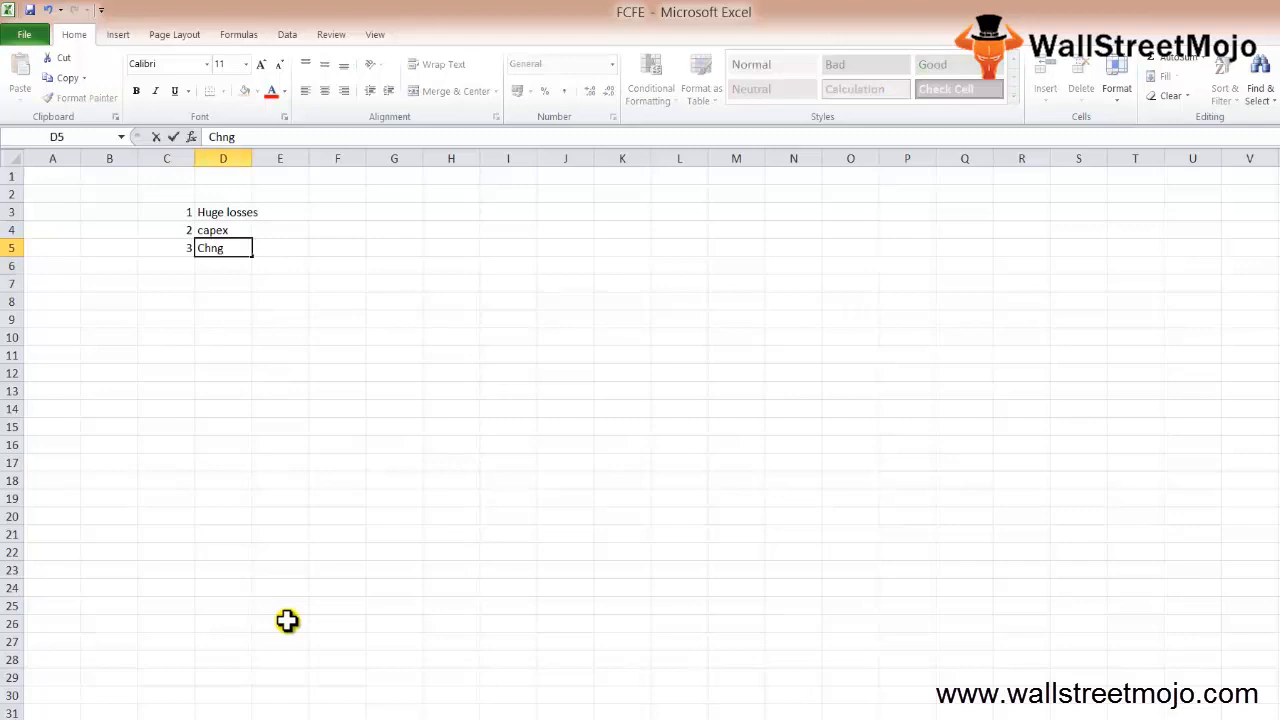
text(Changes)
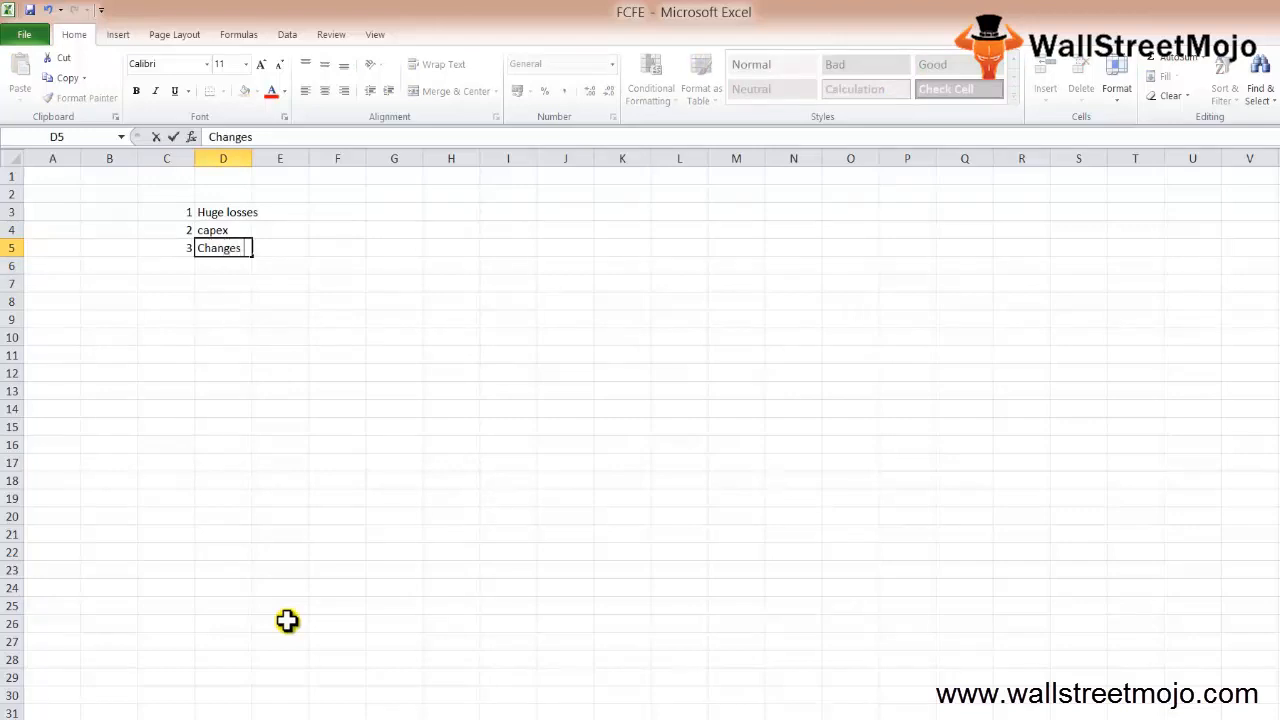
text(in e)
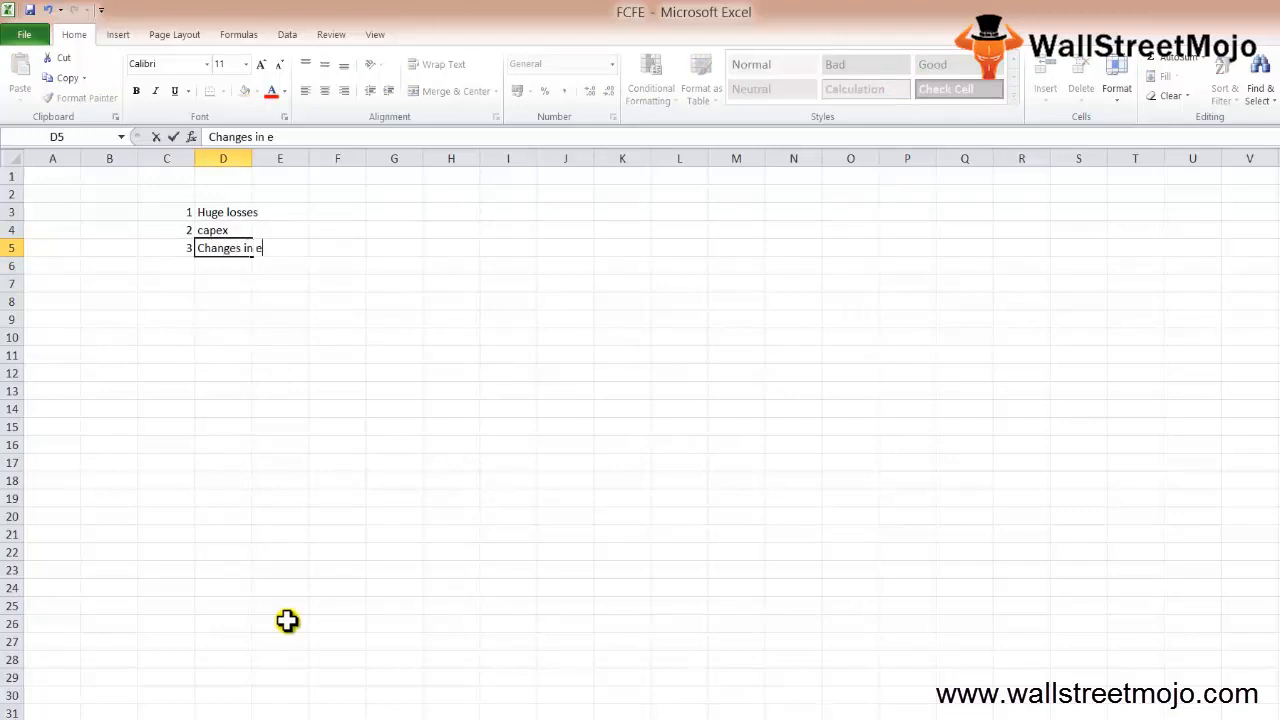
text(c)
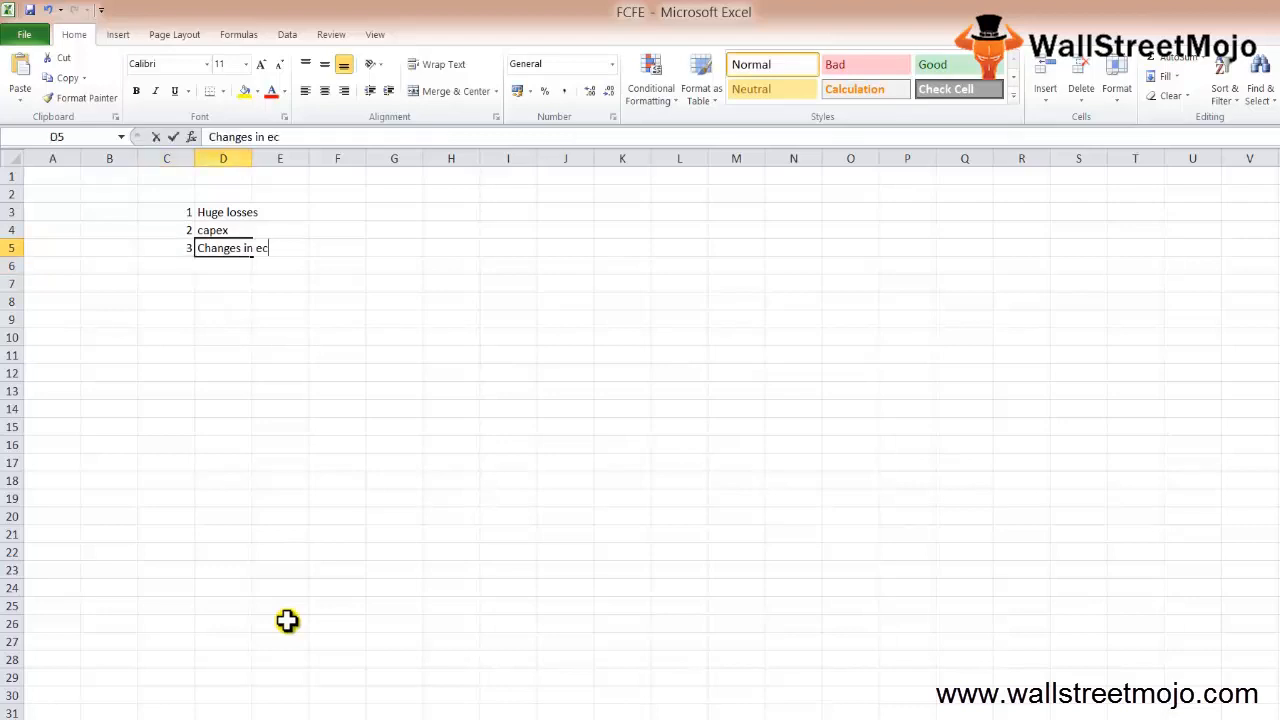
key(Return)
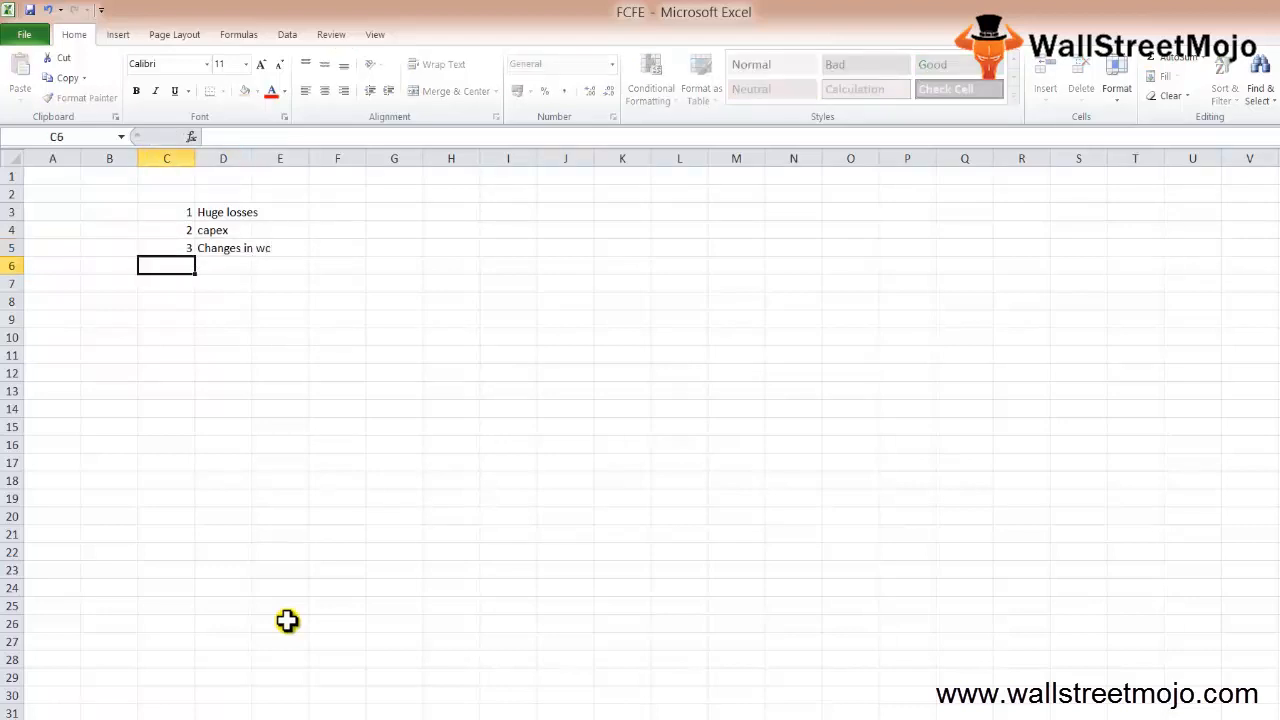
text(D)
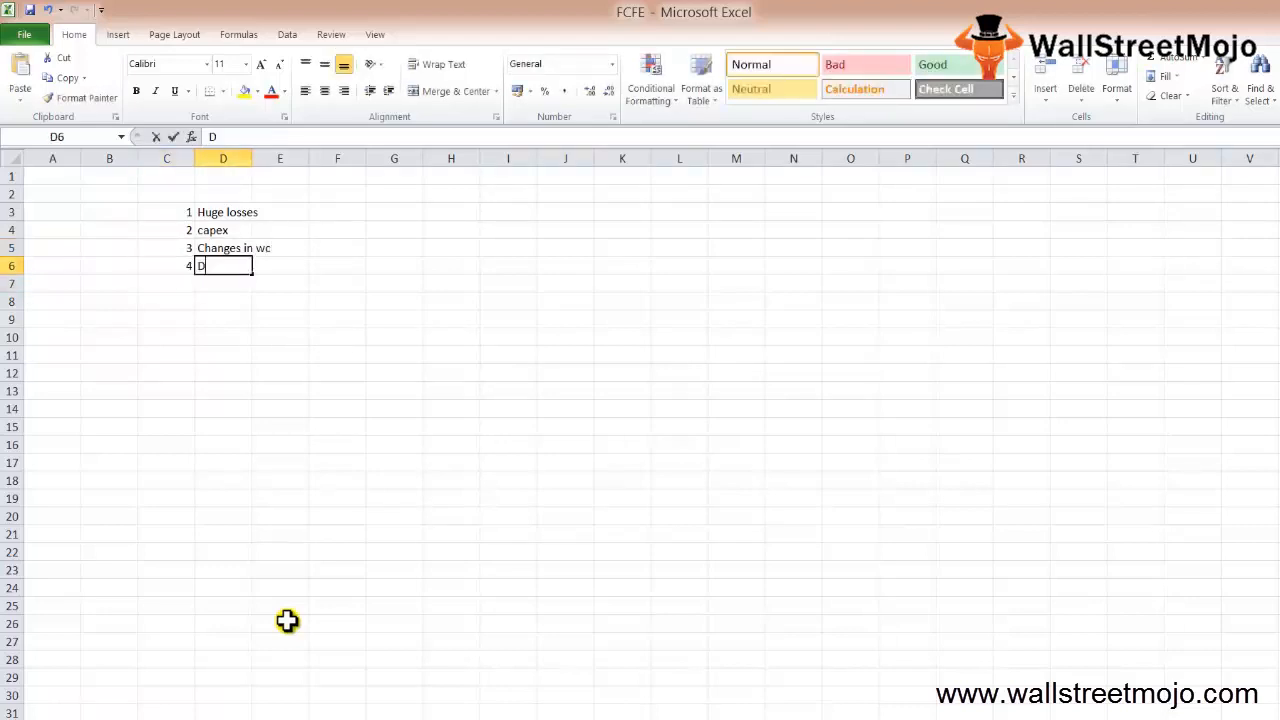
text(ebt is repaid)
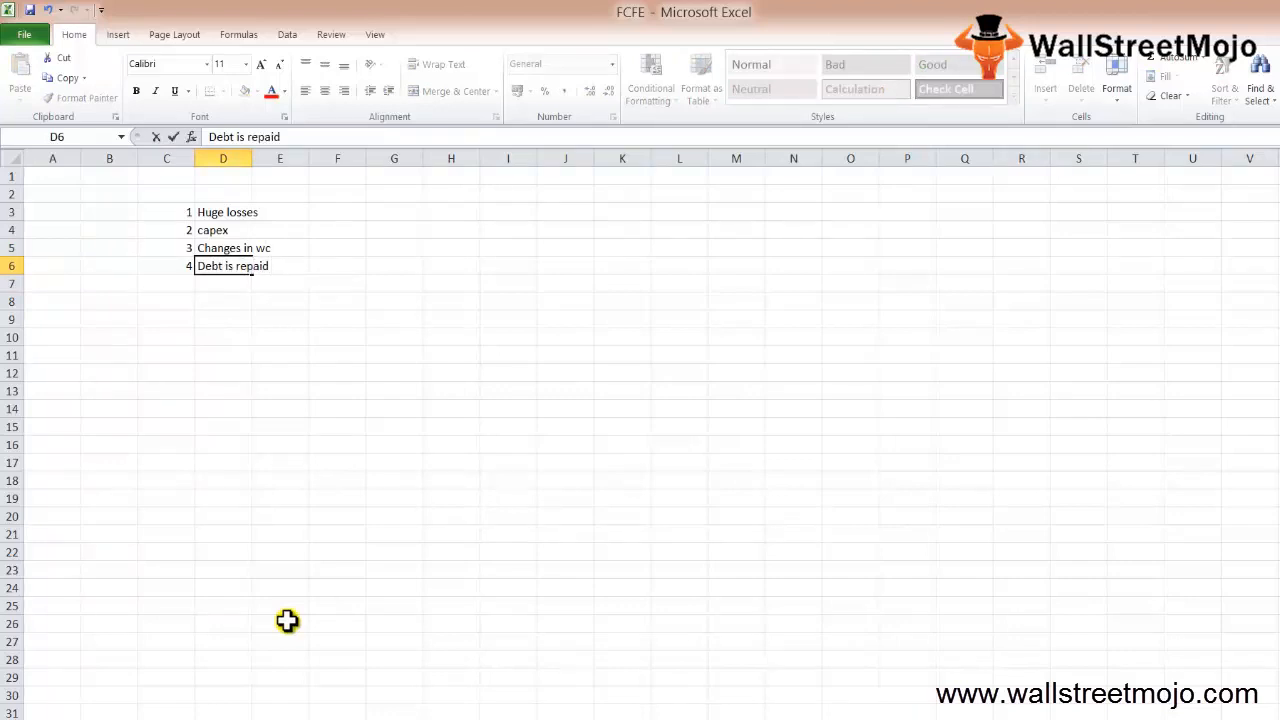
key(Return)
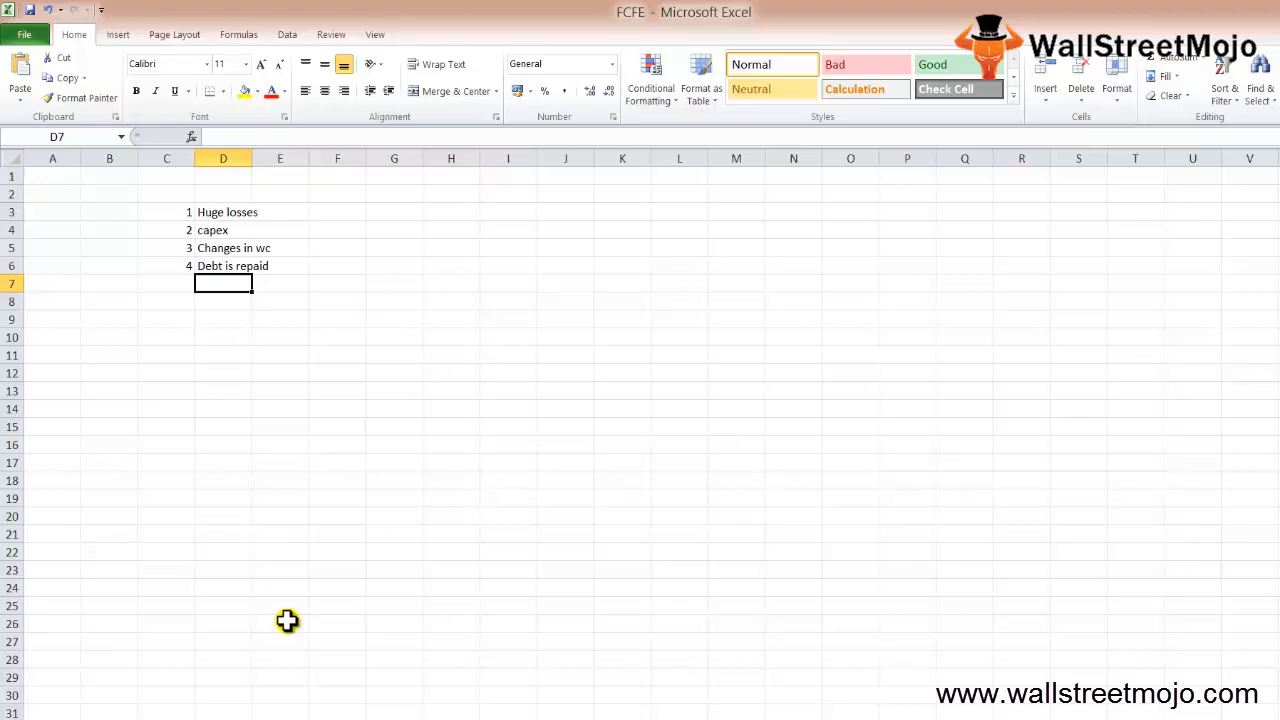
click(224, 318)
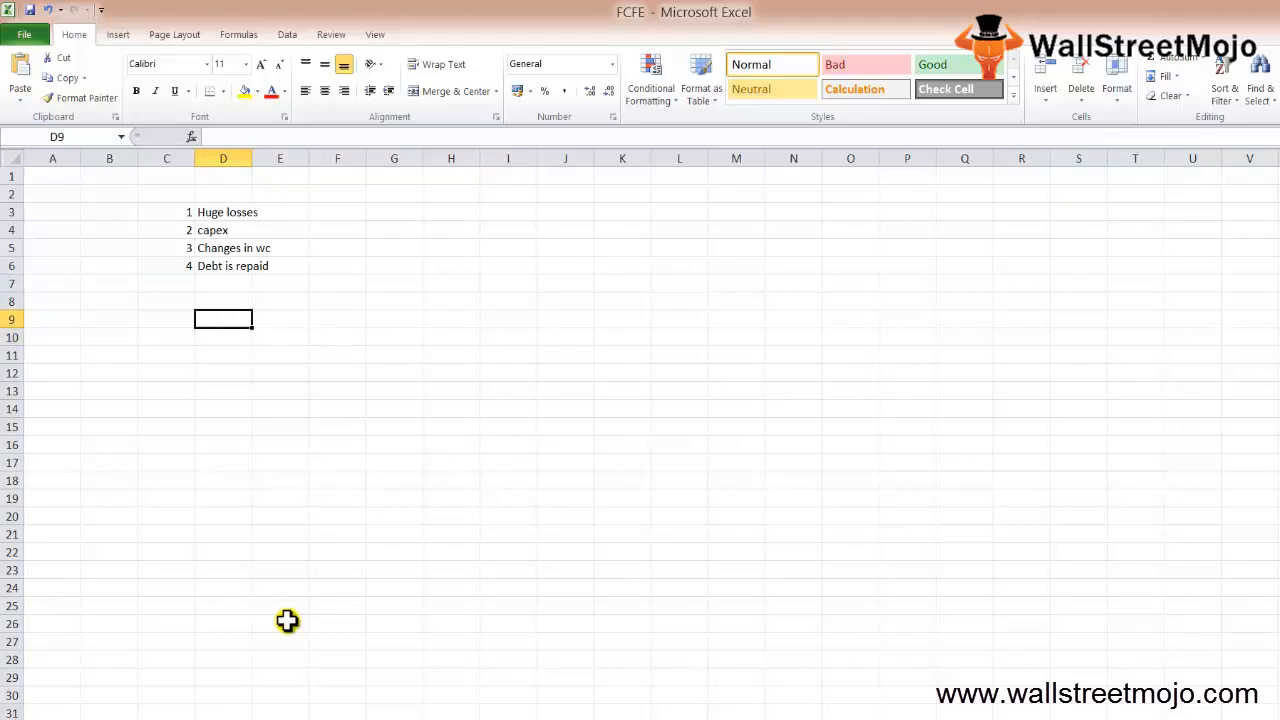
Add a Potential dividend heading in D9 with points 1 Free and 2 NI below.
text(Potential dividend)
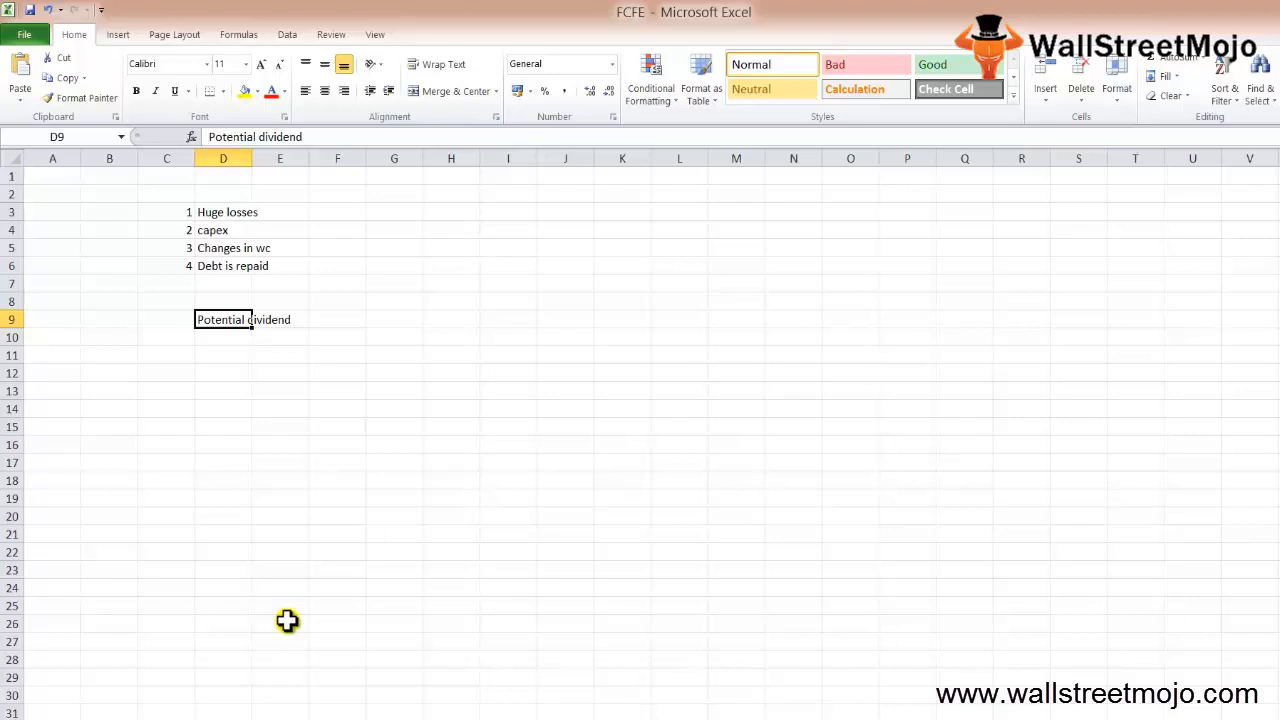
click(224, 356)
text(1)
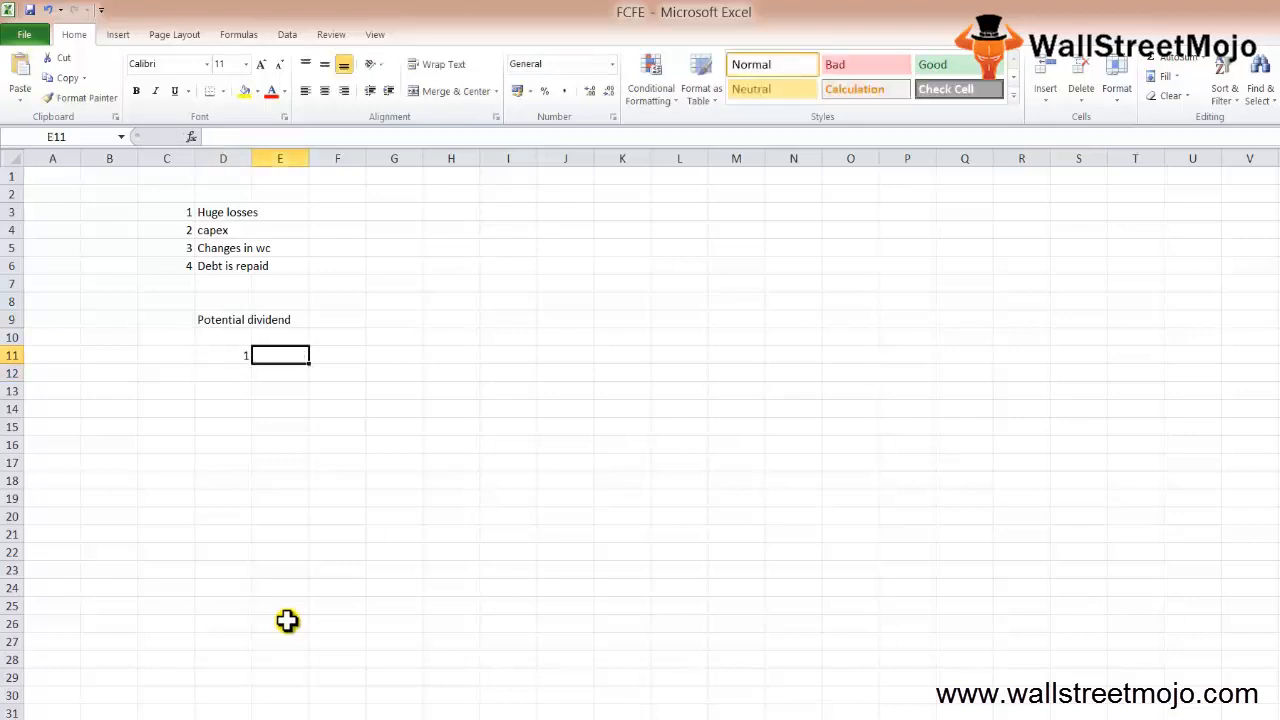
text(Free)
click(224, 372)
text(2)
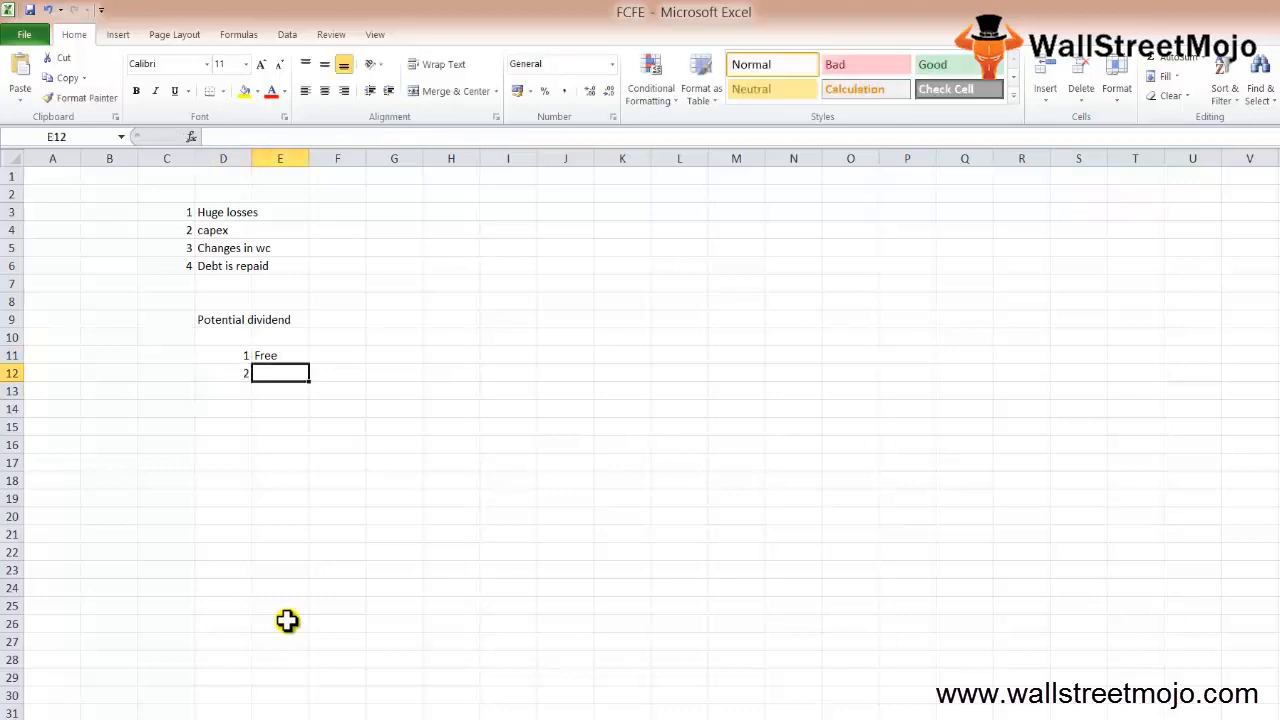
text(N)
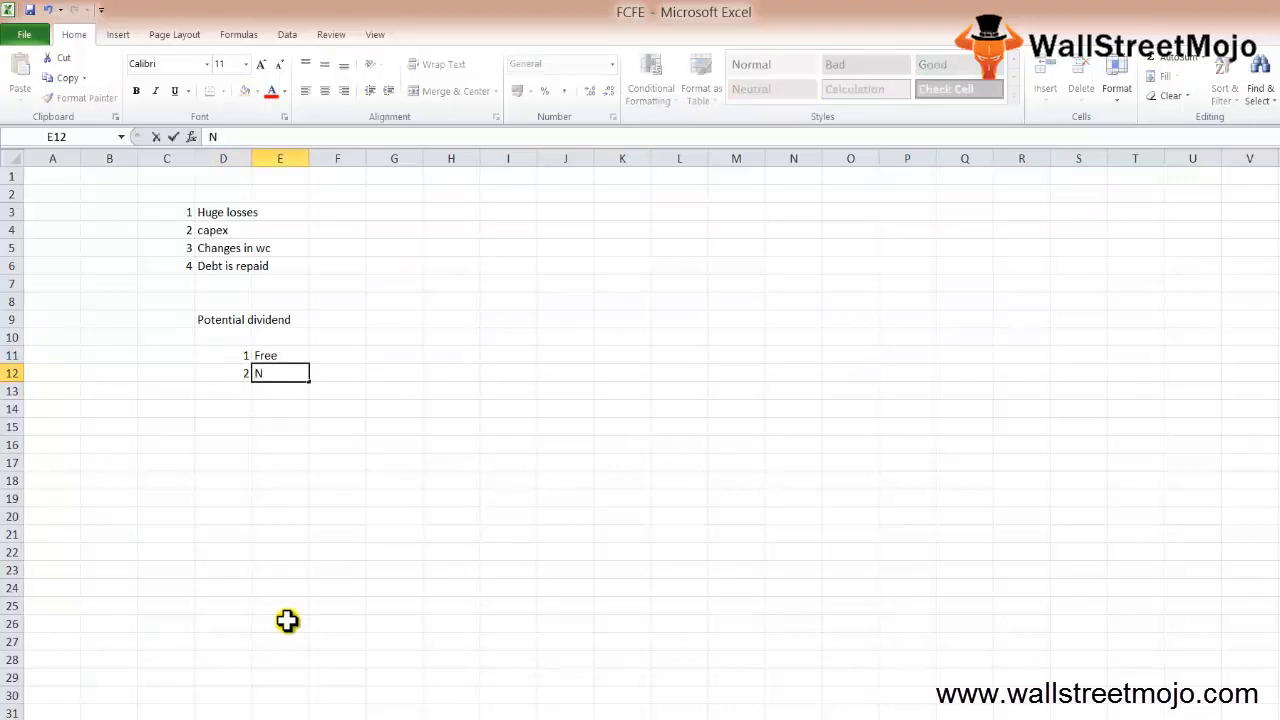
text(I)
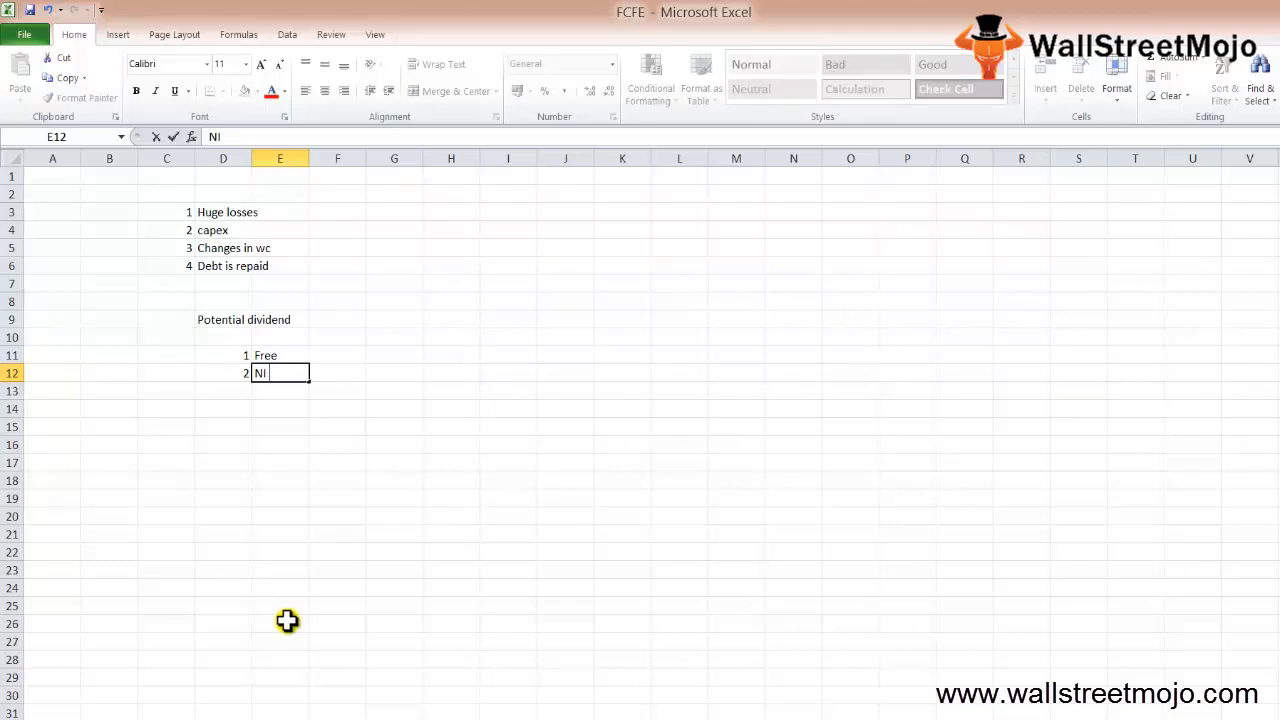
key(Return)
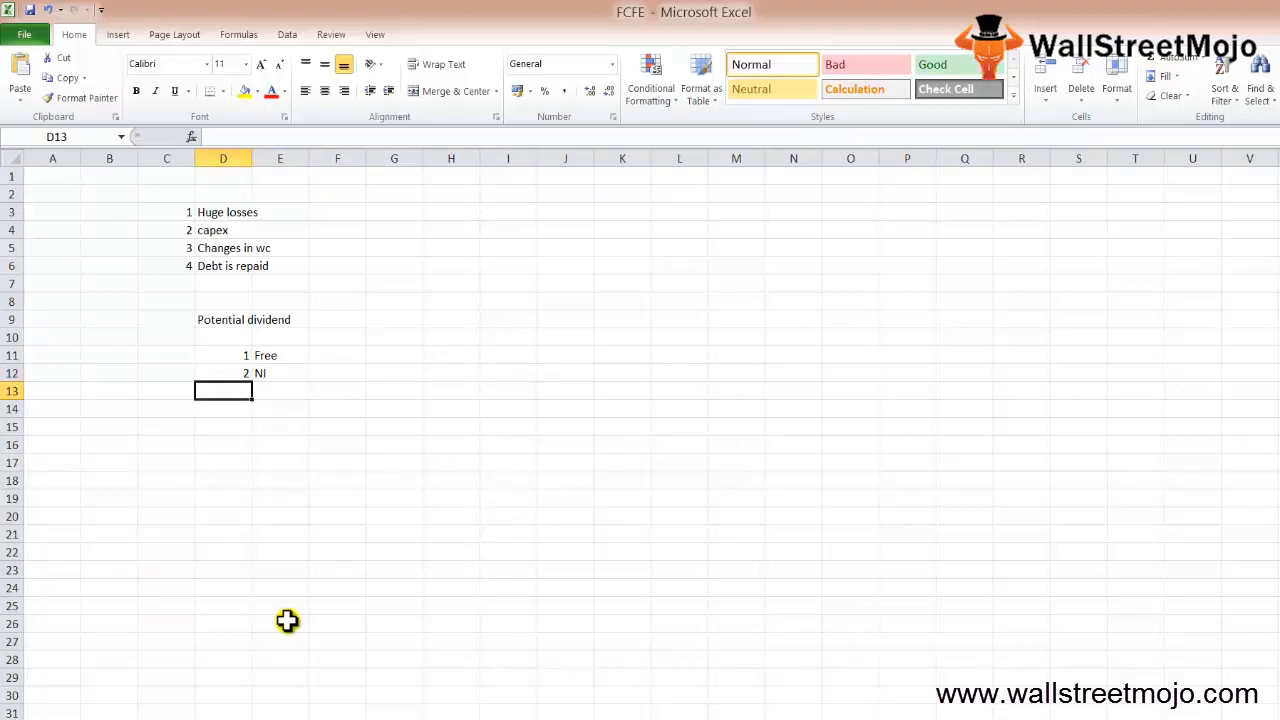
Start the third dividend point, typing 'Potential de' in row 13.
click(280, 374)
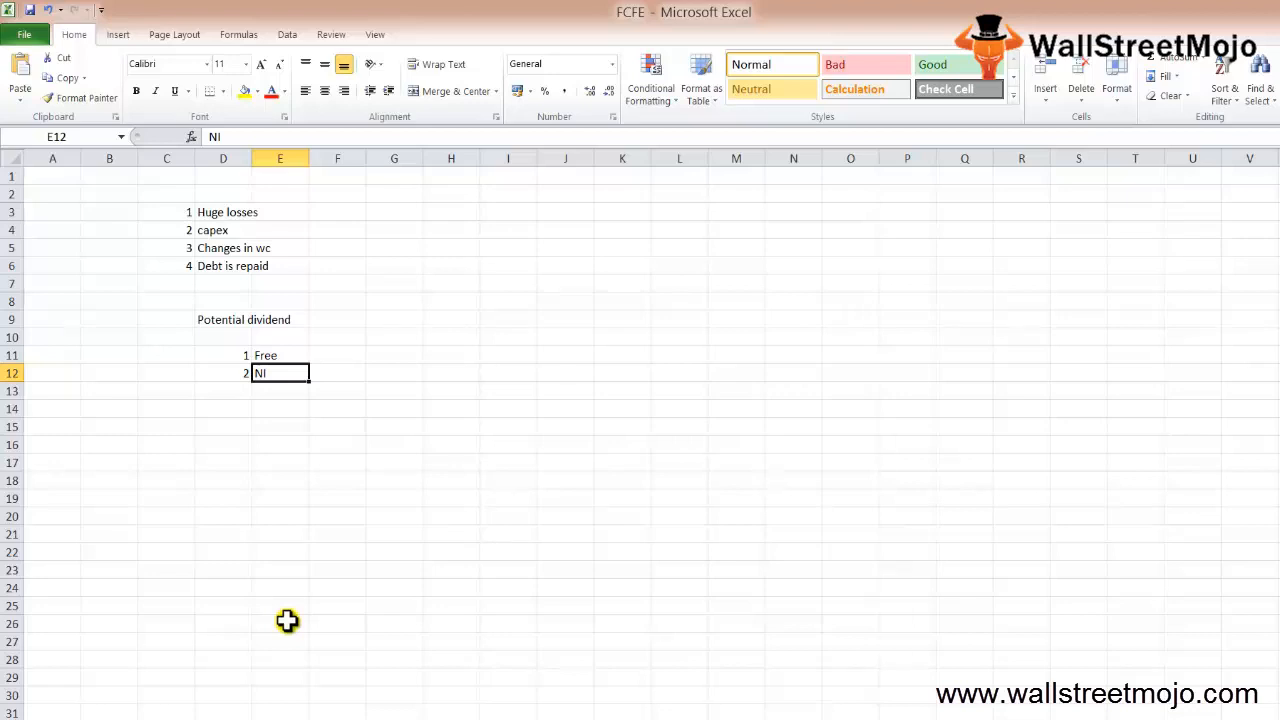
key(Return)
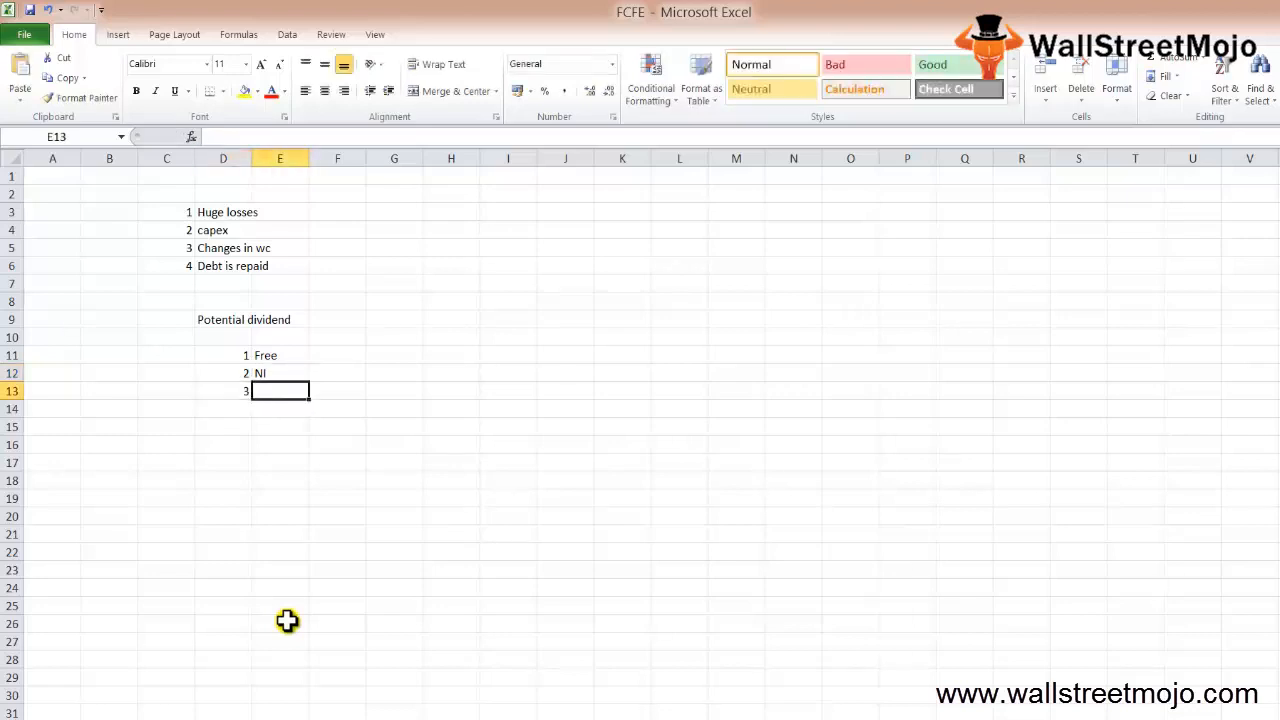
text(Potei)
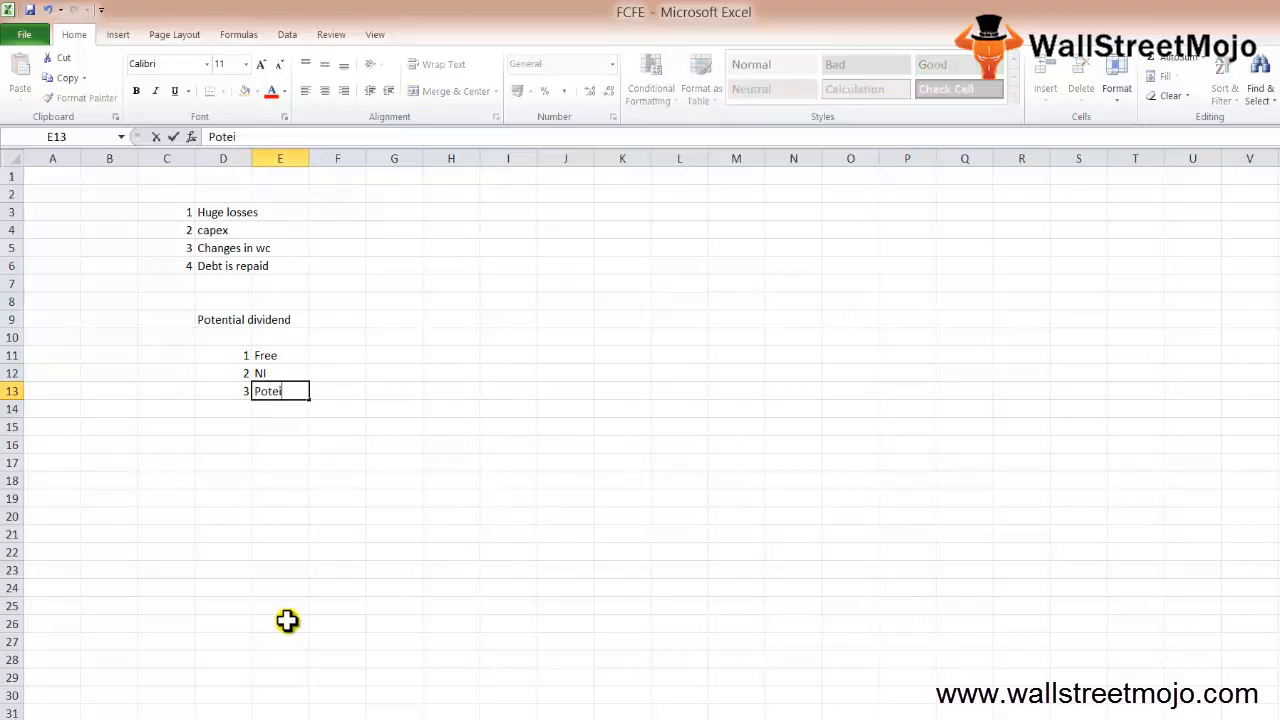
text(ntial de)
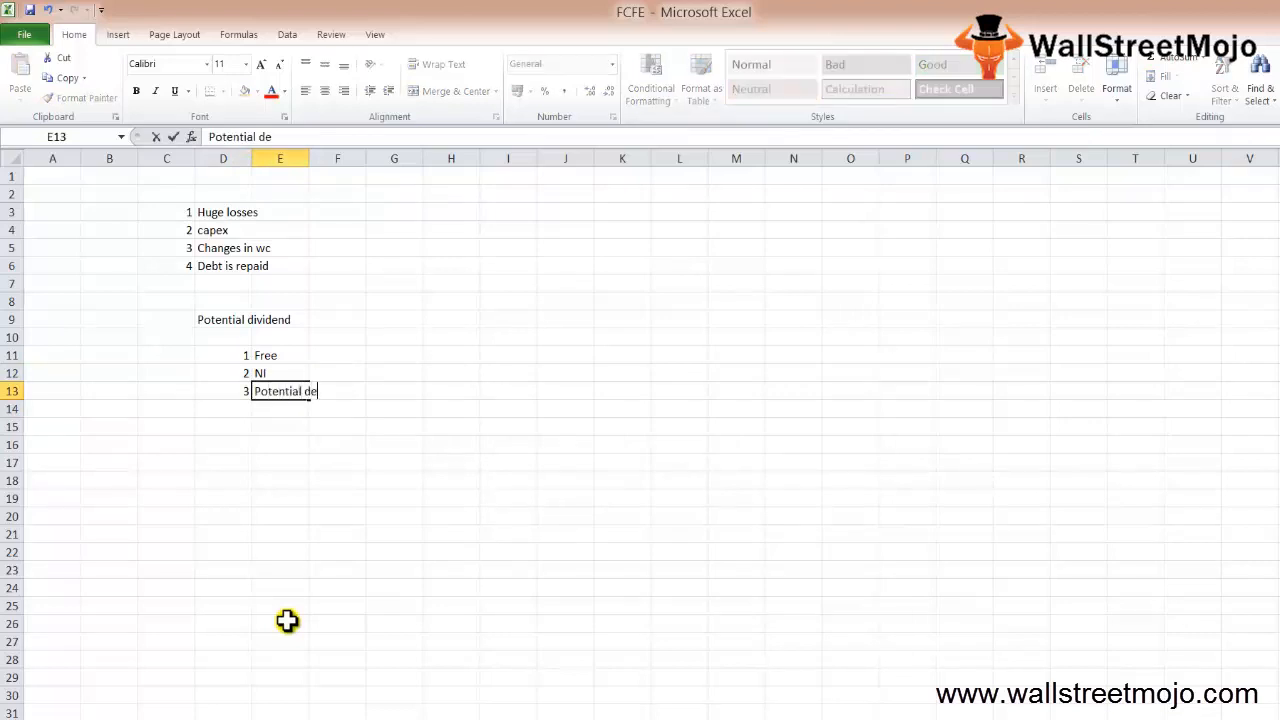